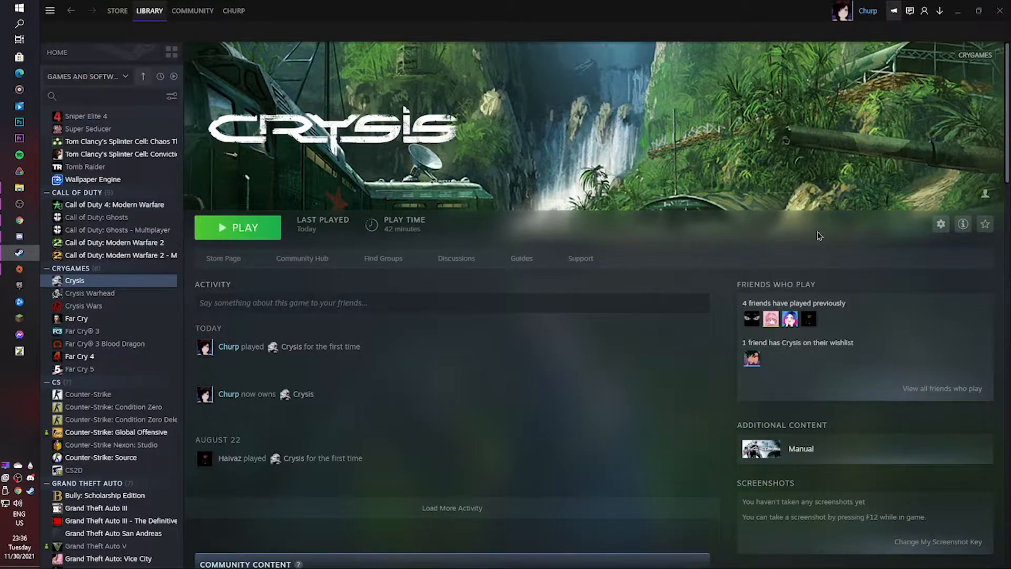
pyautogui.moveTo(341, 162)
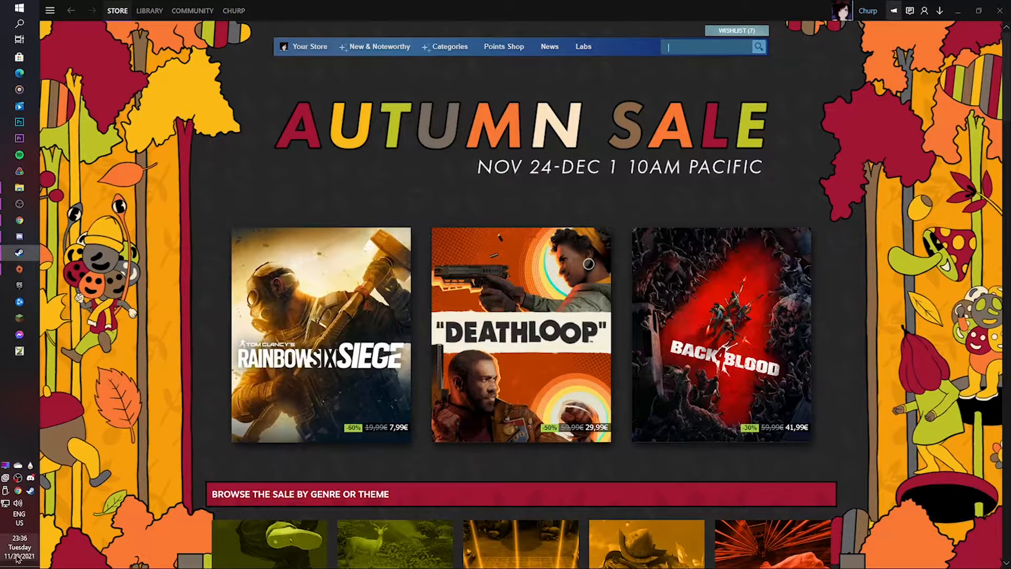
# Step: Search the Steam store for 'cry' and open the Crysis franchise results from the sale page
pyautogui.write('crysis ma')
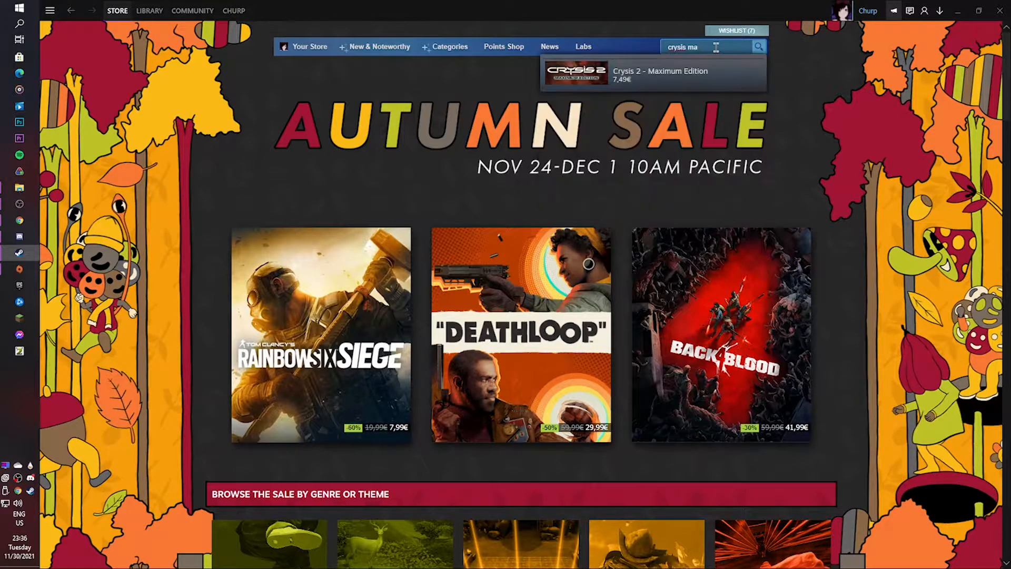
pyautogui.scroll(-3)
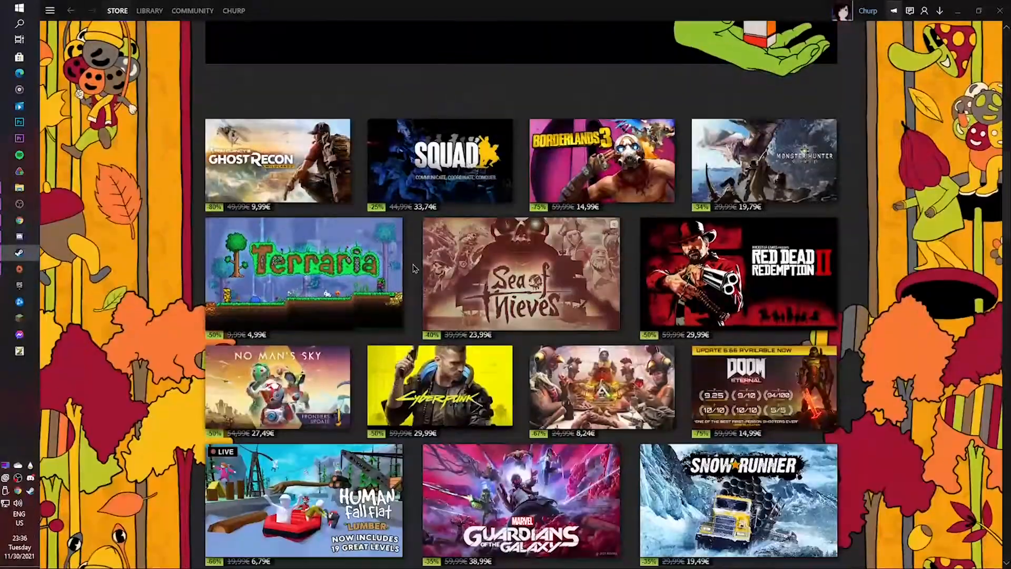
pyautogui.scroll(-3)
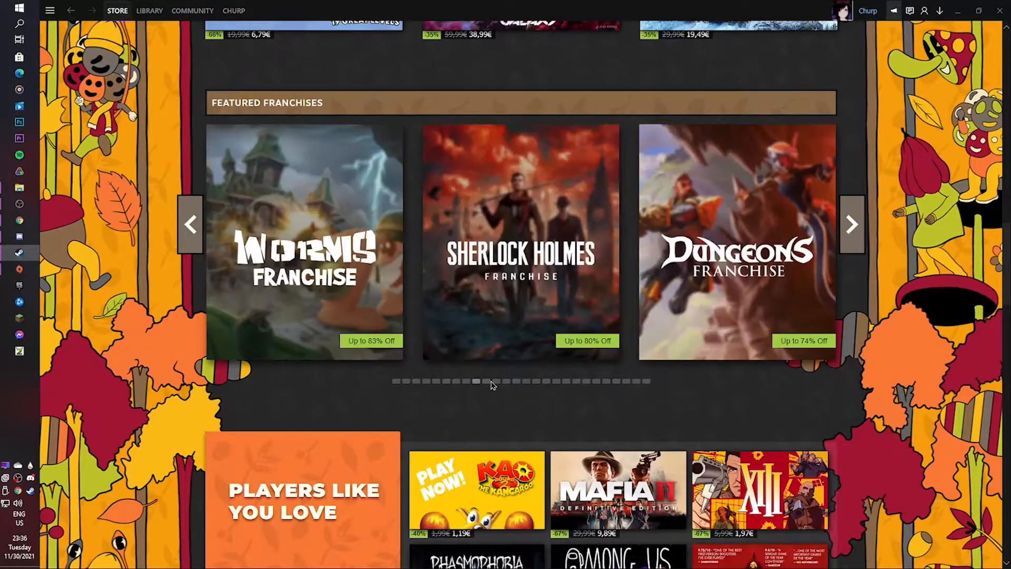
pyautogui.click(527, 381)
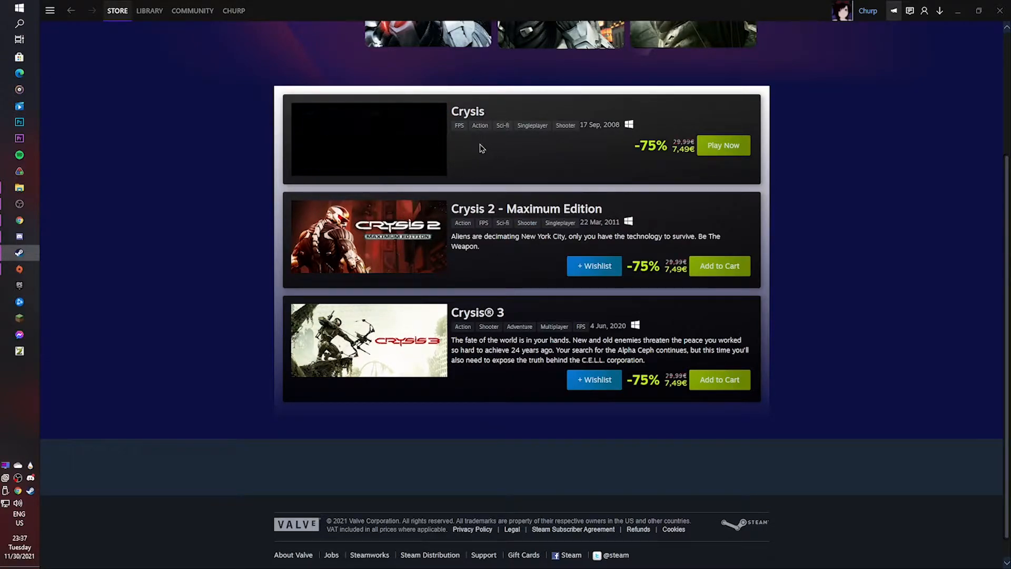
# Step: Open the original Crysis store page and scroll to its no-longer-sold notice and Packages section
pyautogui.click(467, 111)
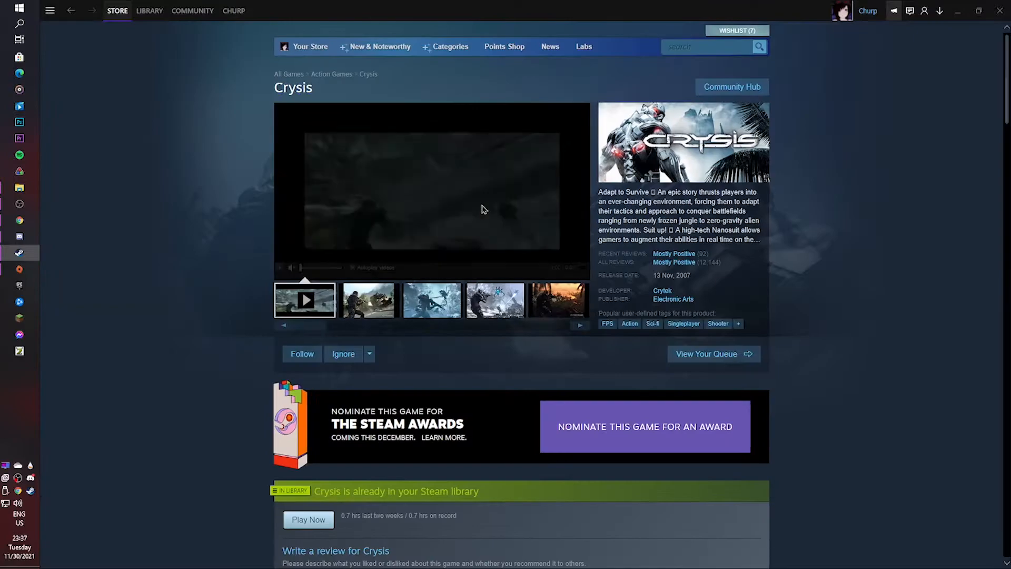
pyautogui.scroll(-3)
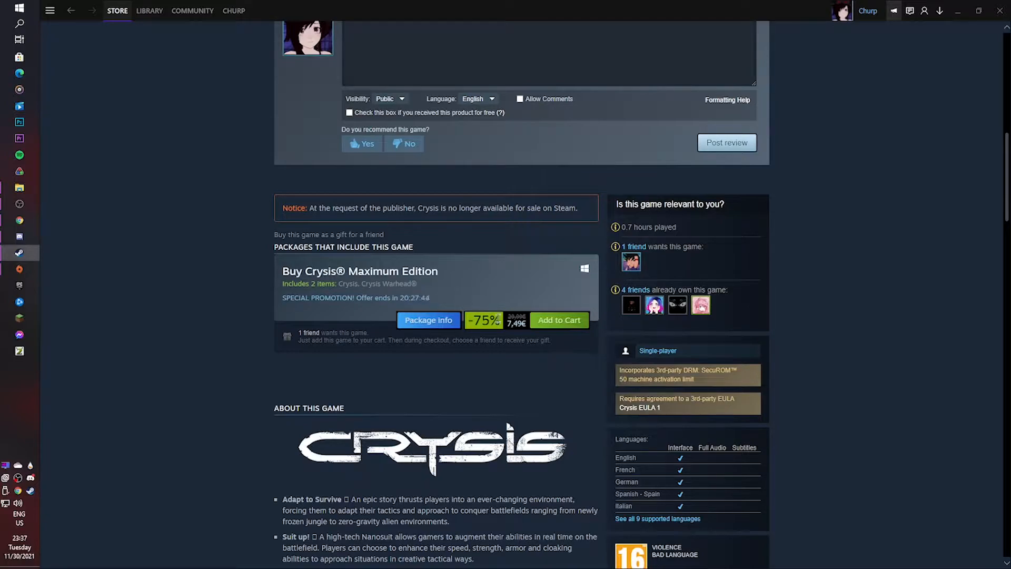
pyautogui.moveTo(519, 254)
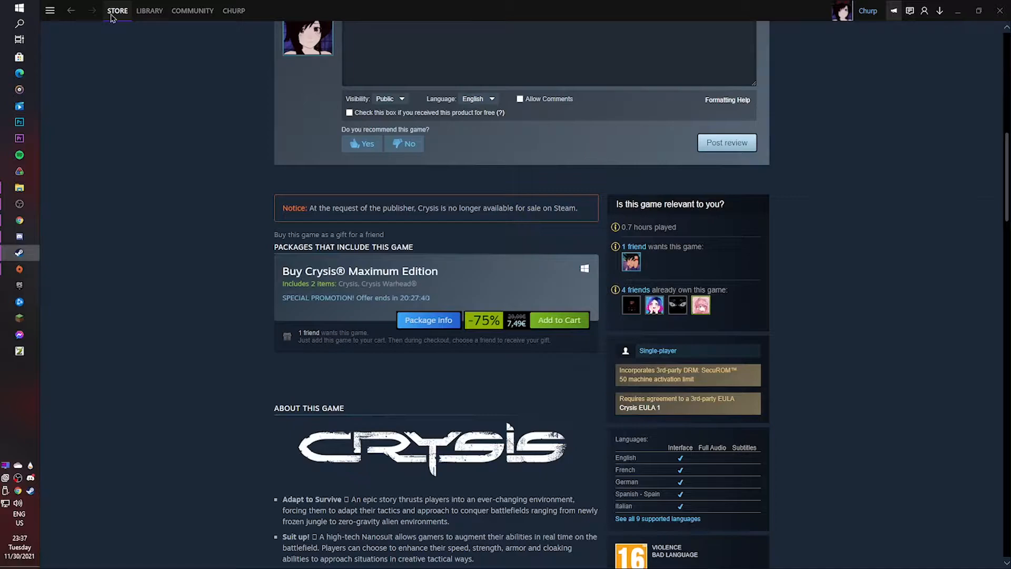
# Step: Return to Crysis in the library and read the forum's 1.1.1.5879 downgrade-patch instructions
pyautogui.click(148, 10)
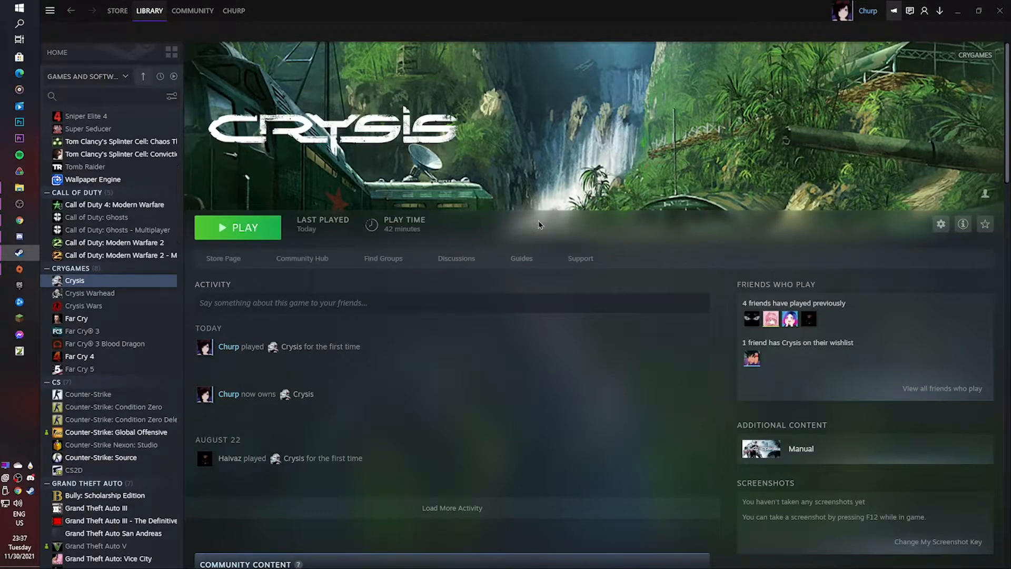
pyautogui.moveTo(540, 224)
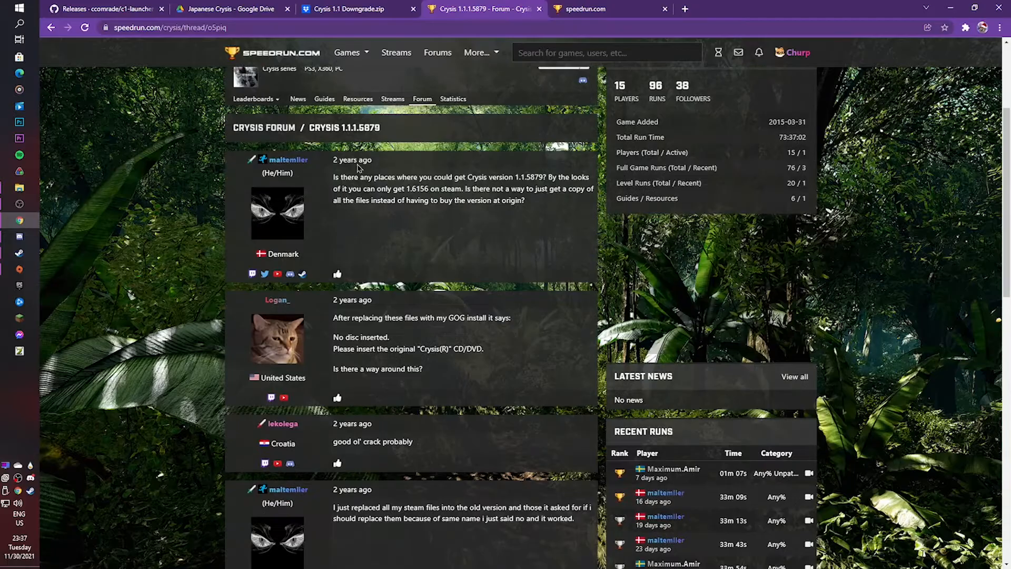
pyautogui.scroll(-3)
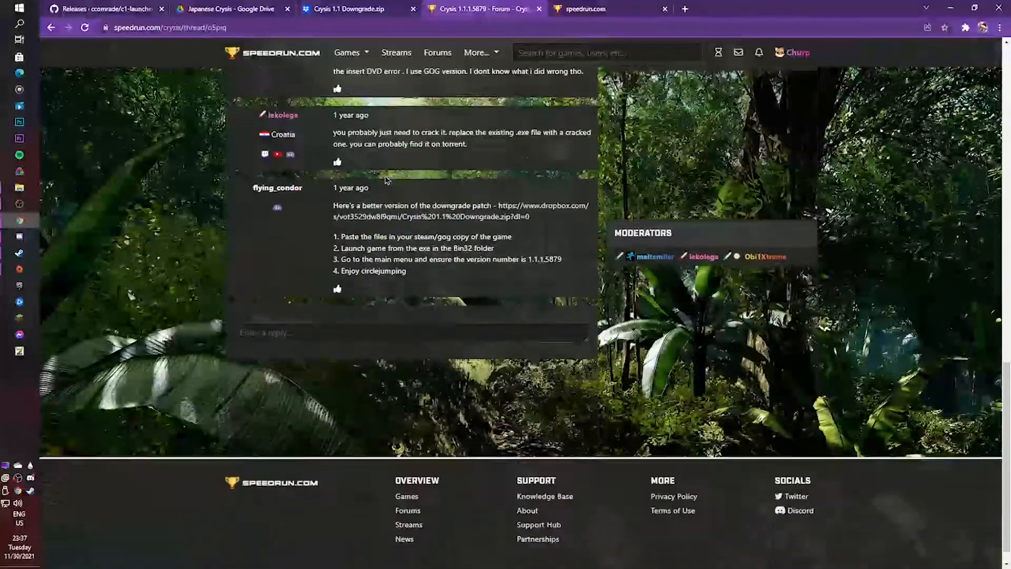
pyautogui.scroll(3)
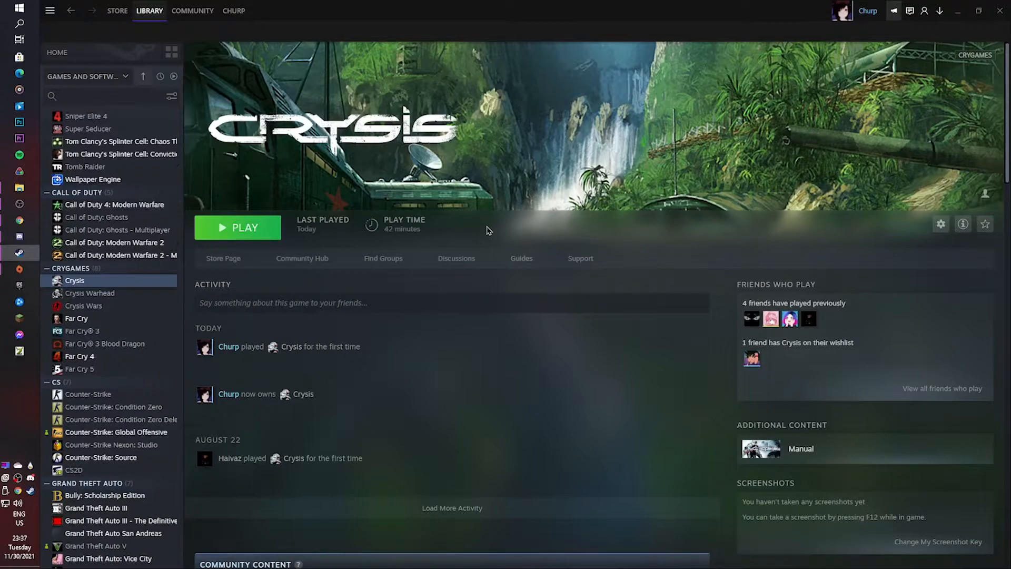
pyautogui.moveTo(92, 277)
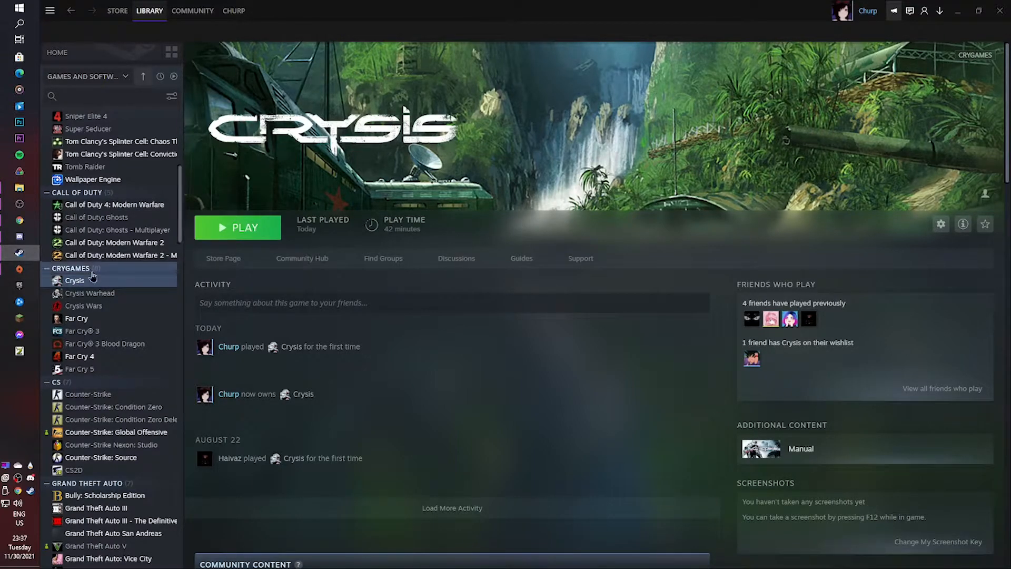
# Step: Browse Crysis's local files via Manage and enter the Crysis install folder
pyautogui.rightClick(74, 280)
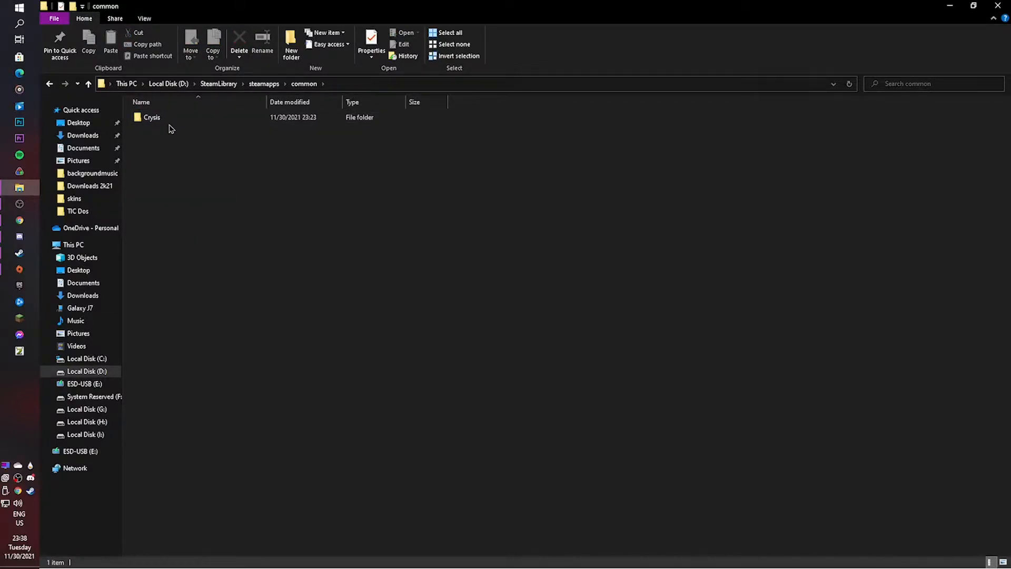
pyautogui.doubleClick(151, 117)
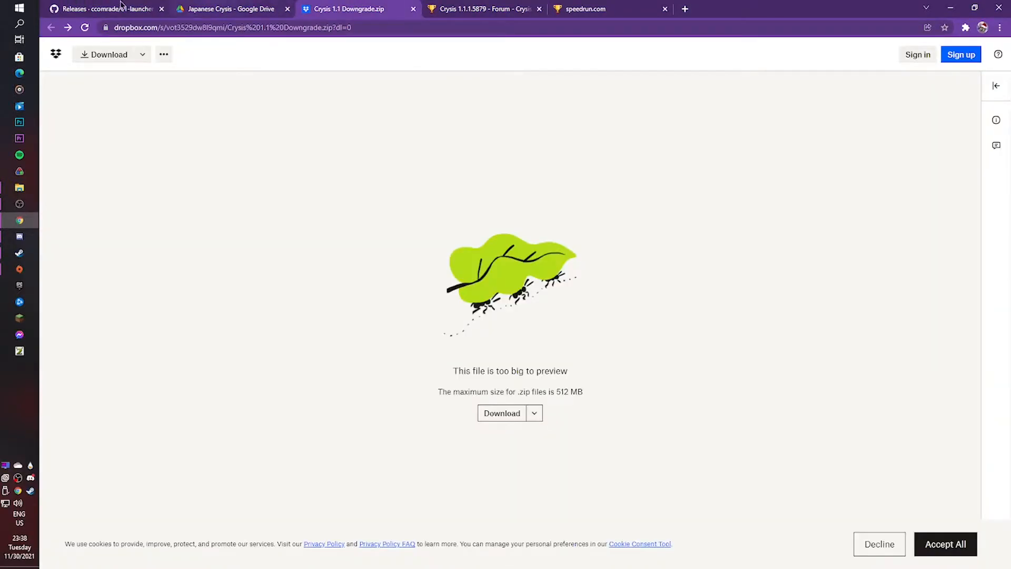
# Step: Visit the c1-launcher 2.7 releases page and download the Crysis 1.1 Downgrade.zip from Dropbox
pyautogui.click(103, 8)
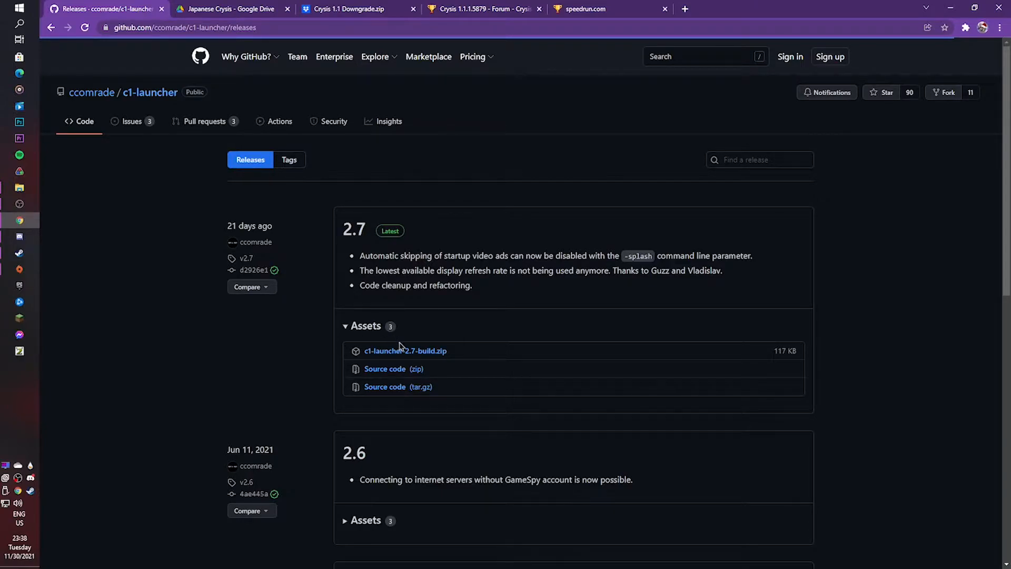
pyautogui.moveTo(431, 338)
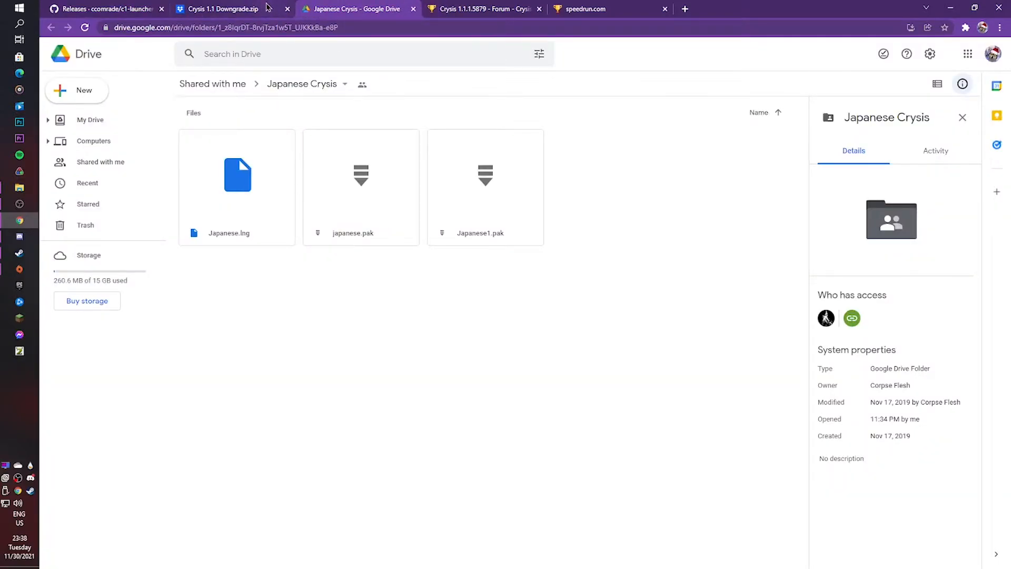
pyautogui.click(225, 10)
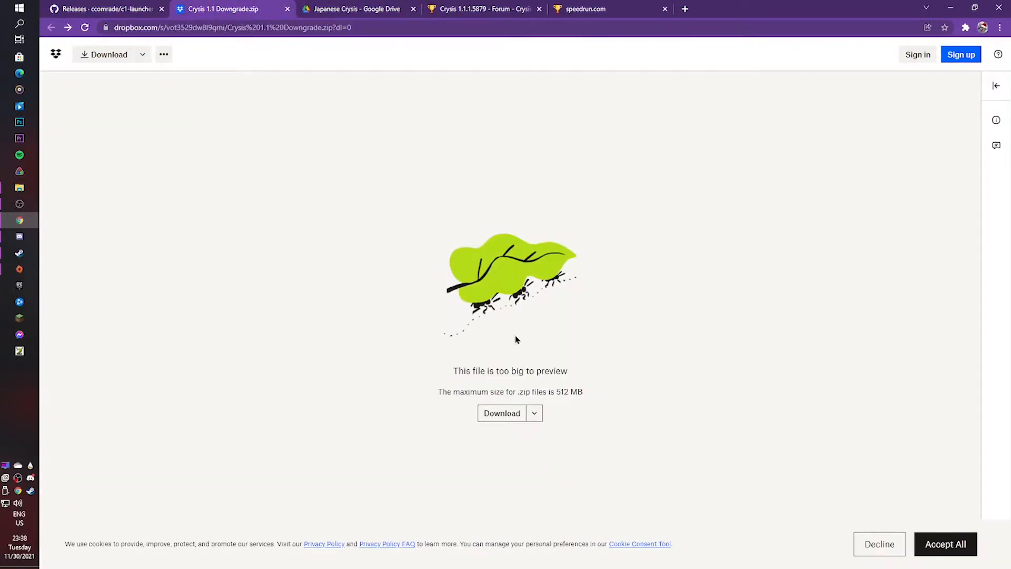
pyautogui.moveTo(562, 337)
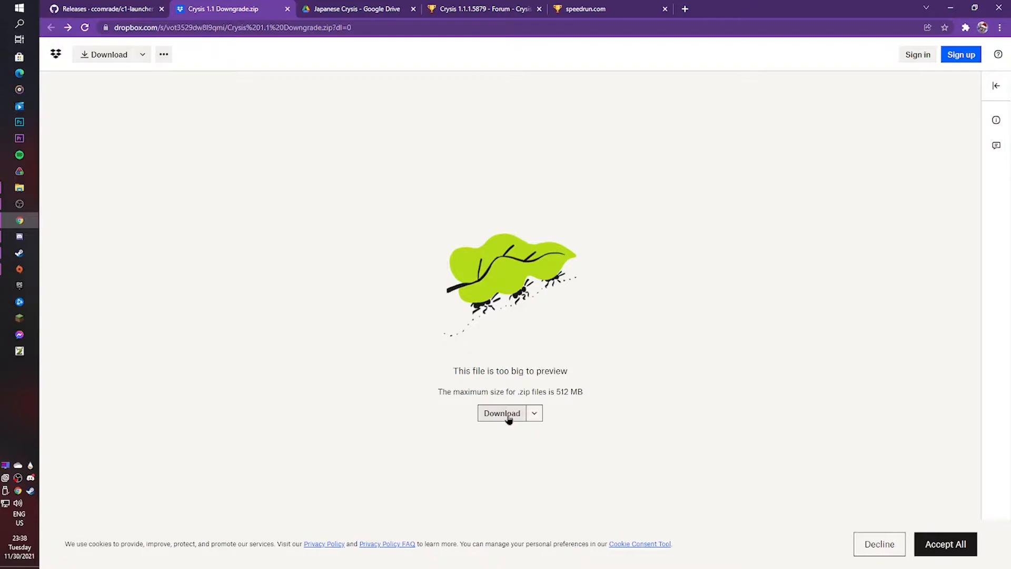
pyautogui.click(107, 9)
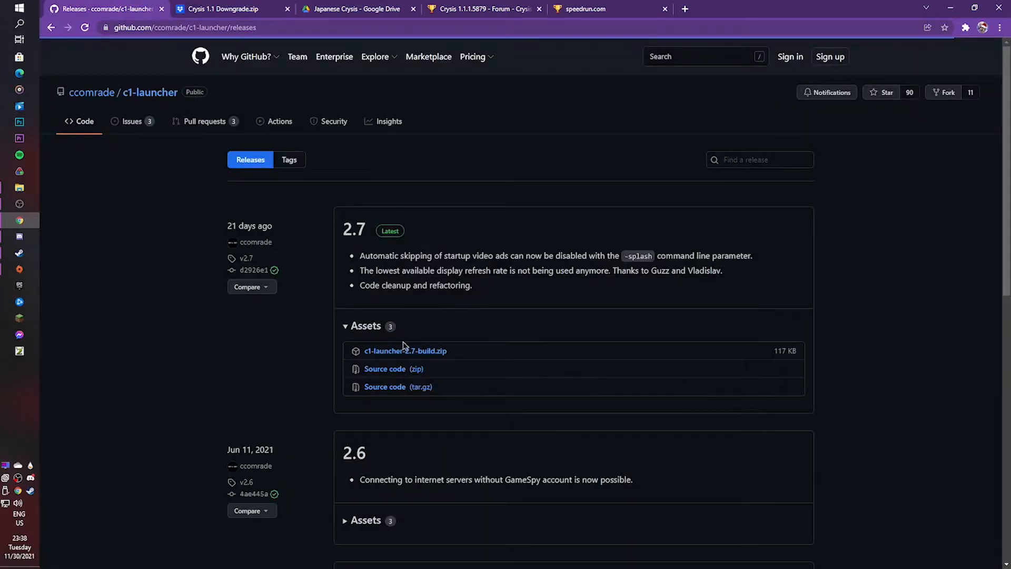
pyautogui.moveTo(467, 395)
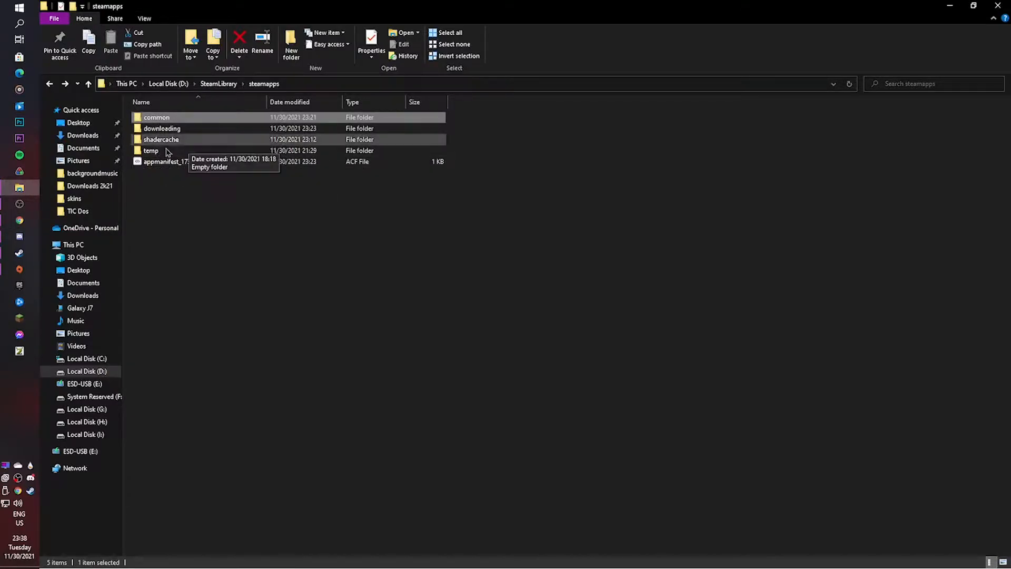
# Step: Locate the downloaded archives in Downloads and the steamapps Crysis folder, opening the downgrade zip in WinRAR
pyautogui.click(218, 84)
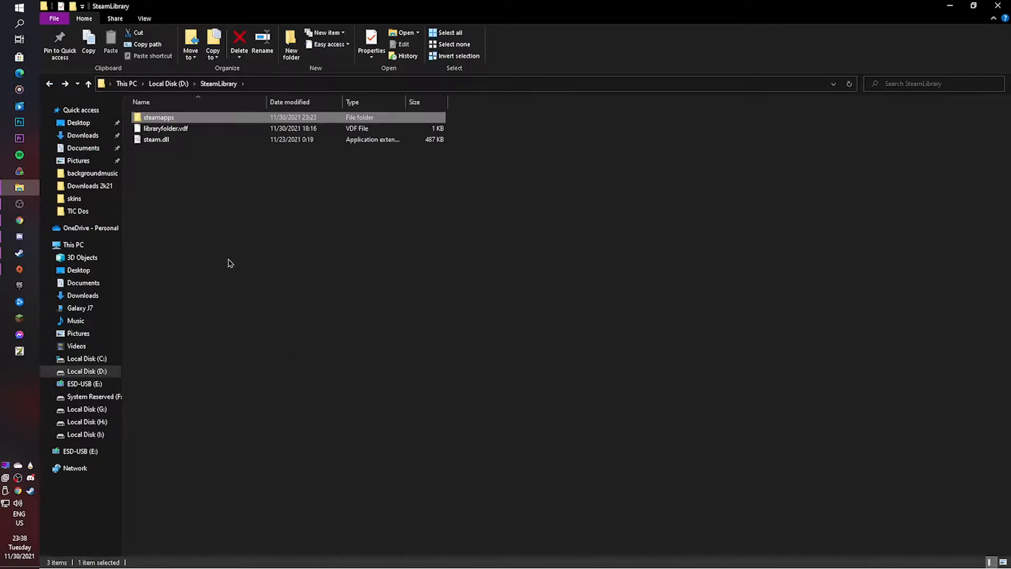
pyautogui.moveTo(417, 263)
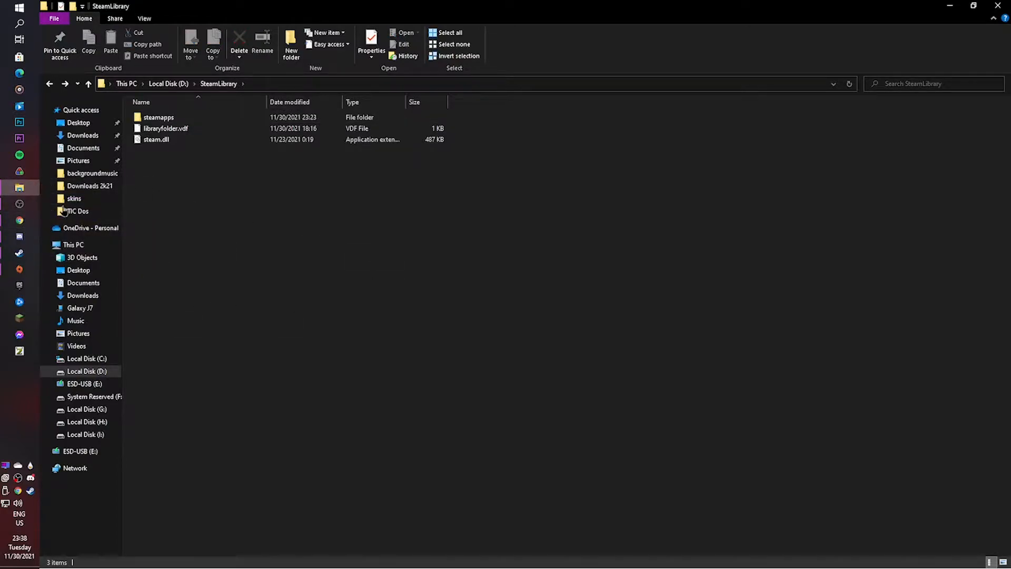
pyautogui.click(82, 295)
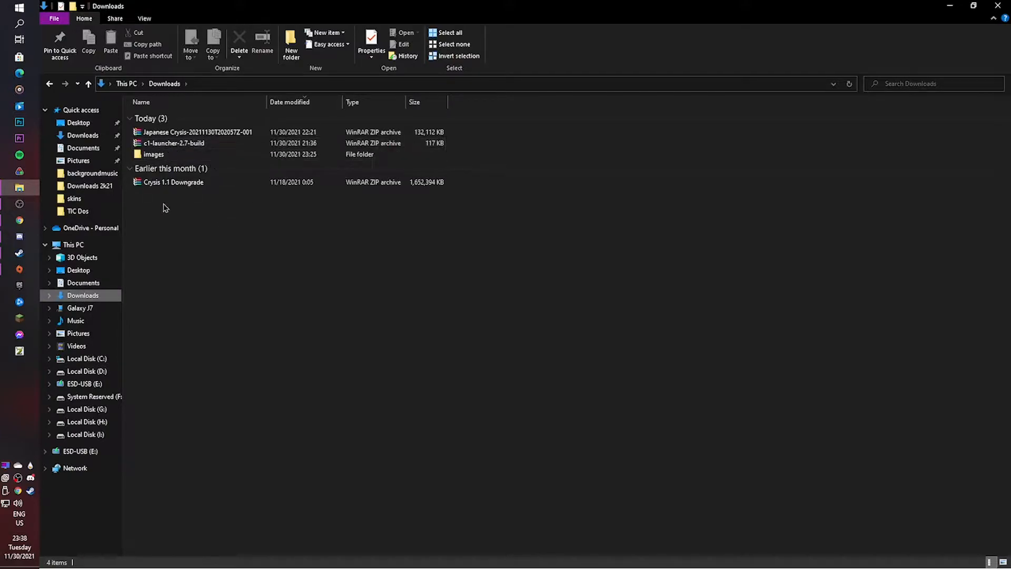
pyautogui.click(174, 142)
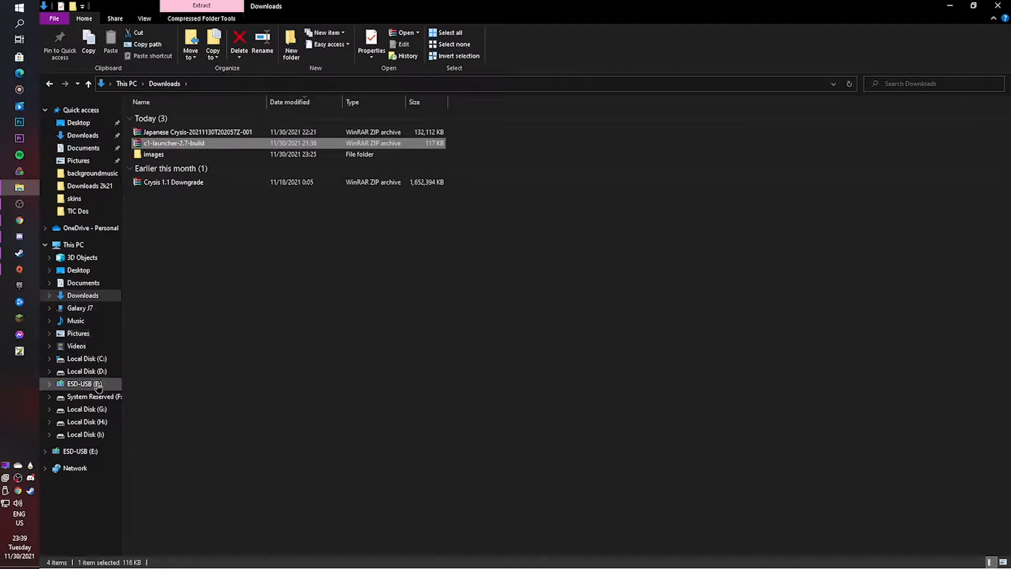
pyautogui.click(85, 370)
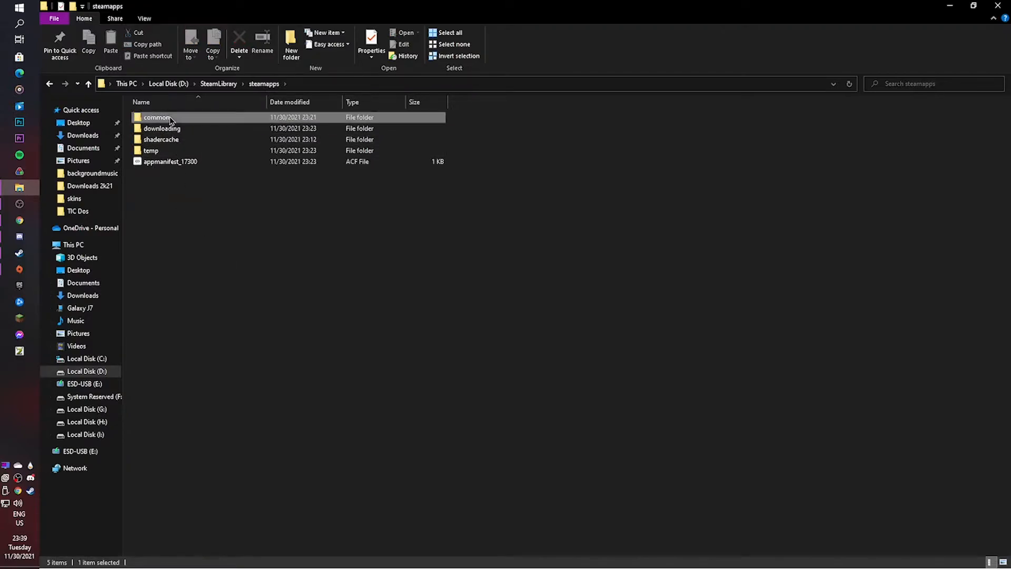
pyautogui.doubleClick(157, 117)
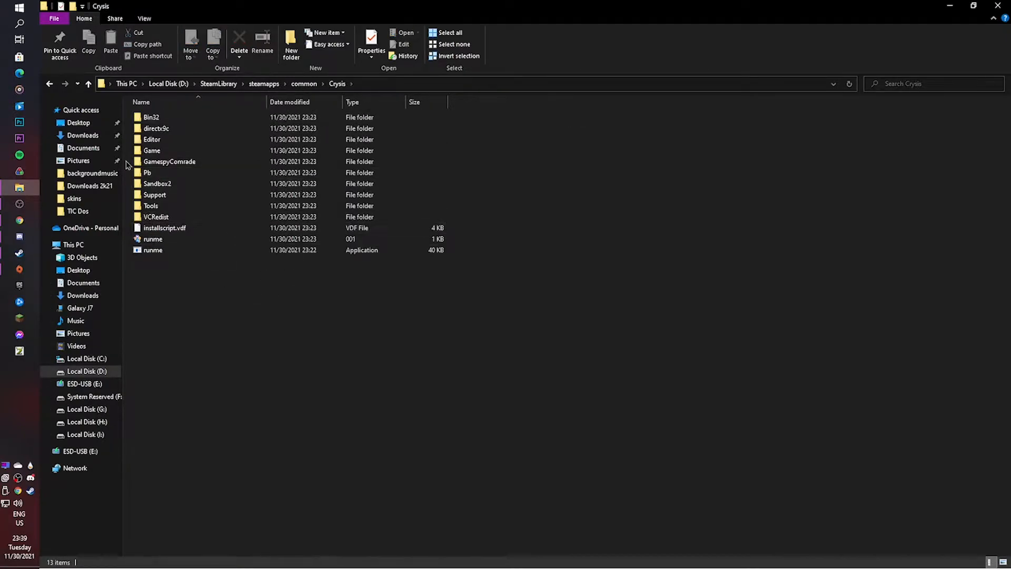
pyautogui.click(180, 183)
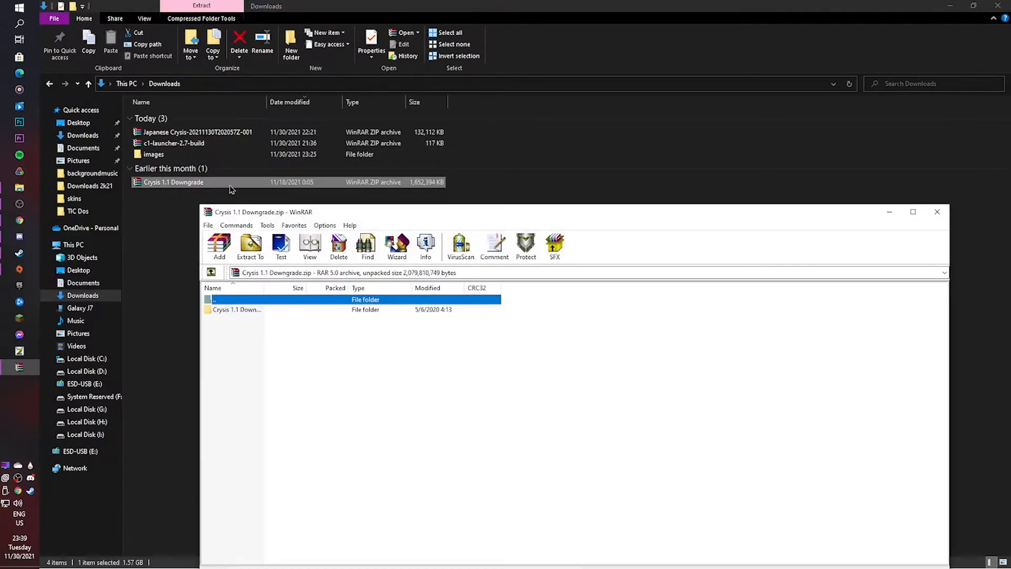
pyautogui.click(936, 211)
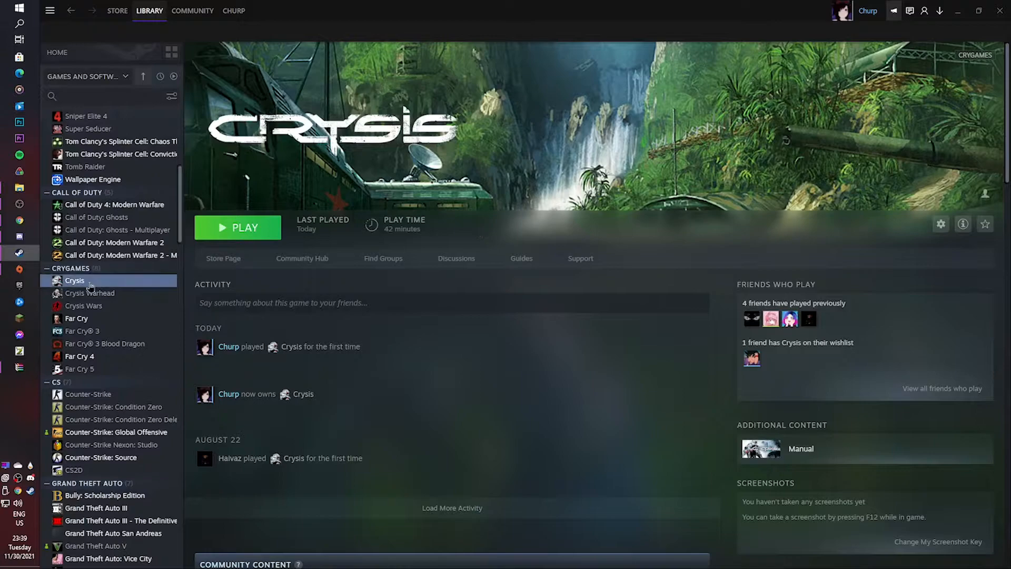
# Step: Launch Crysis, select the registration code and choose Don't Continue so the game stops running
pyautogui.click(237, 228)
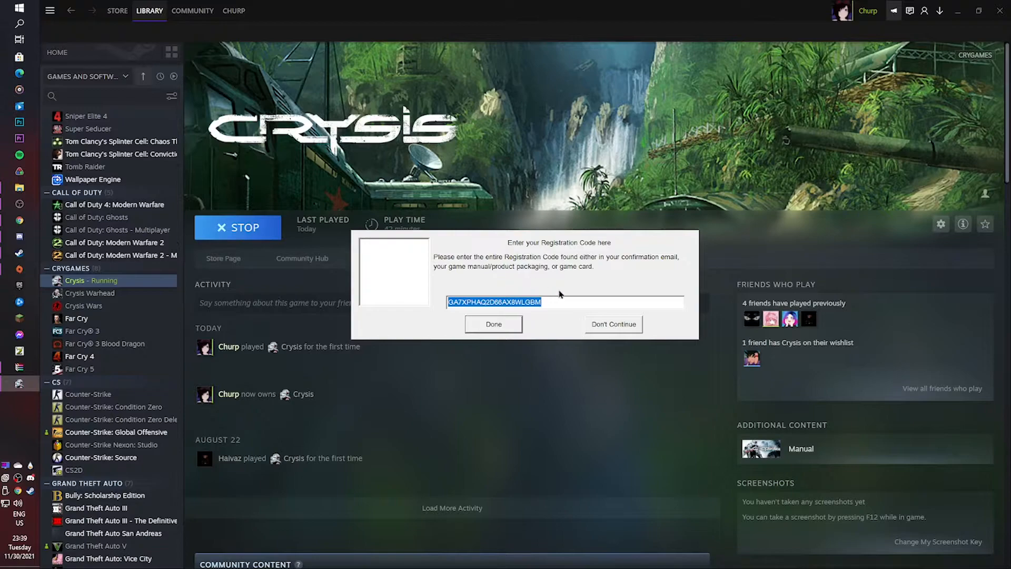
pyautogui.click(555, 302)
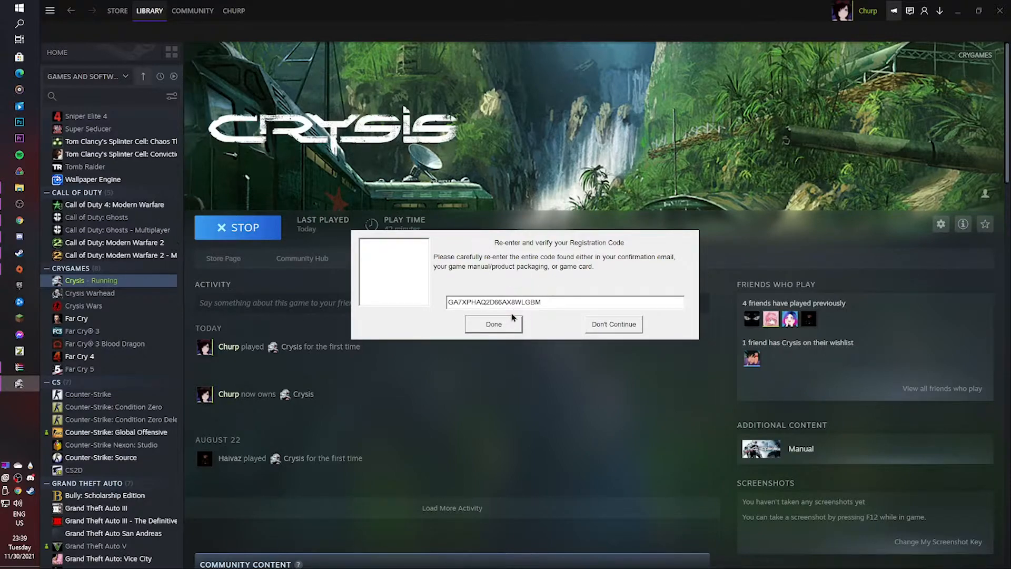
pyautogui.tripleClick(565, 302)
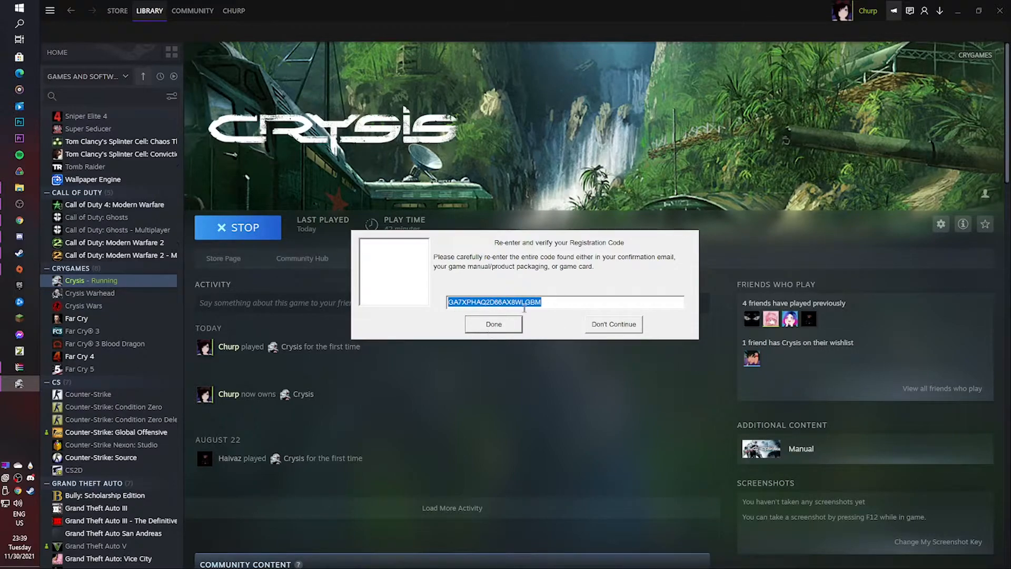
pyautogui.moveTo(564, 327)
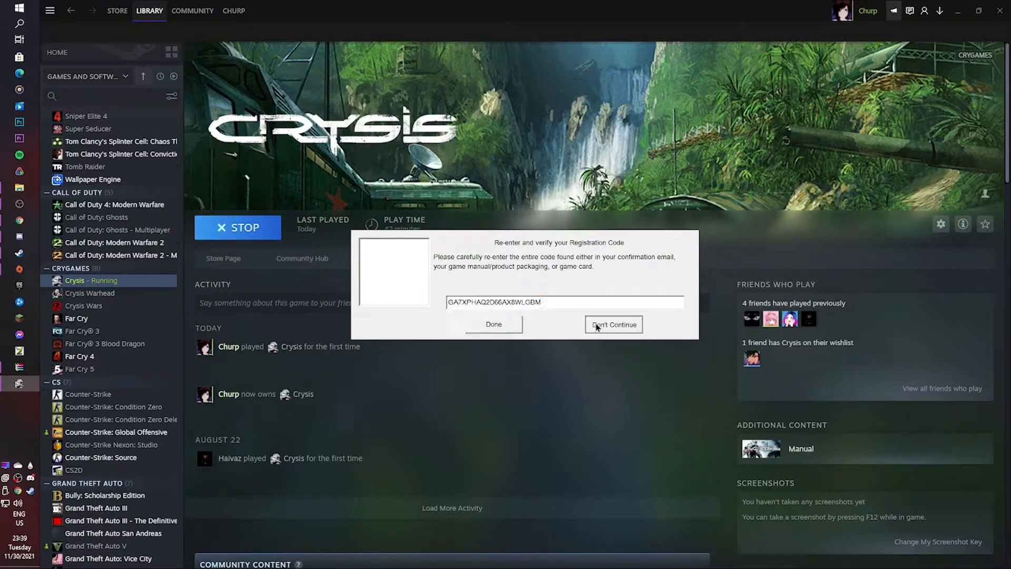
pyautogui.click(611, 324)
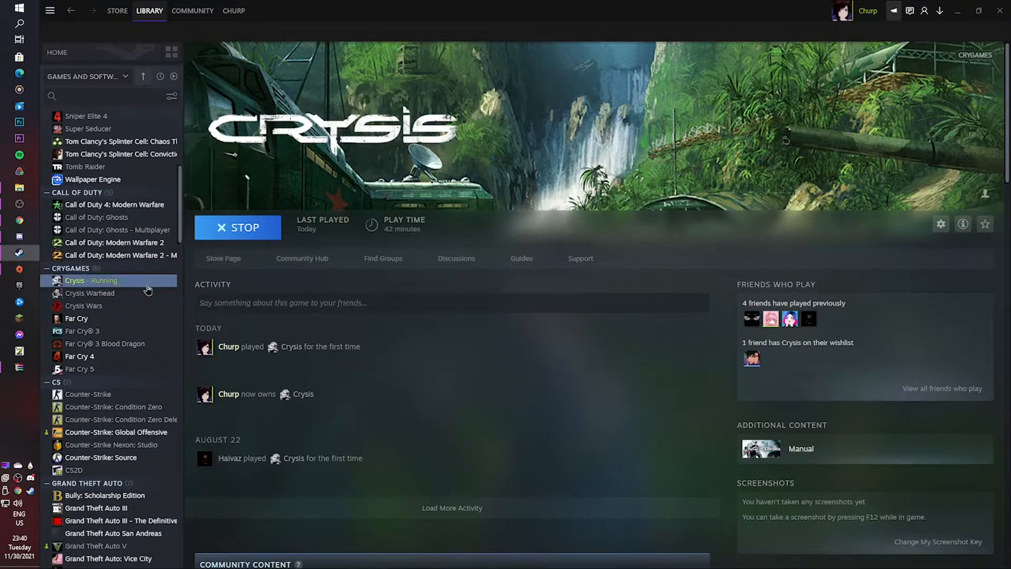
pyautogui.click(237, 227)
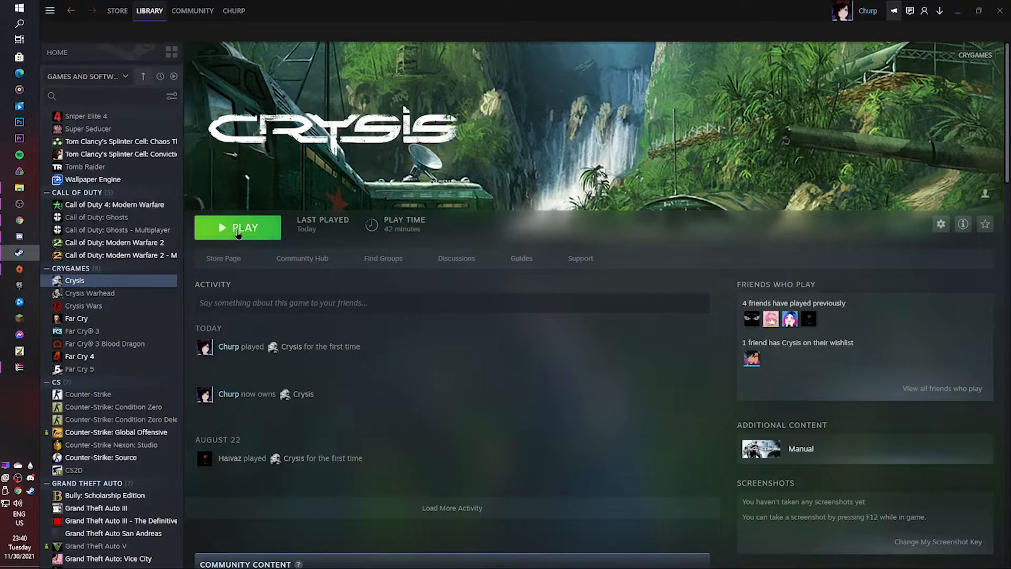
pyautogui.moveTo(422, 366)
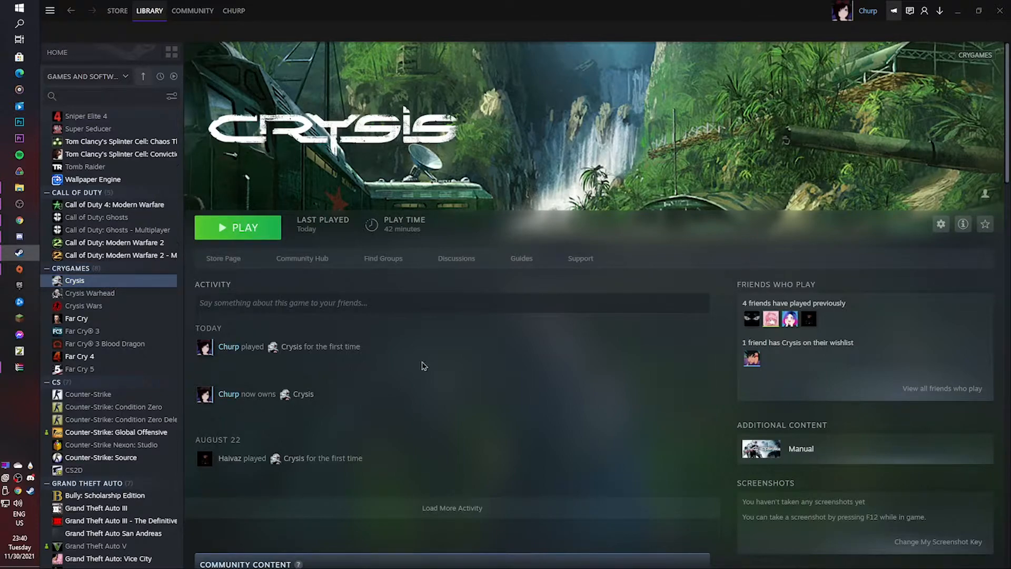
pyautogui.moveTo(432, 224)
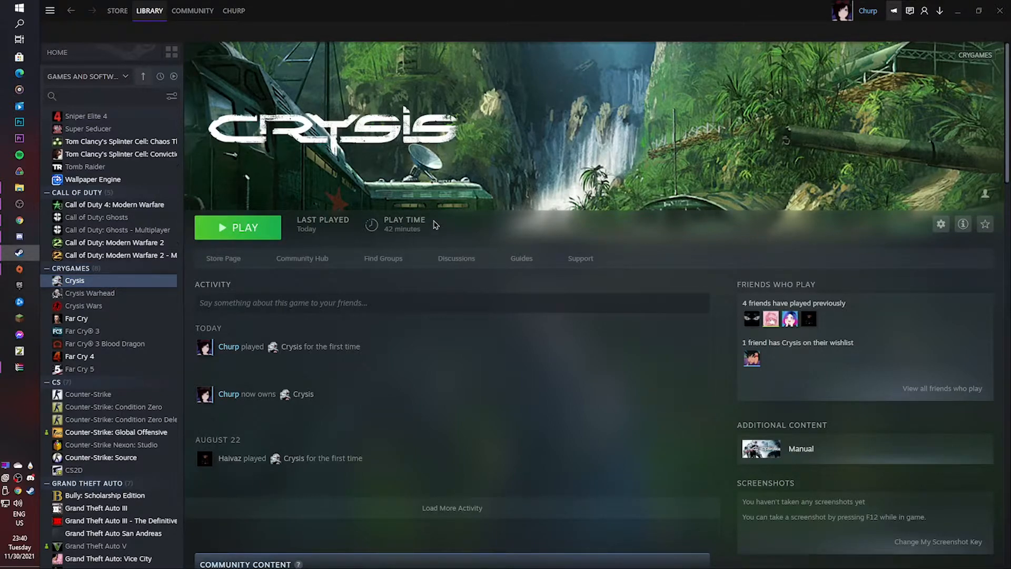
pyautogui.moveTo(27, 179)
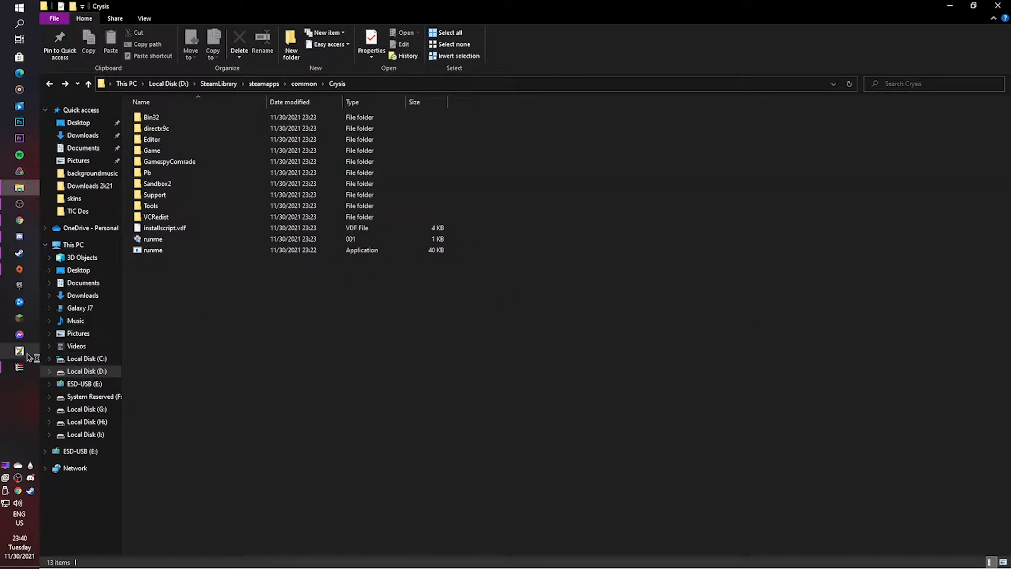
# Step: In the downgrade archive, enter Crysis 1.1 Downgrade > Crysis and select the Bin32 and Game folders to move
pyautogui.click(19, 350)
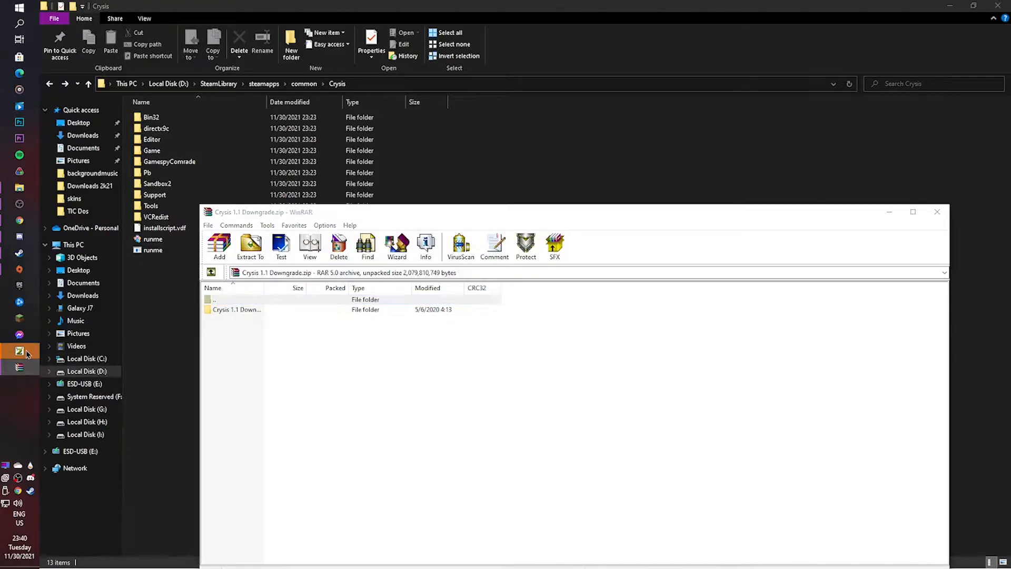
pyautogui.click(19, 350)
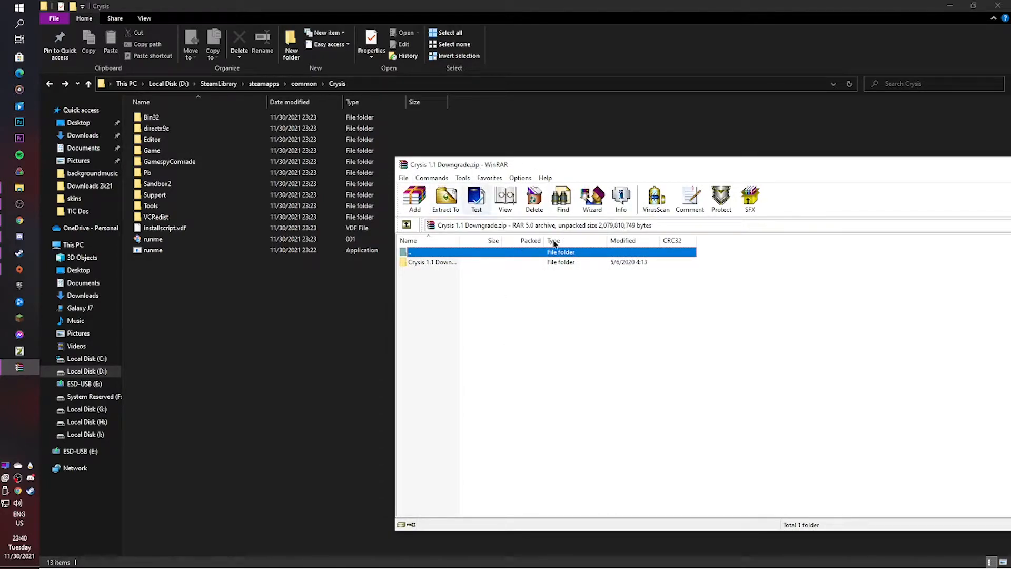
pyautogui.doubleClick(150, 117)
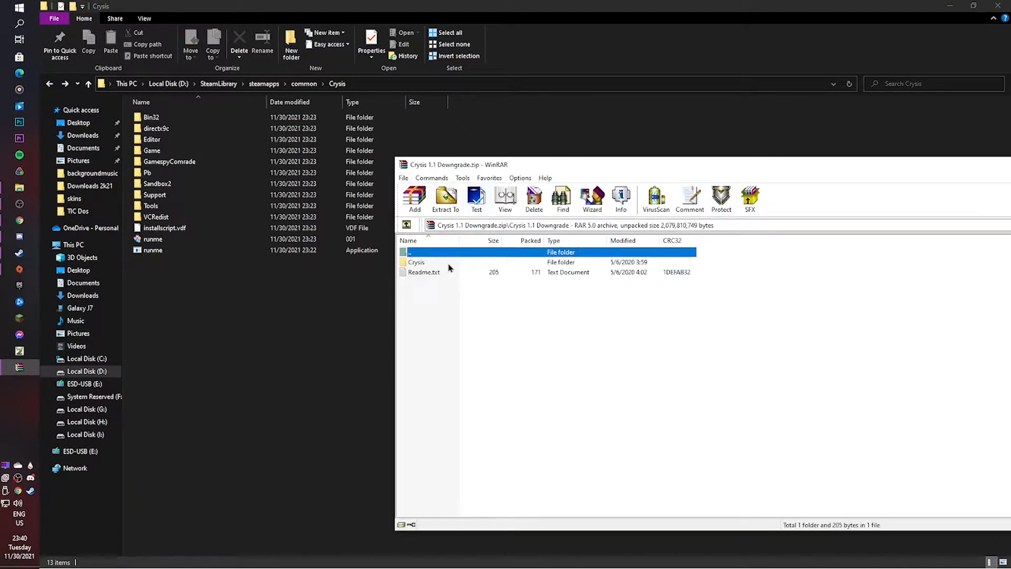
pyautogui.click(416, 262)
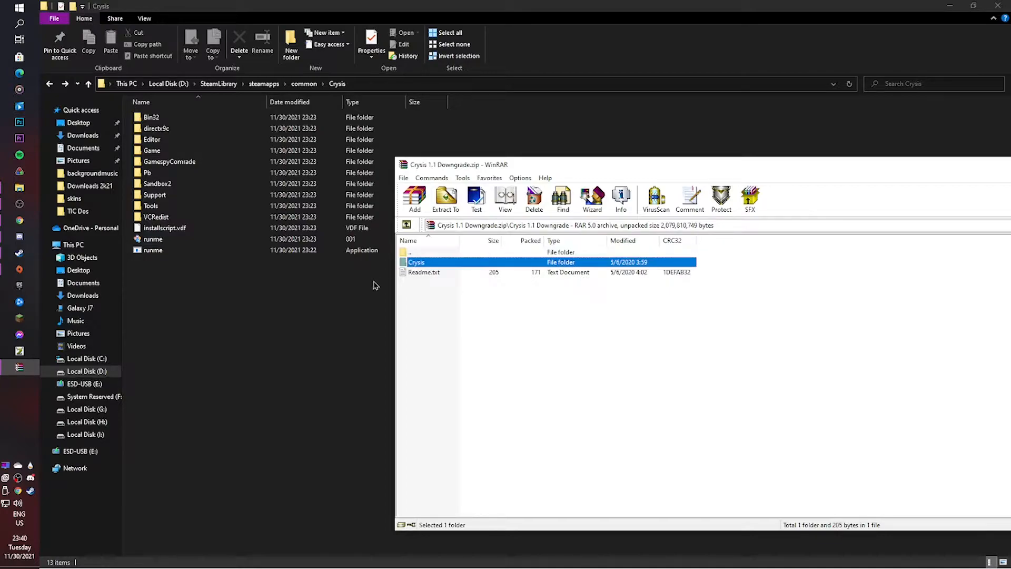
pyautogui.doubleClick(416, 262)
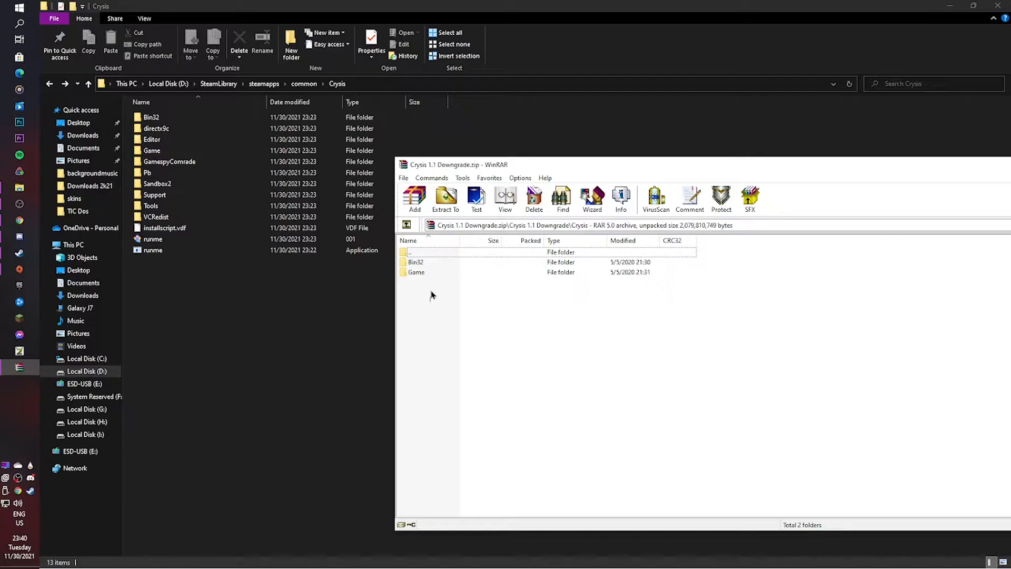
pyautogui.click(445, 197)
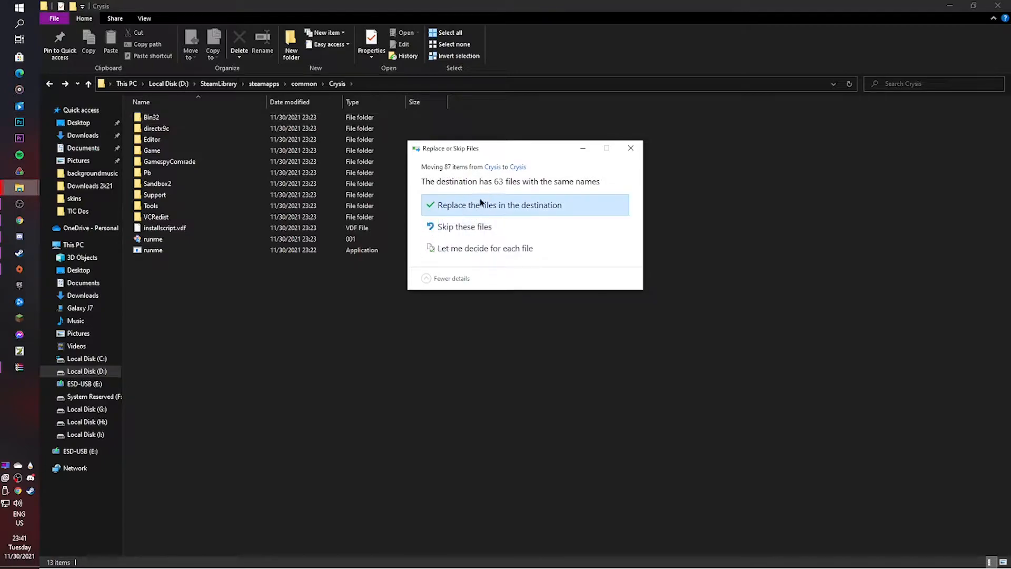
# Step: Replace the 63 same-named files, then check Bin32's Crysis.exe is the 2008 executable
pyautogui.click(497, 206)
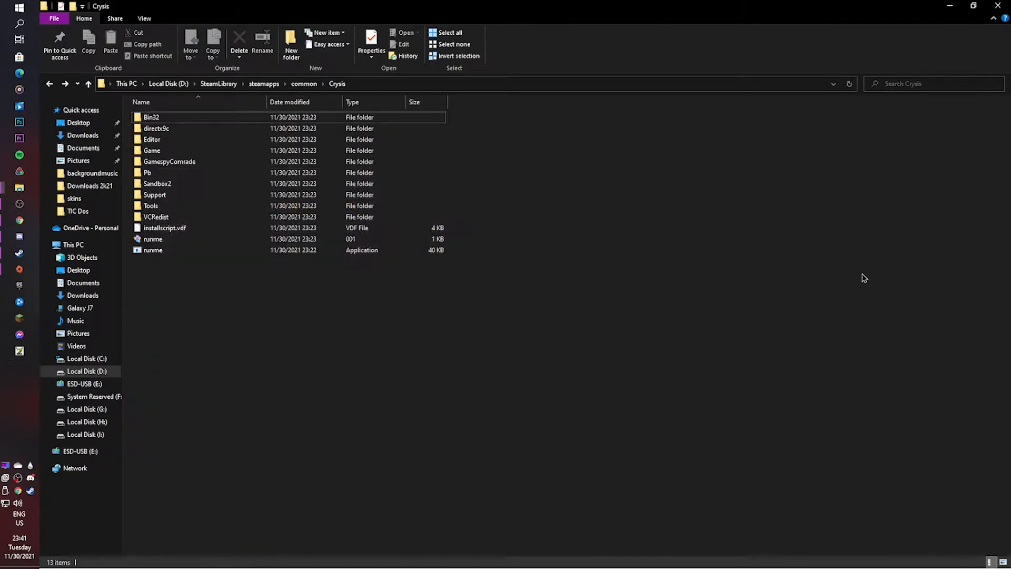
pyautogui.doubleClick(151, 117)
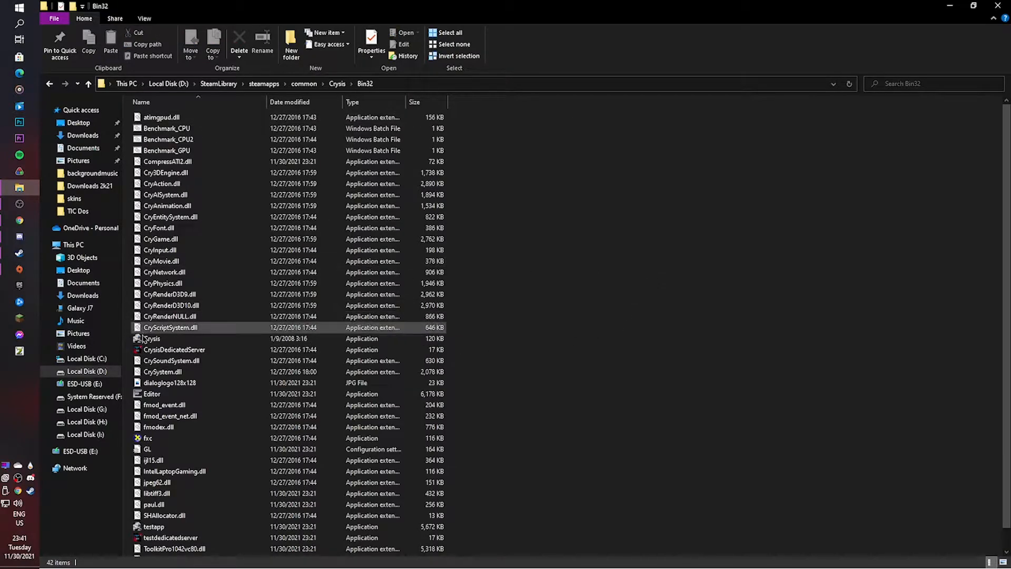
pyautogui.click(152, 338)
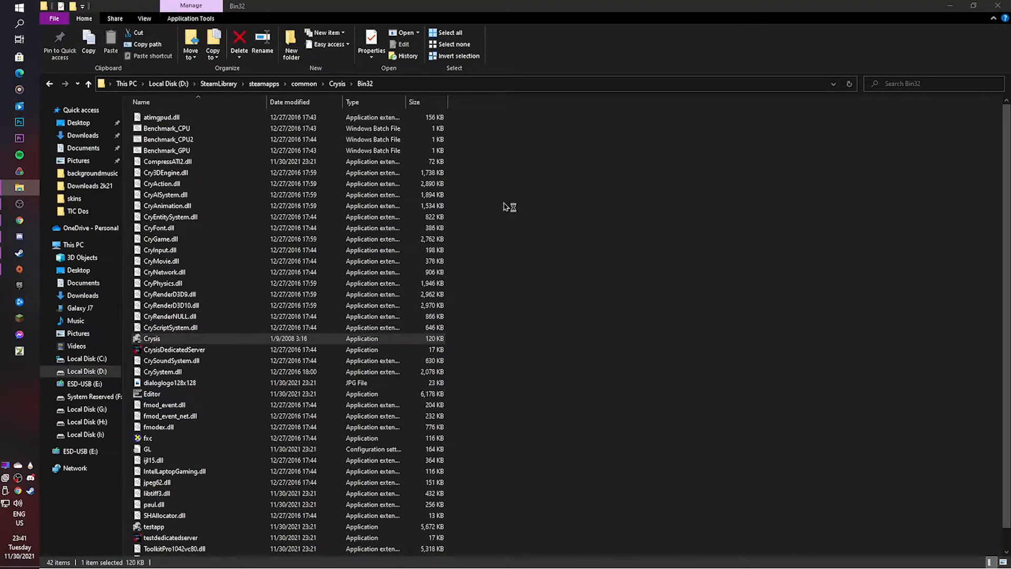
pyautogui.click(152, 338)
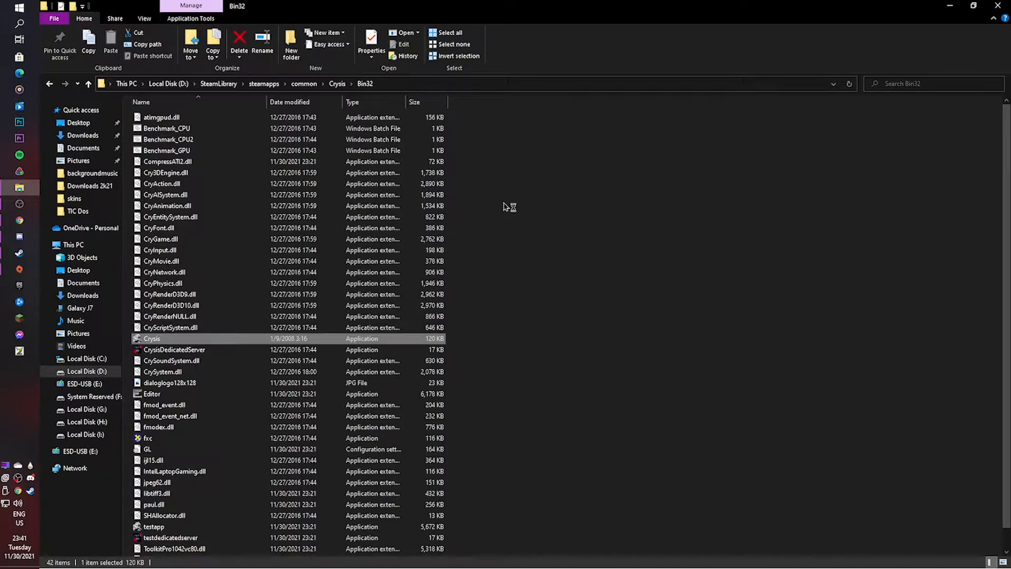
pyautogui.moveTo(601, 240)
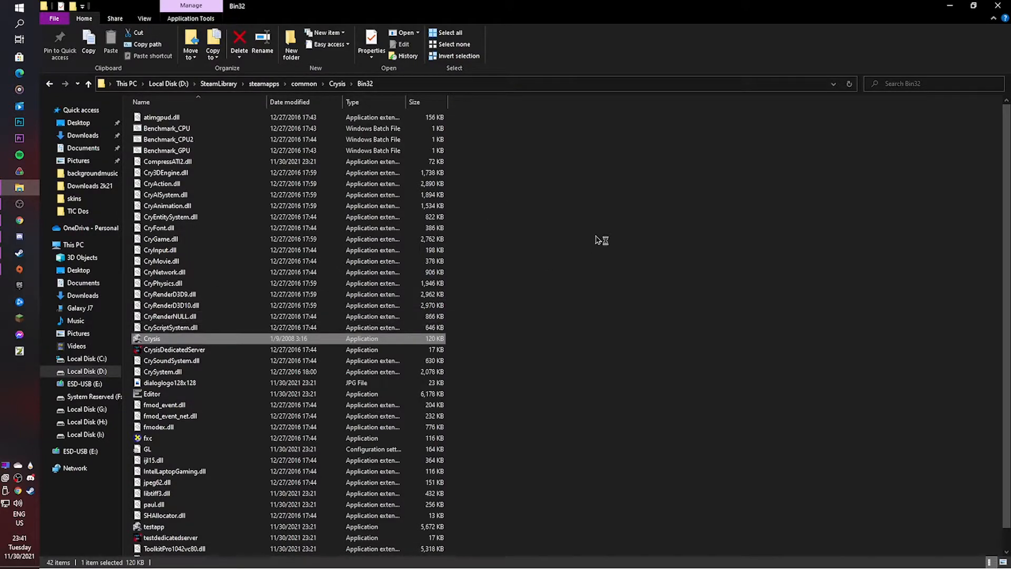
pyautogui.doubleClick(152, 338)
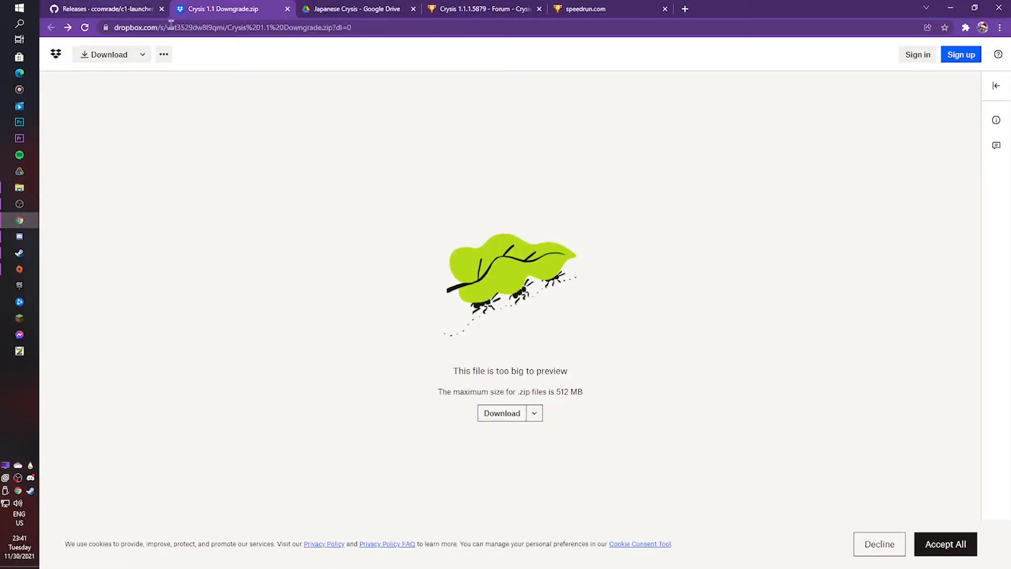
# Step: Revisit the c1-launcher releases page and show Downloads with the c1-launcher-2.7-build archive
pyautogui.click(106, 8)
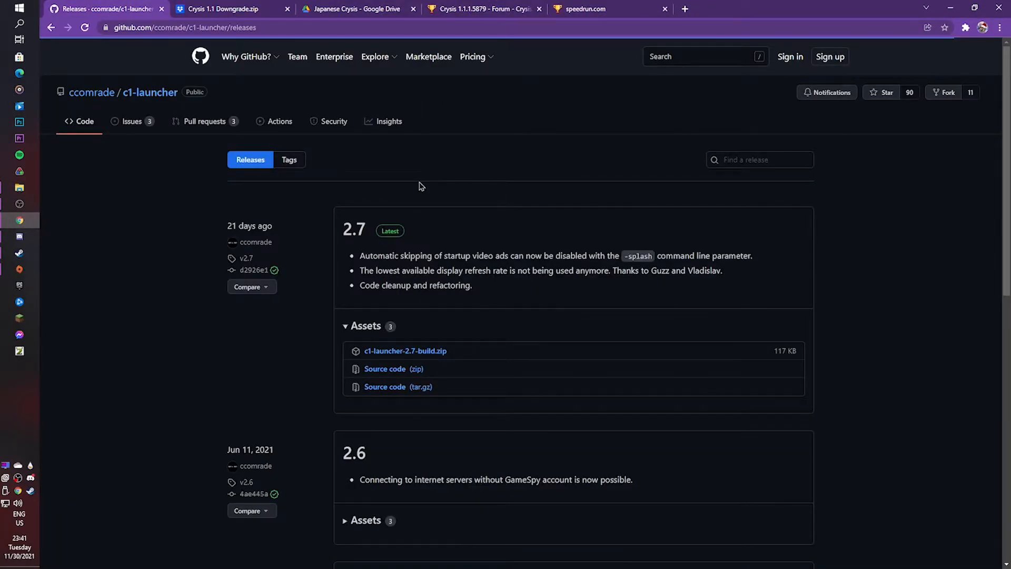
pyautogui.moveTo(405, 358)
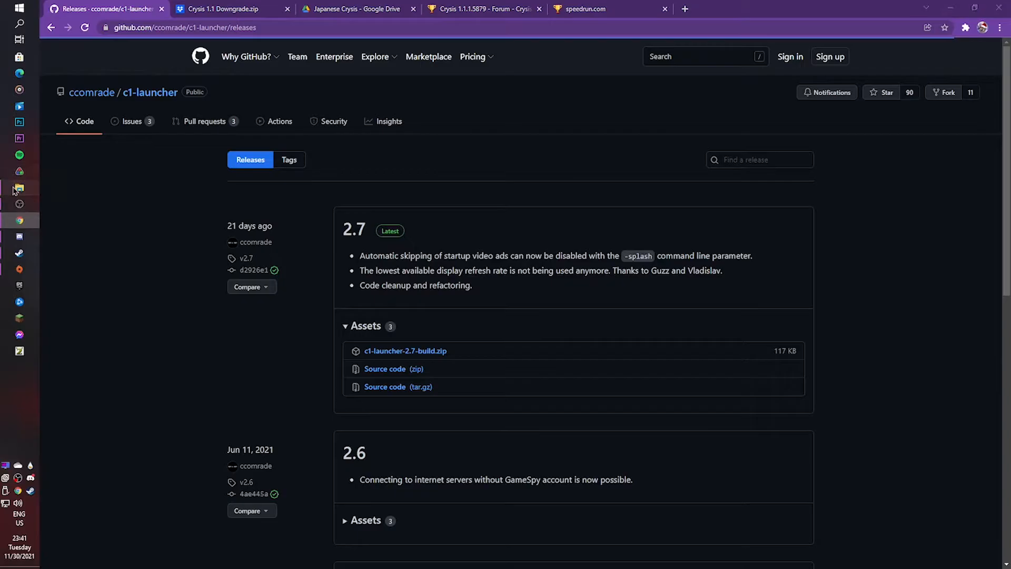
pyautogui.click(19, 187)
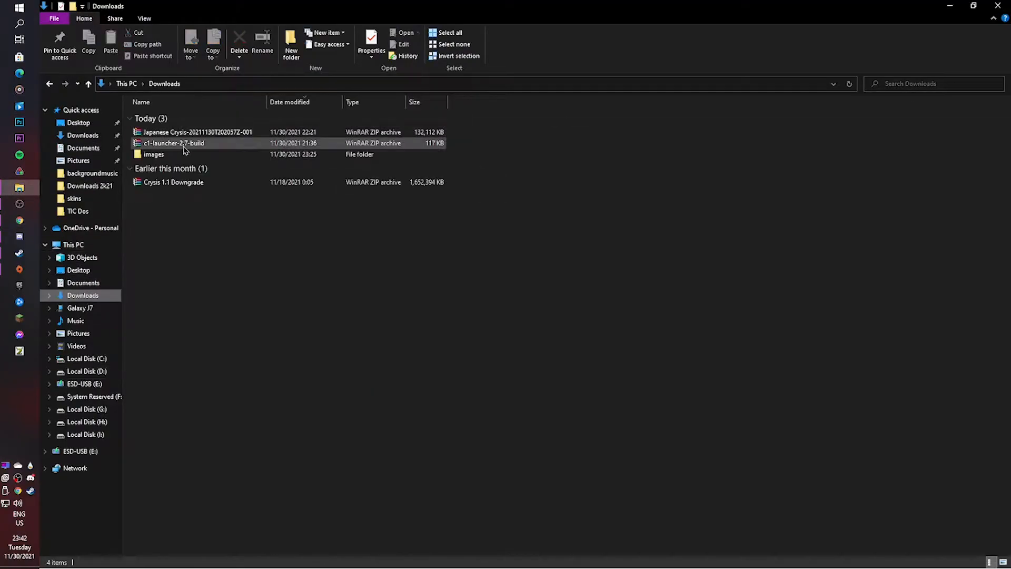
# Step: Inspect the c1-launcher-2.7-build.zip archive's Bin32 and Bin64 folders in WinRAR, then close it
pyautogui.doubleClick(174, 142)
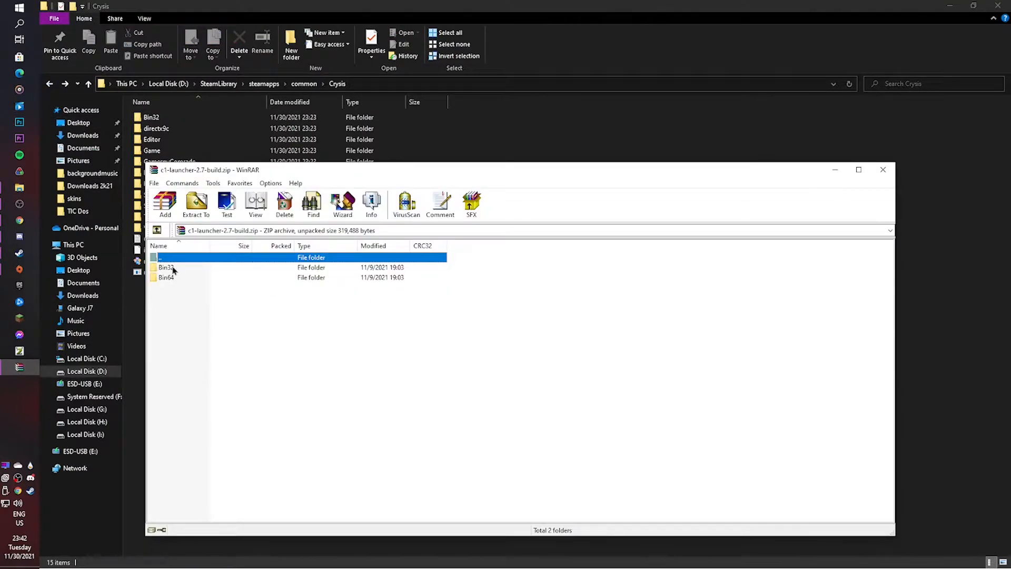
pyautogui.doubleClick(167, 277)
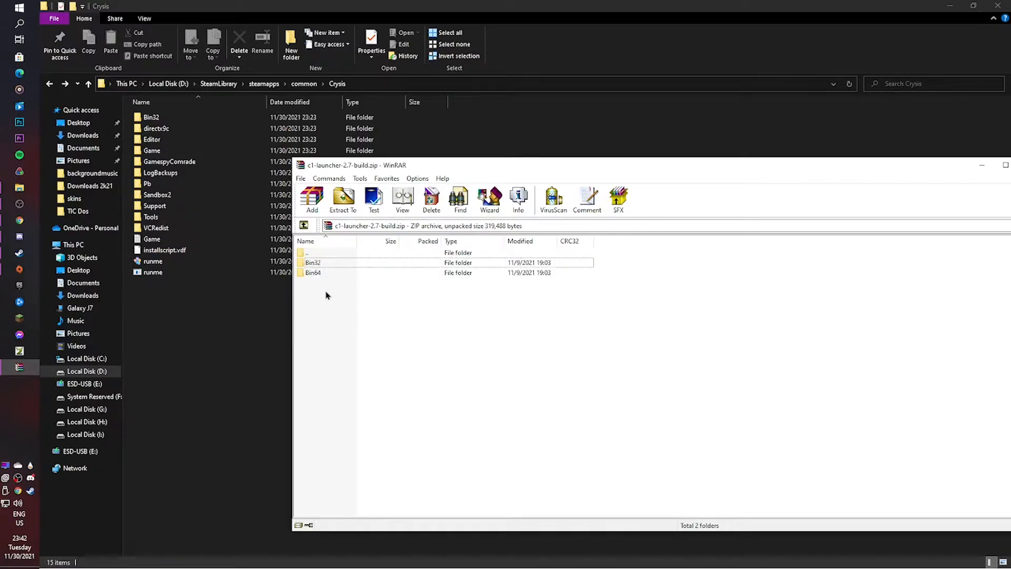
pyautogui.click(313, 262)
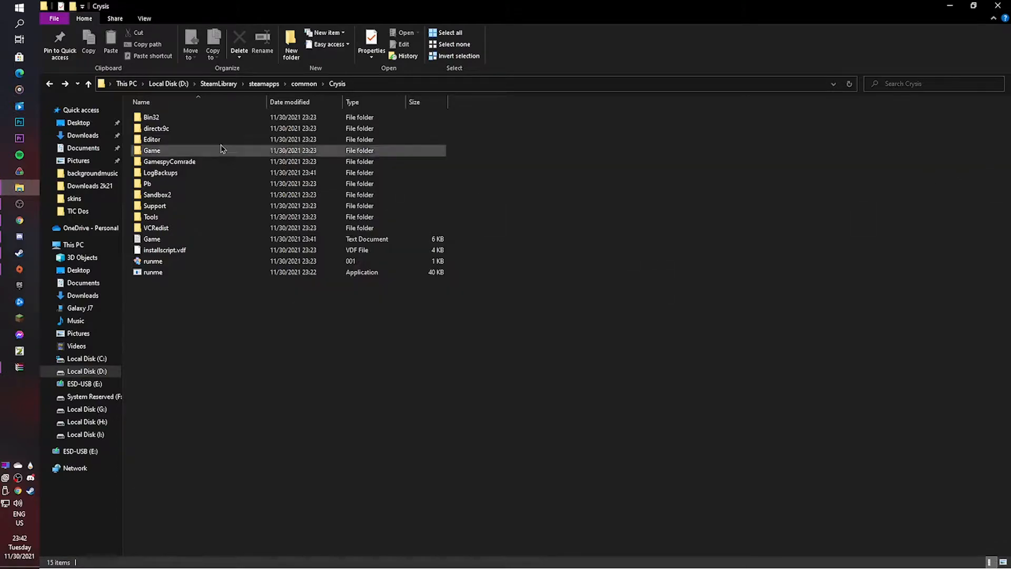
pyautogui.moveTo(151, 139)
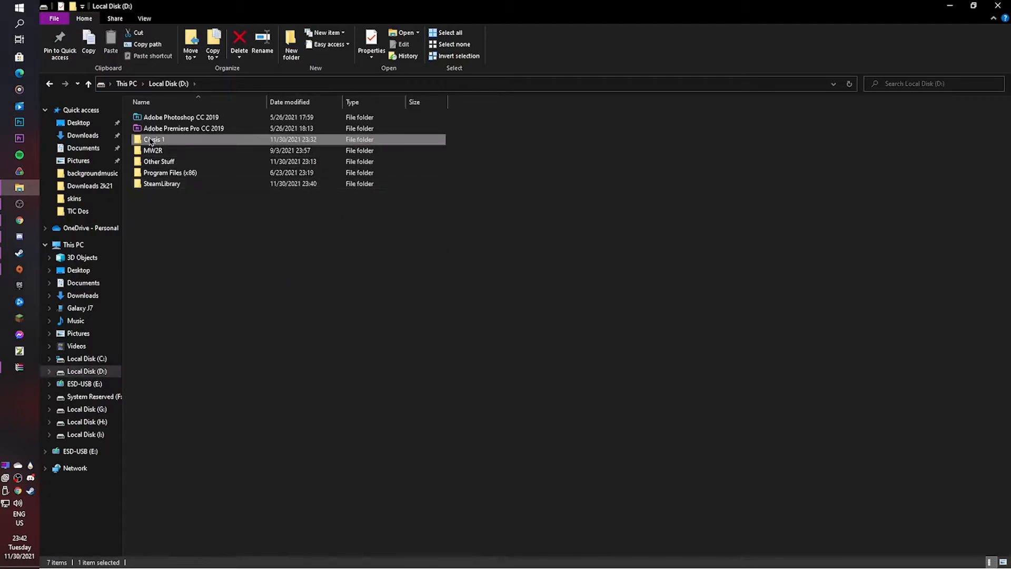
# Step: Browse Crysis 1\Crysis\Bin64 and Bin32 on drive D, then return to Local Disk (D:)
pyautogui.doubleClick(154, 139)
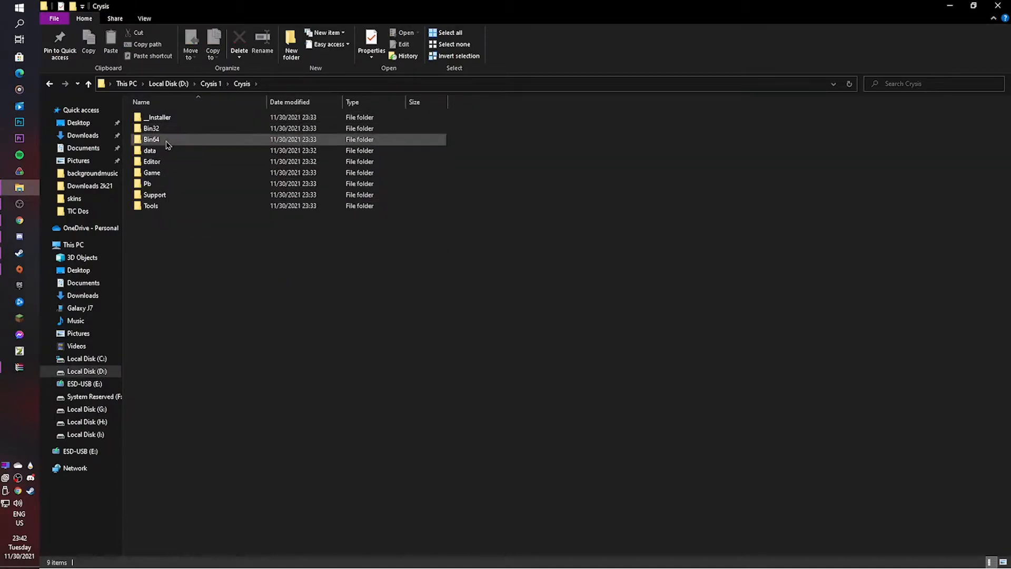
pyautogui.doubleClick(151, 139)
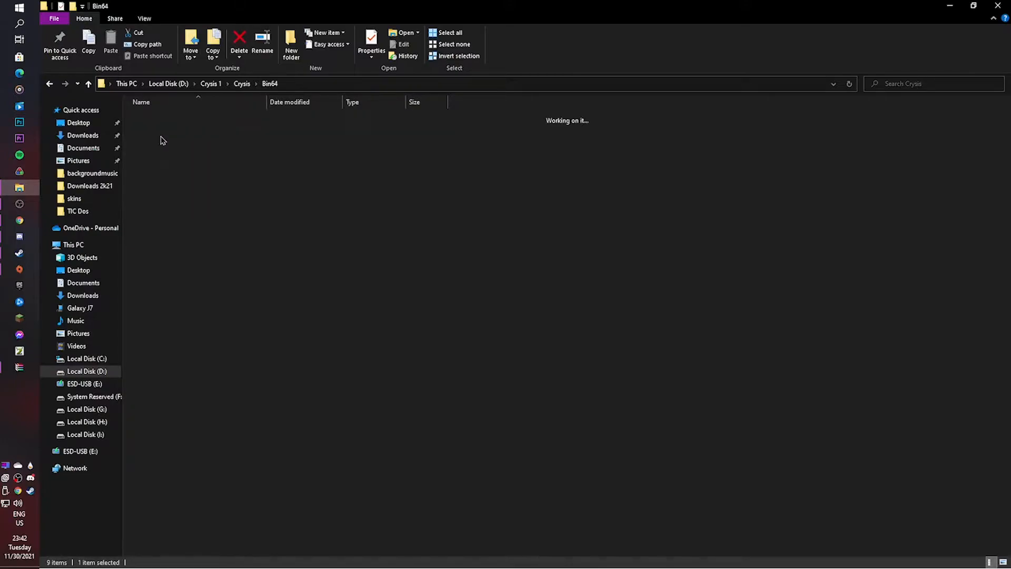
pyautogui.click(50, 85)
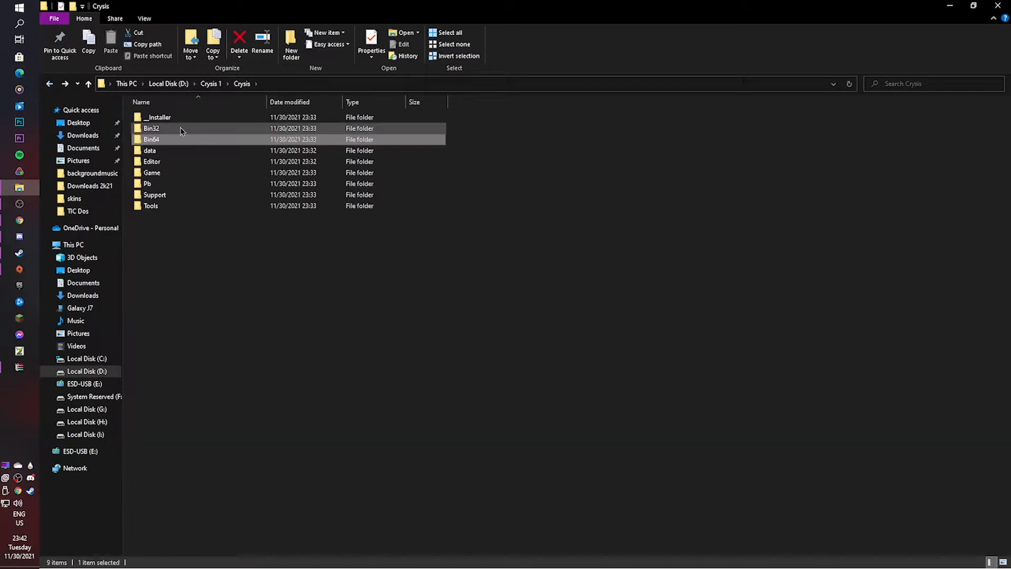
pyautogui.doubleClick(151, 128)
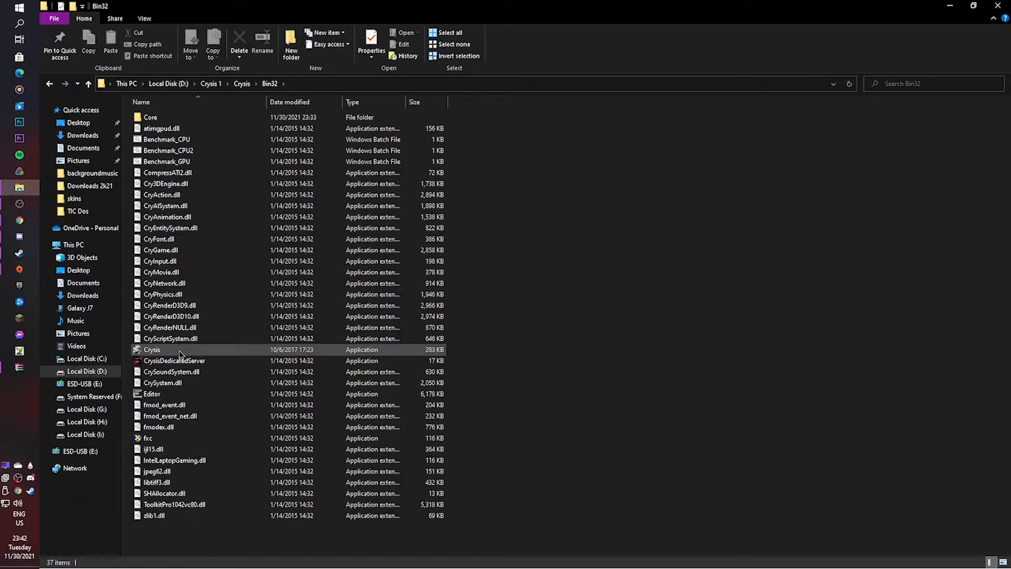
pyautogui.moveTo(180, 355)
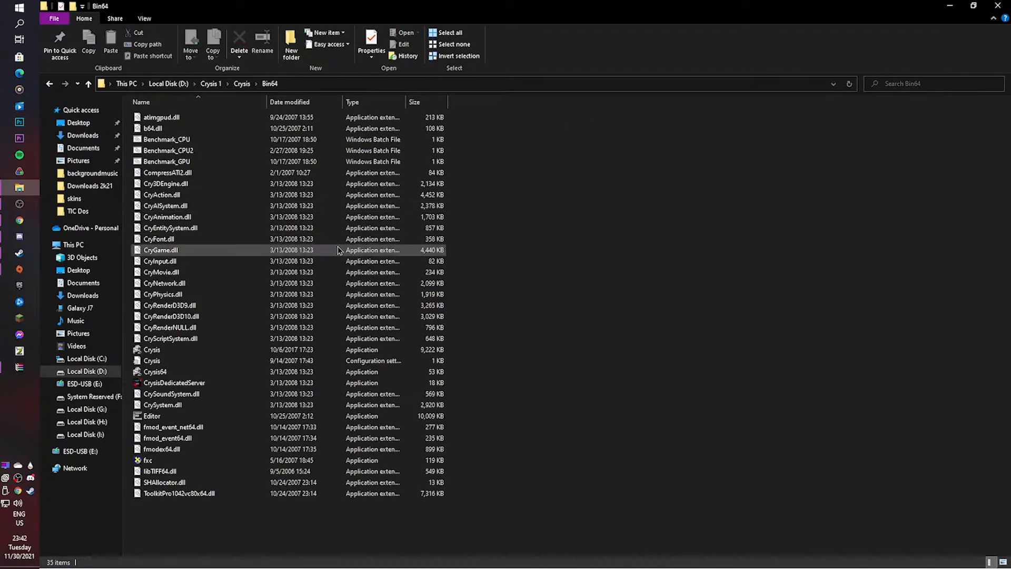
pyautogui.click(152, 349)
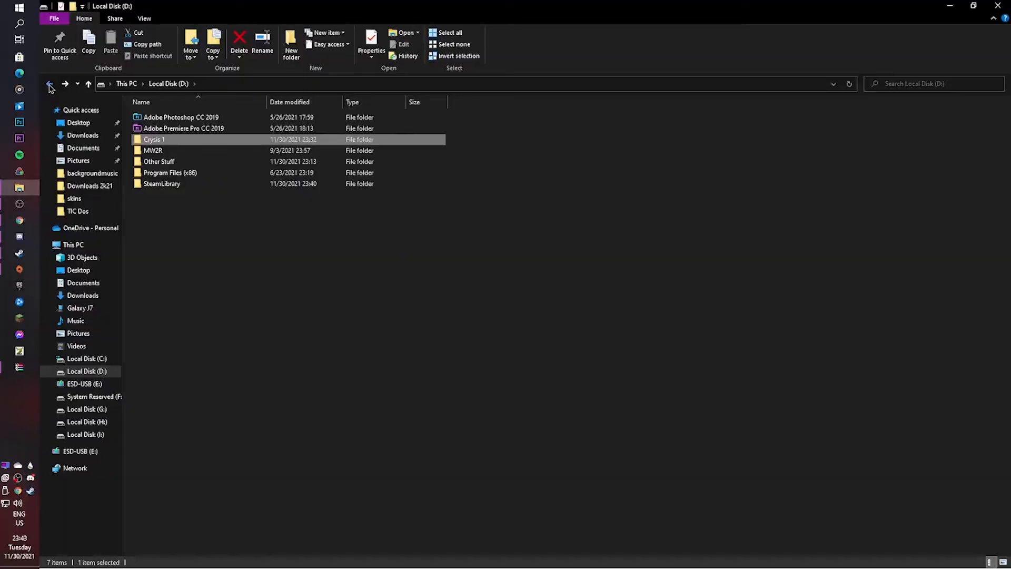
# Step: Drop the downgrade files into SteamLibrary\steamapps\common\Crysis, replacing the matching files
pyautogui.doubleClick(155, 139)
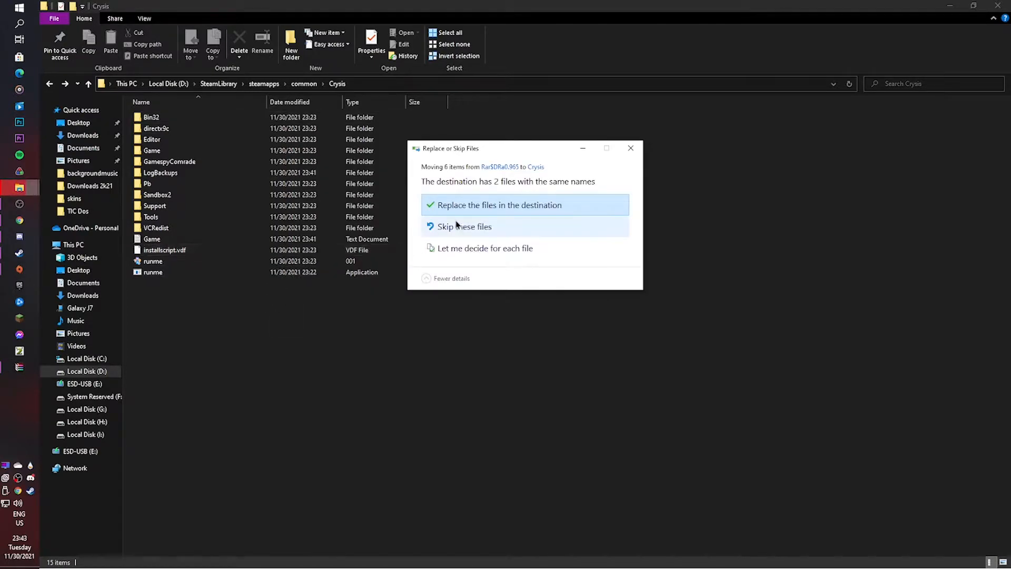
pyautogui.click(497, 204)
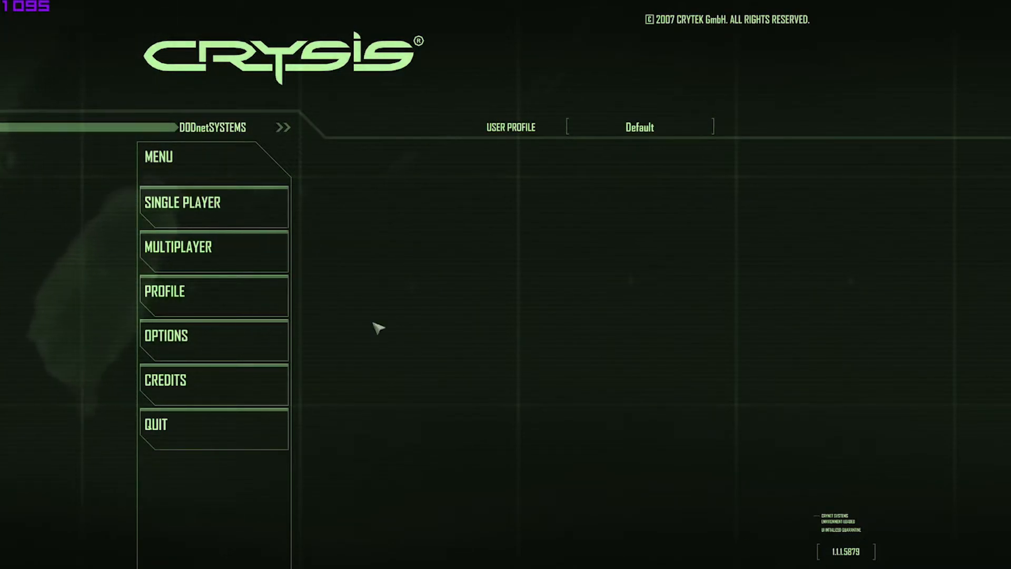
pyautogui.moveTo(770, 364)
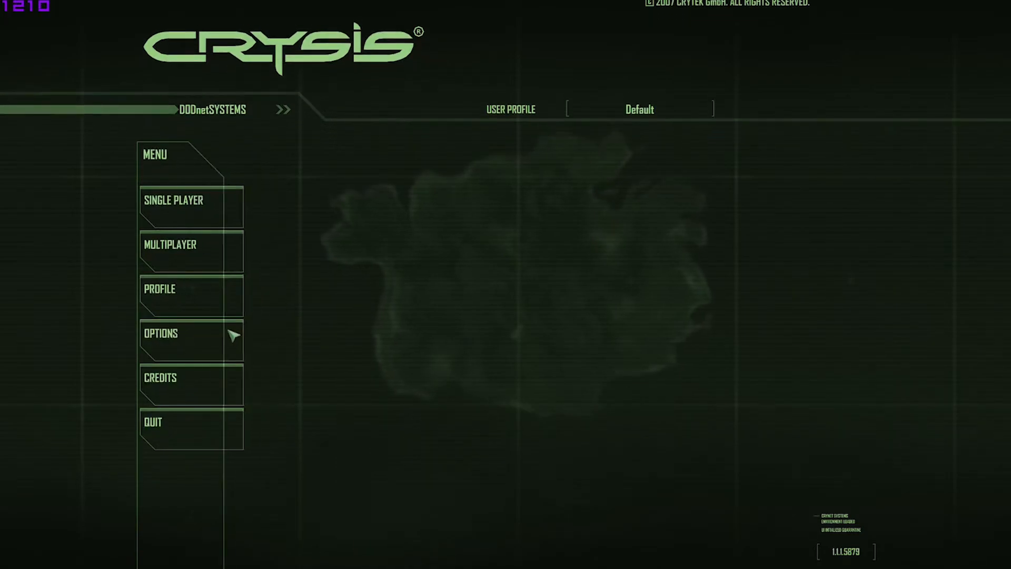
# Step: Review Options > System Settings with version 1.1.1.5879 shown, then quit Crysis with Yes
pyautogui.click(161, 334)
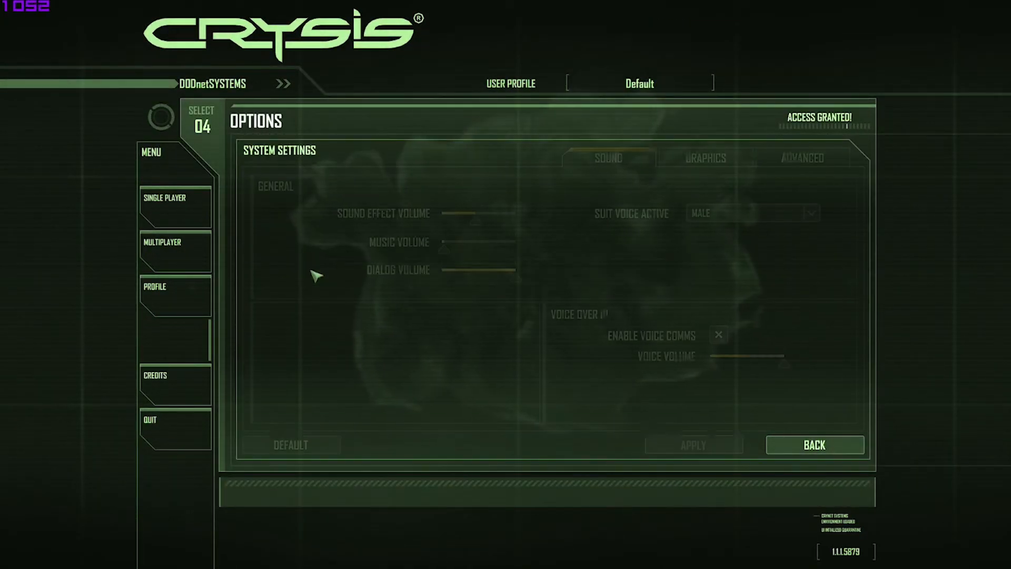
pyautogui.click(802, 158)
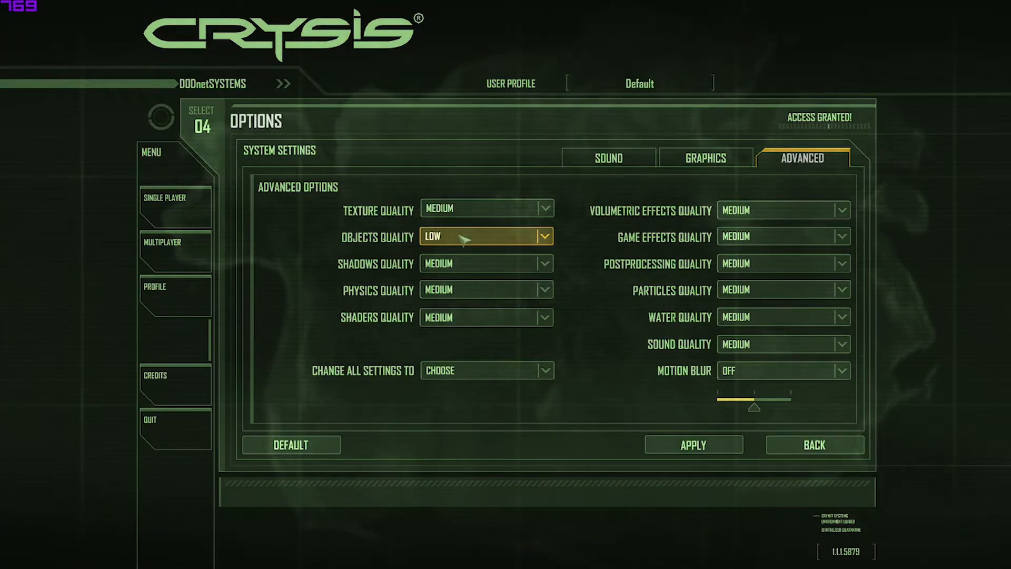
pyautogui.click(814, 444)
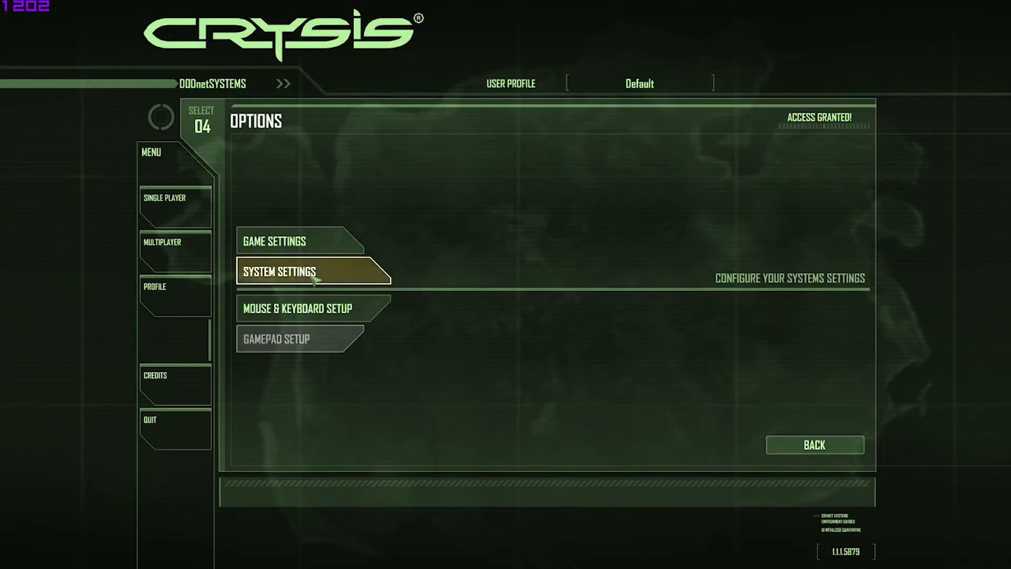
pyautogui.click(278, 272)
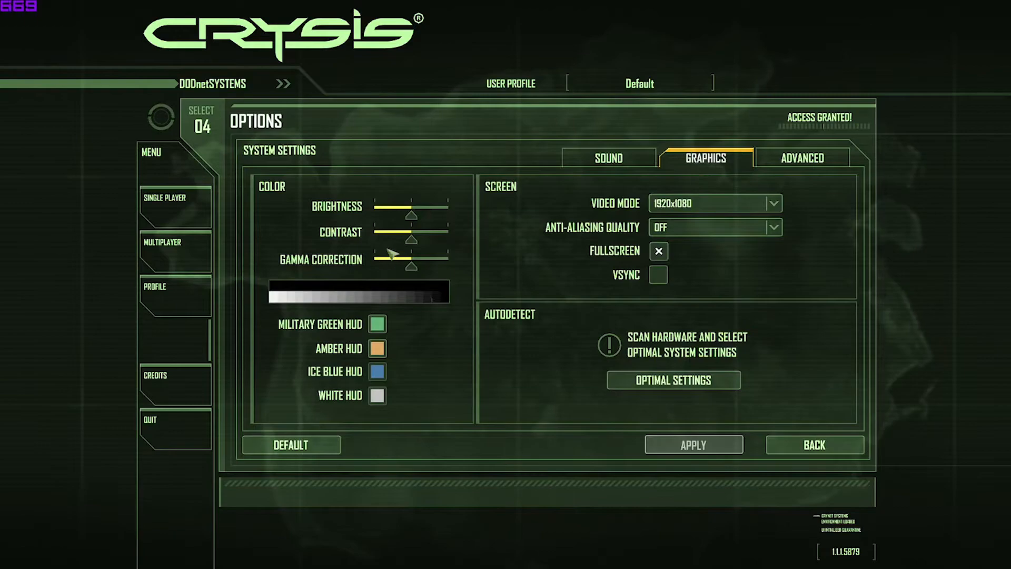
pyautogui.click(803, 157)
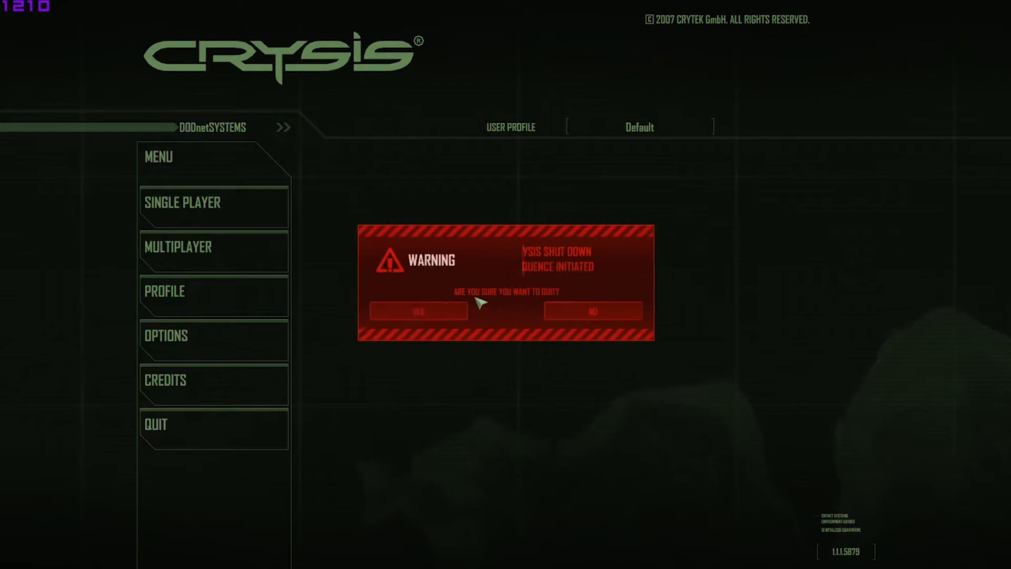
pyautogui.click(418, 311)
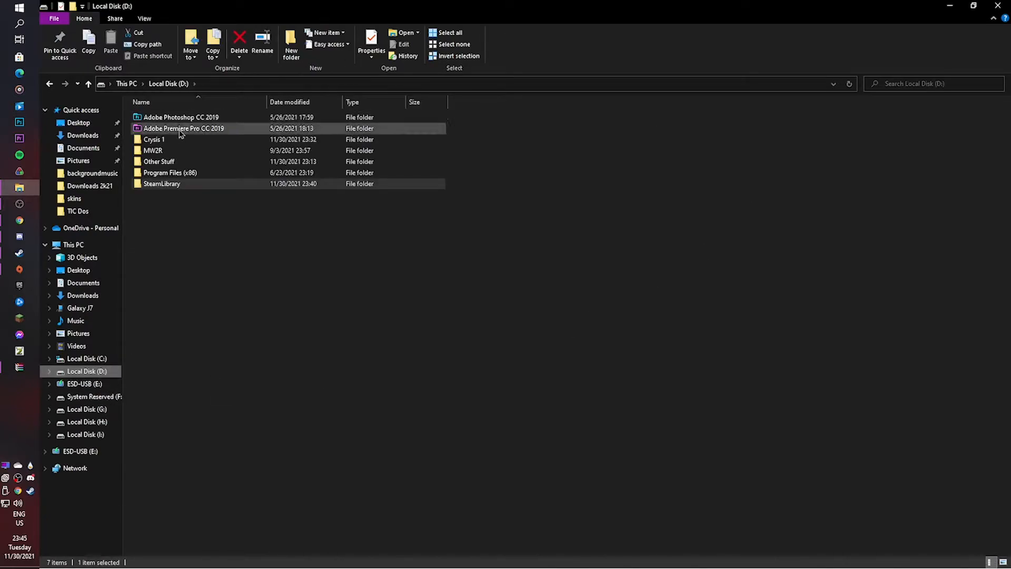
# Step: Drag the Crysis 1.1 Downgrade folder from its zip into D:\Crysis 1\Crysis
pyautogui.doubleClick(155, 139)
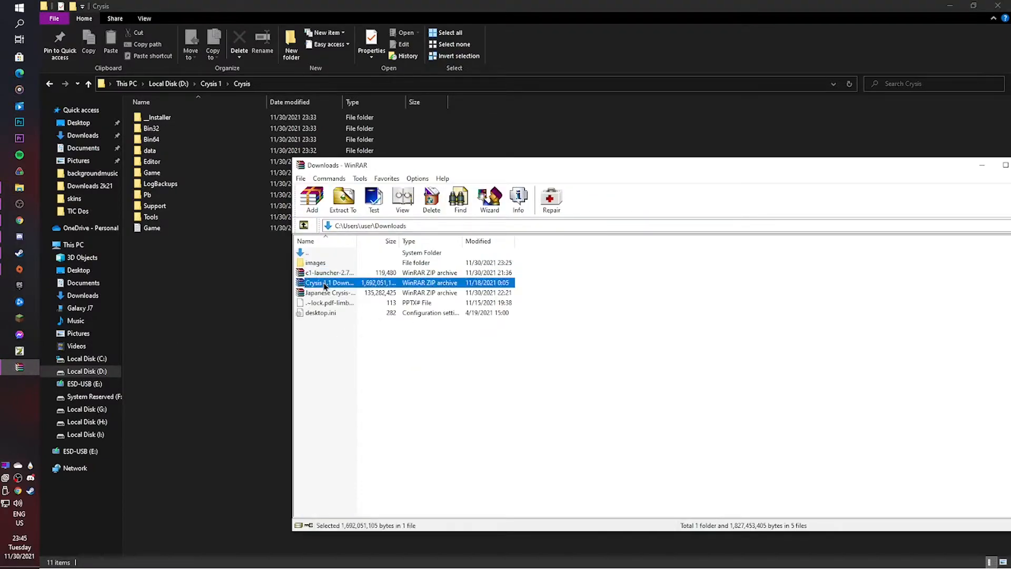
pyautogui.doubleClick(328, 282)
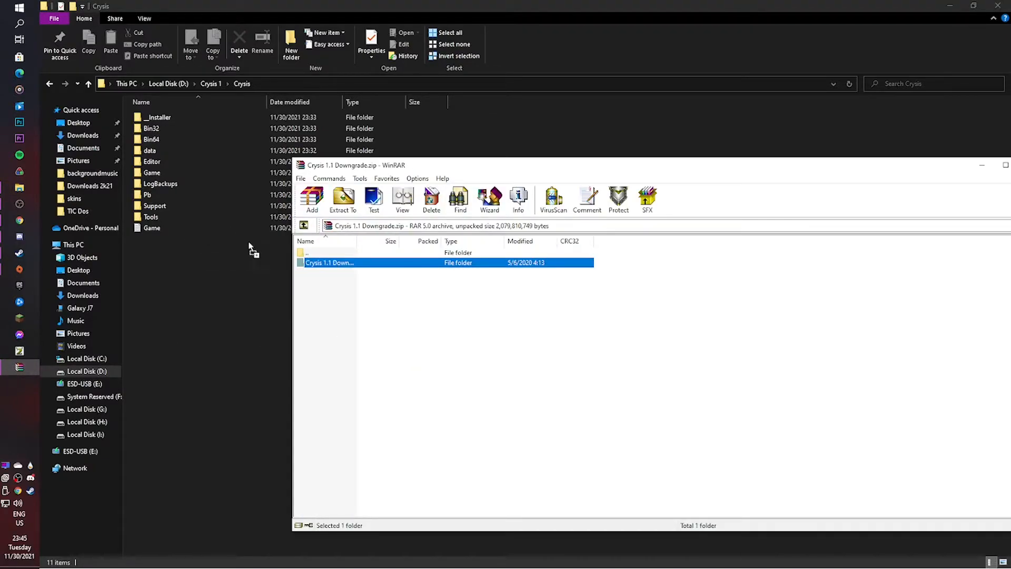
pyautogui.click(344, 201)
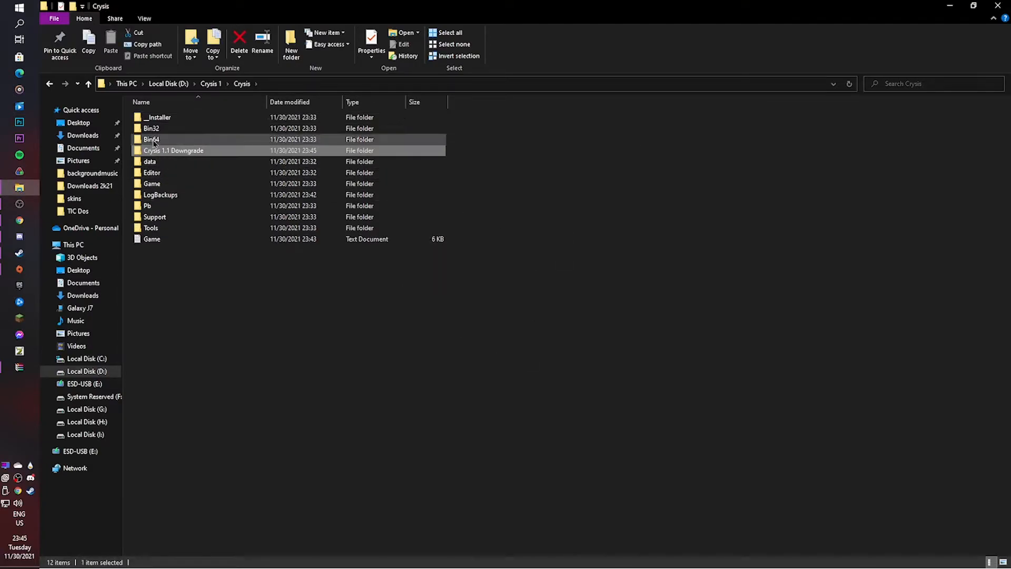
# Step: Cut the Bin32 and Game folders out of Crysis 1.1 Downgrade\Crysis
pyautogui.rightClick(173, 150)
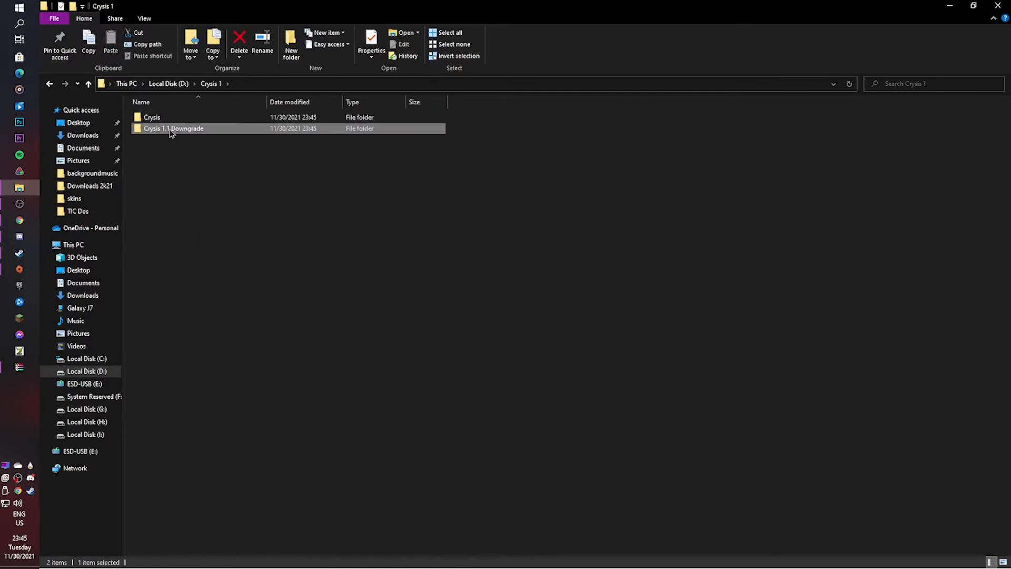
pyautogui.doubleClick(174, 128)
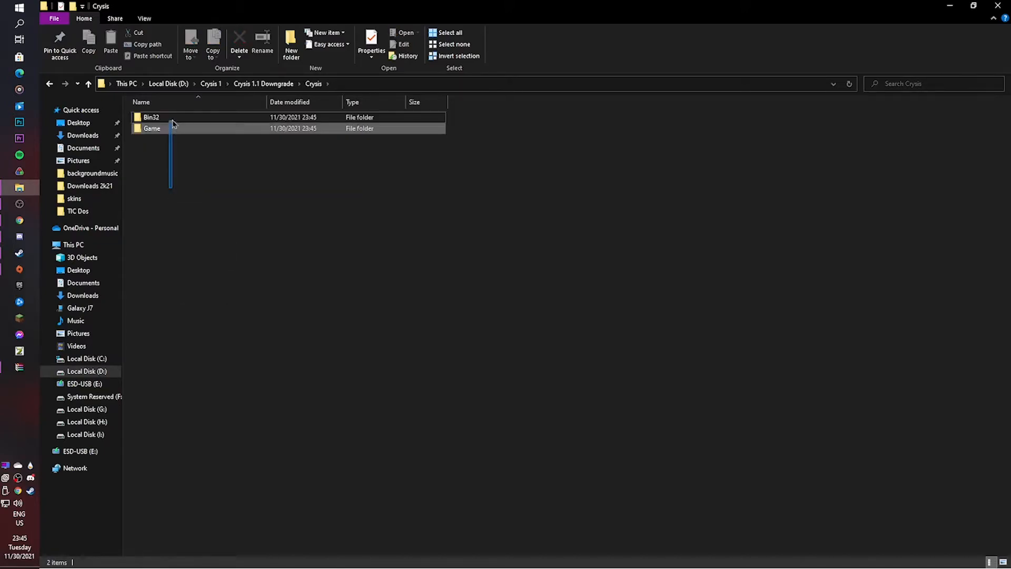
pyautogui.click(51, 84)
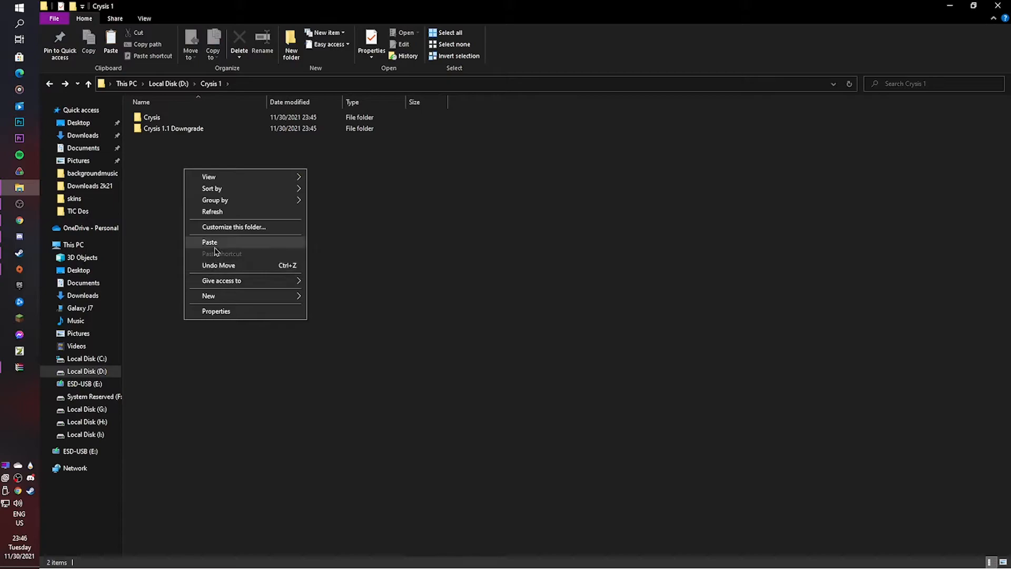
pyautogui.click(209, 242)
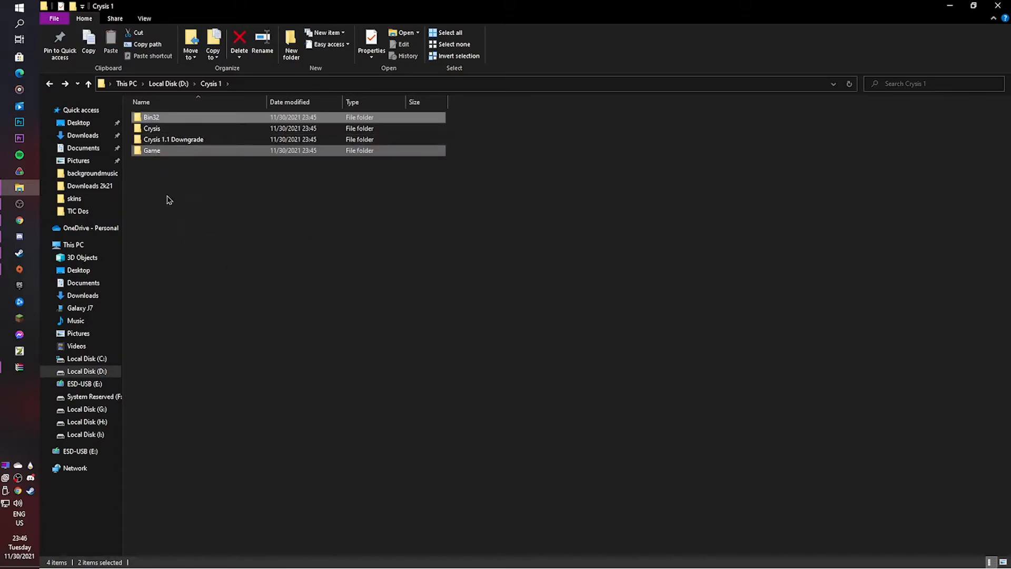
# Step: Paste Bin32 and Game into Crysis 1\Crysis and remove the leftover downgrade folder
pyautogui.click(152, 129)
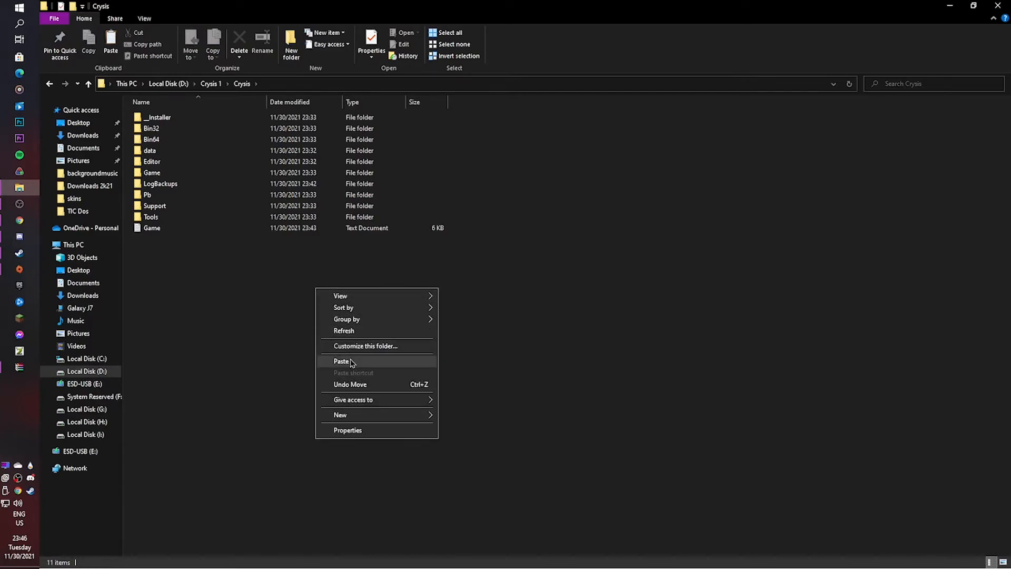
pyautogui.click(342, 361)
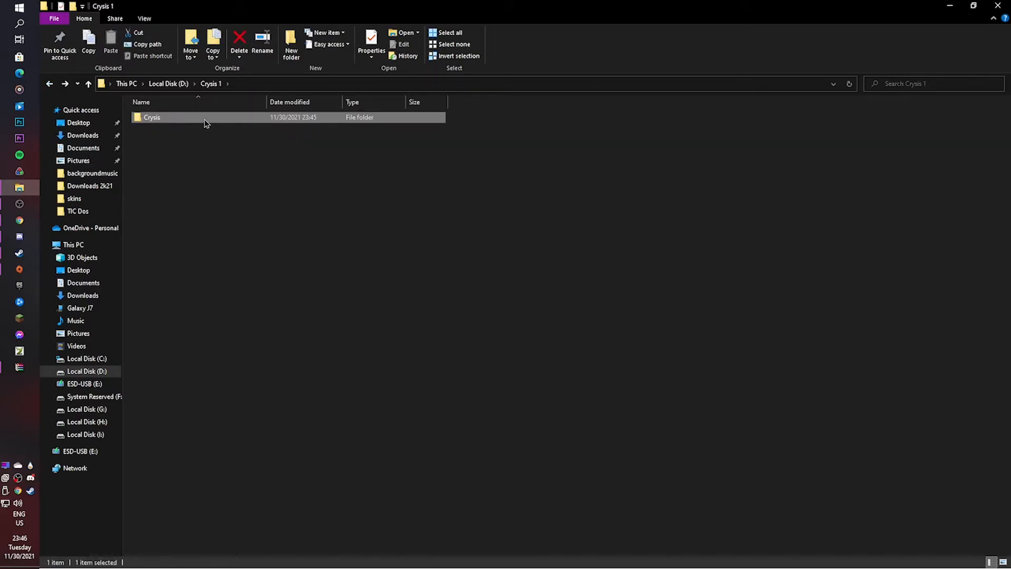
pyautogui.doubleClick(152, 117)
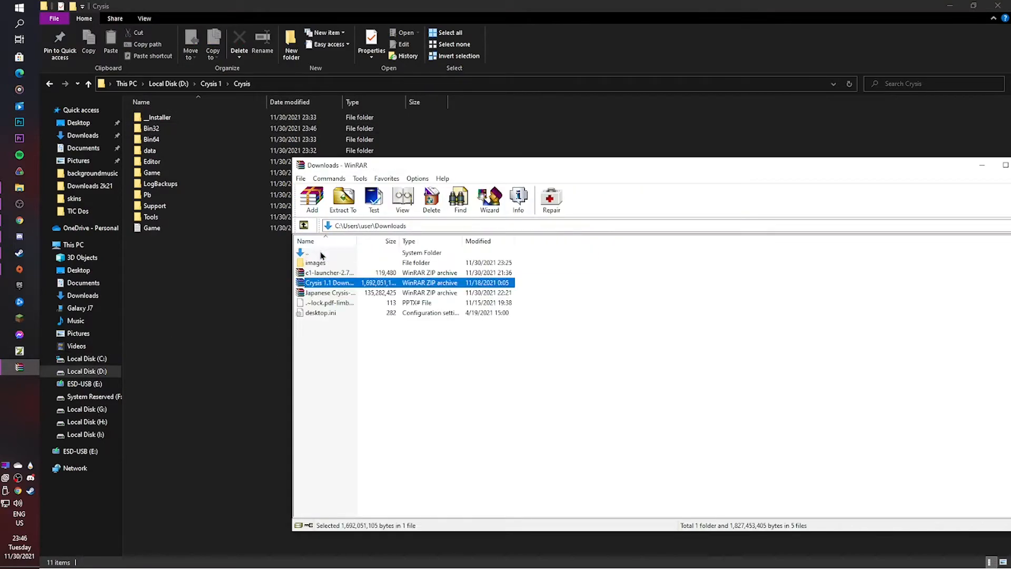
# Step: Launch Crysis.exe from Crysis\Bin32, dismissing the SmartScreen warning and launching it again
pyautogui.doubleClick(329, 271)
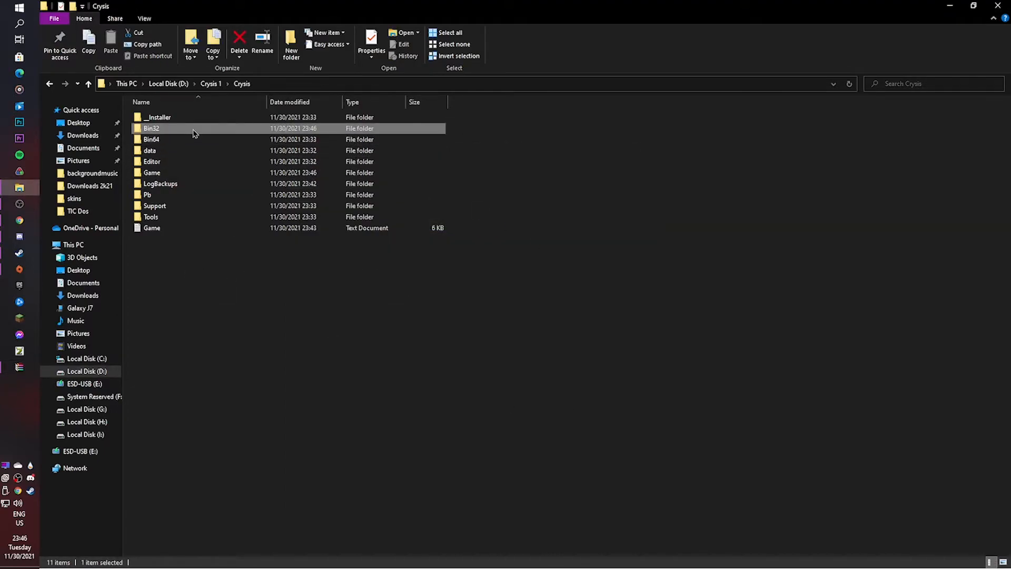
pyautogui.doubleClick(151, 128)
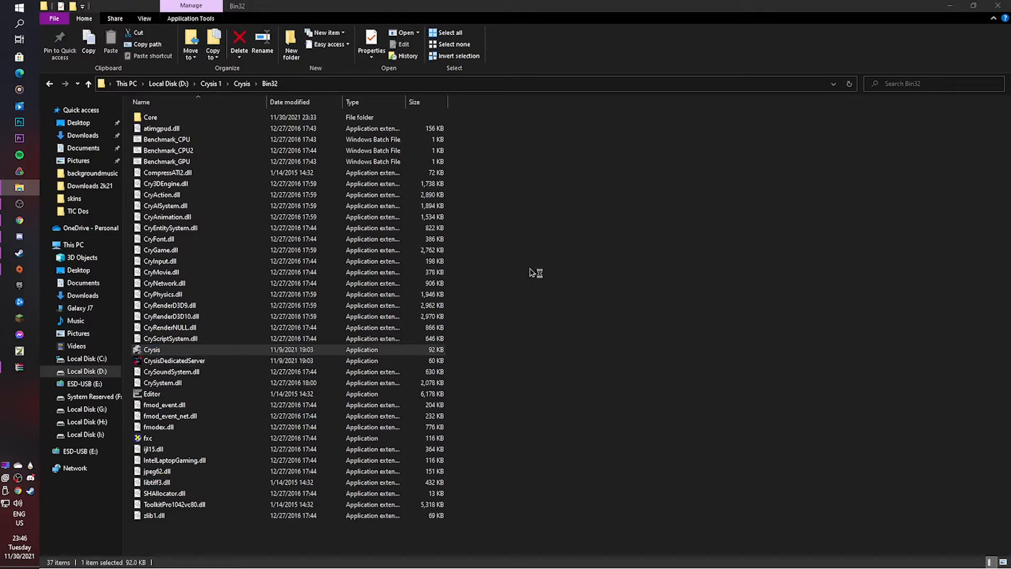
pyautogui.doubleClick(152, 349)
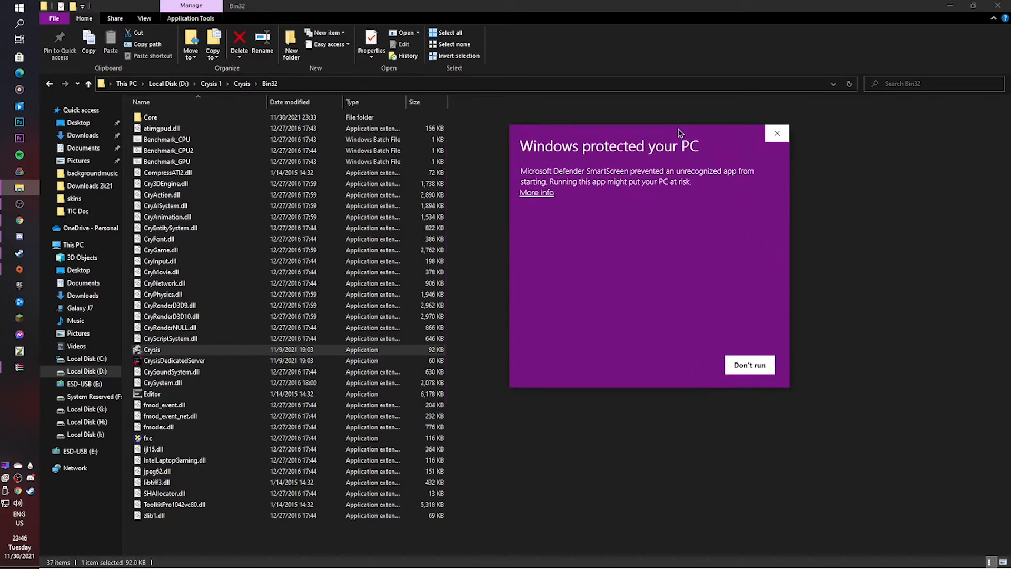
pyautogui.moveTo(630, 126)
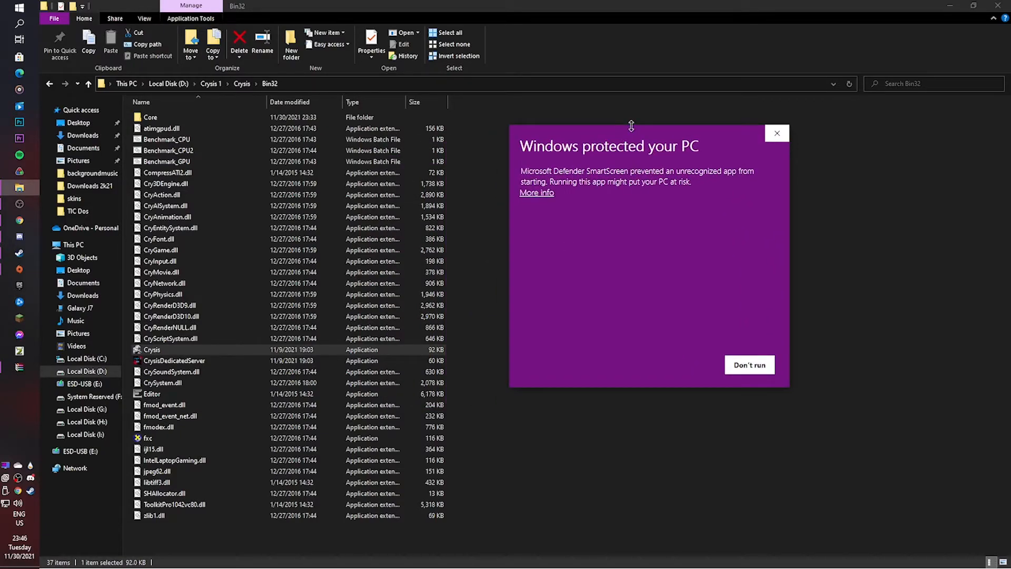
pyautogui.moveTo(700, 169)
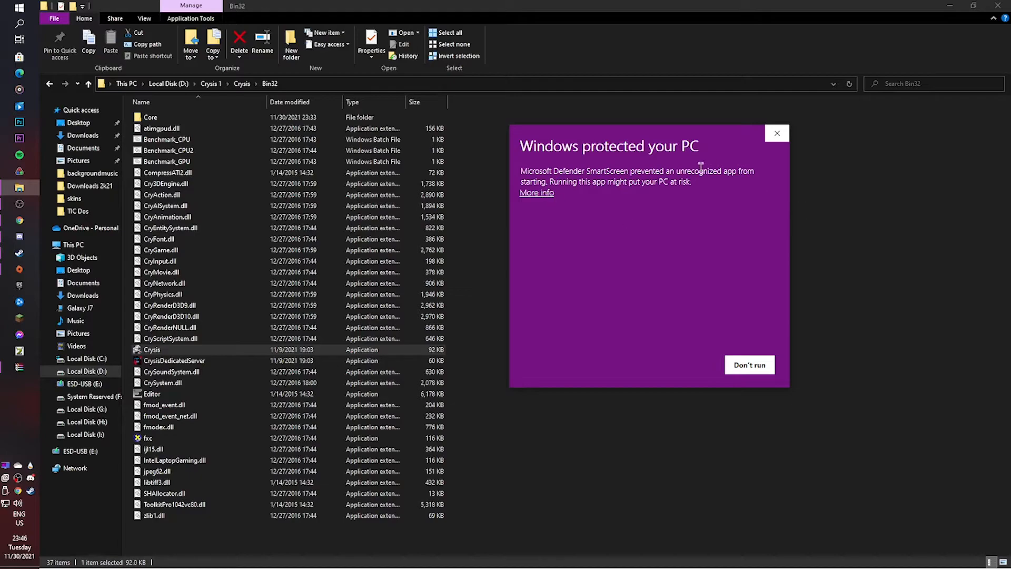
pyautogui.click(536, 192)
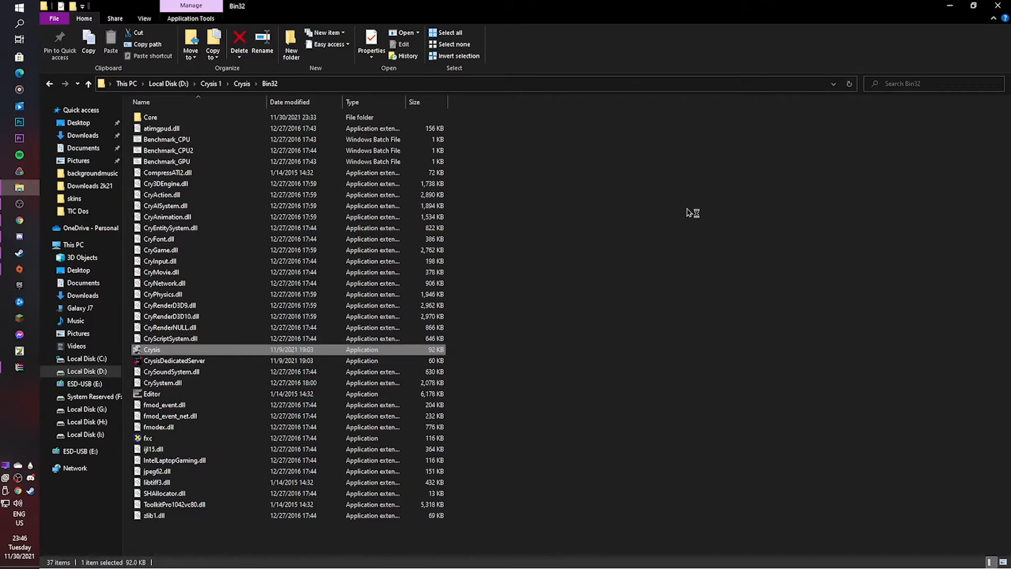
pyautogui.doubleClick(151, 349)
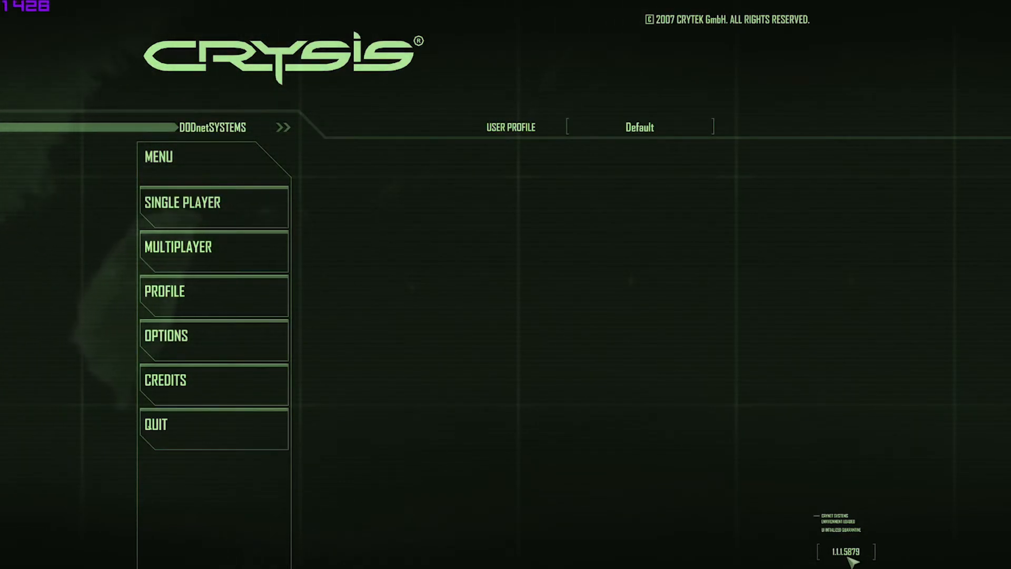
pyautogui.moveTo(213, 425)
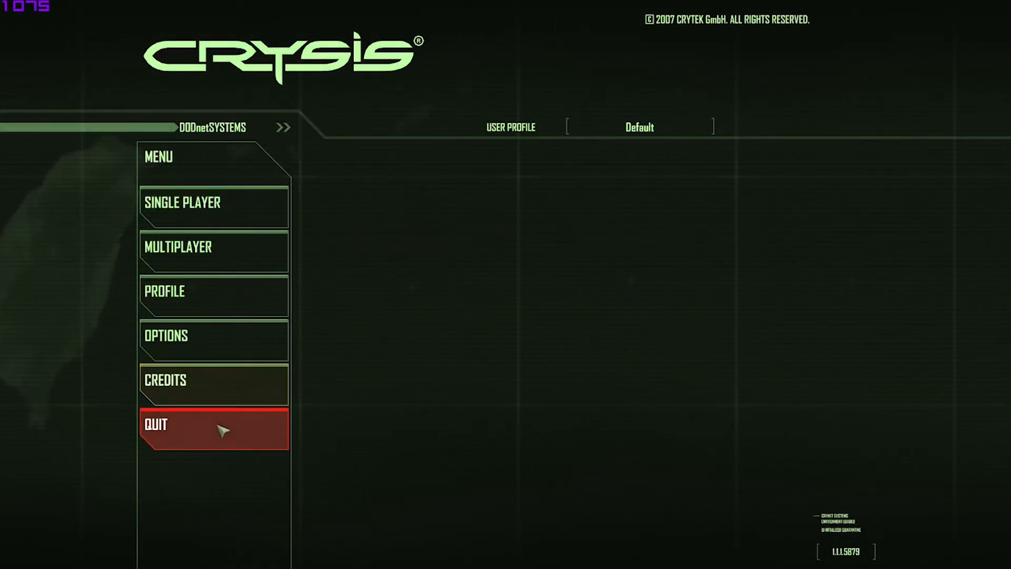
# Step: Quit the 32-bit Crysis from its main menu after confirming version 1.1.1.5879
pyautogui.click(213, 428)
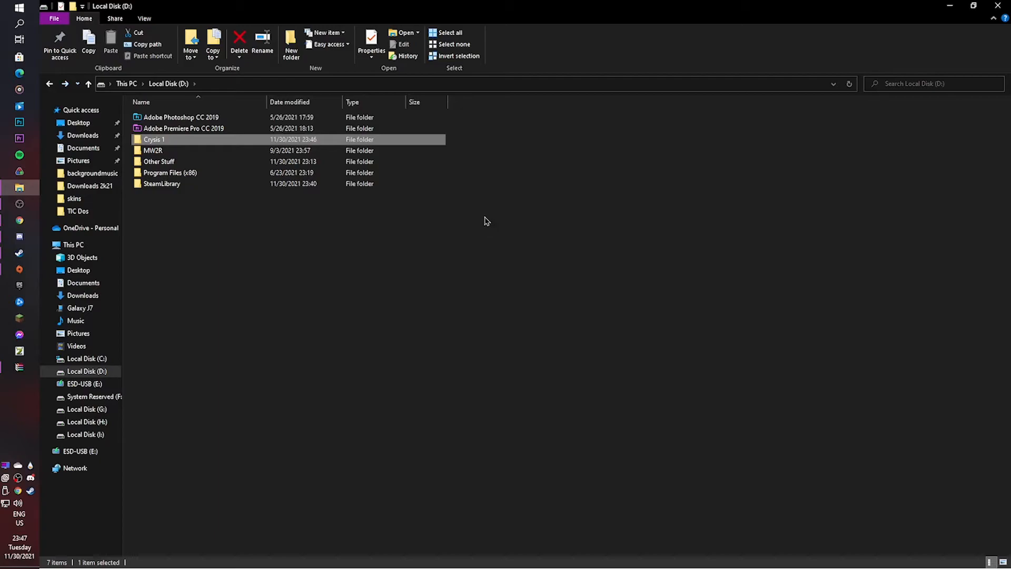
pyautogui.moveTo(173, 227)
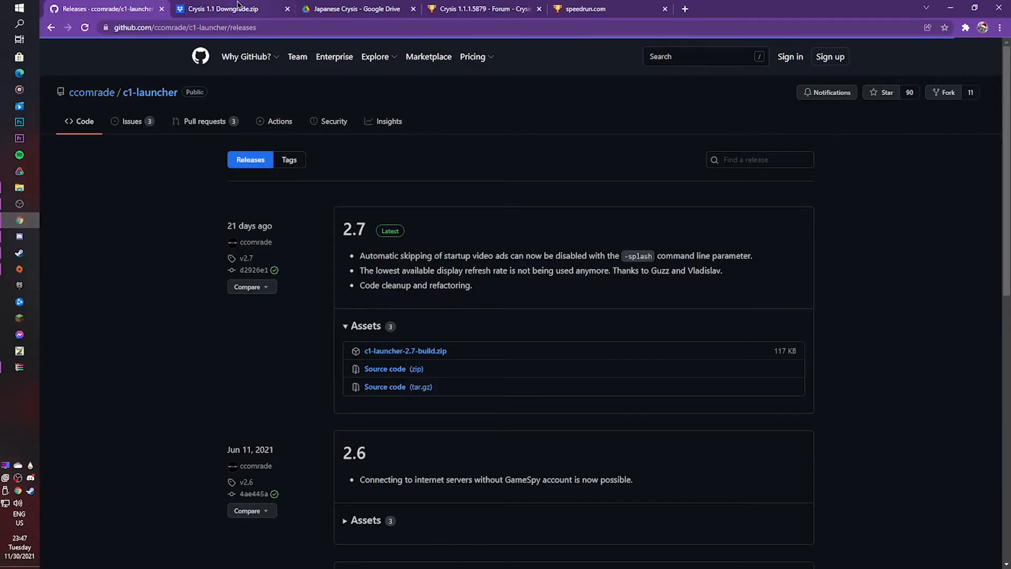
# Step: Revisit the Japanese Crysis folder in Google Drive, then switch to the Downloads folder holding its archive
pyautogui.click(354, 9)
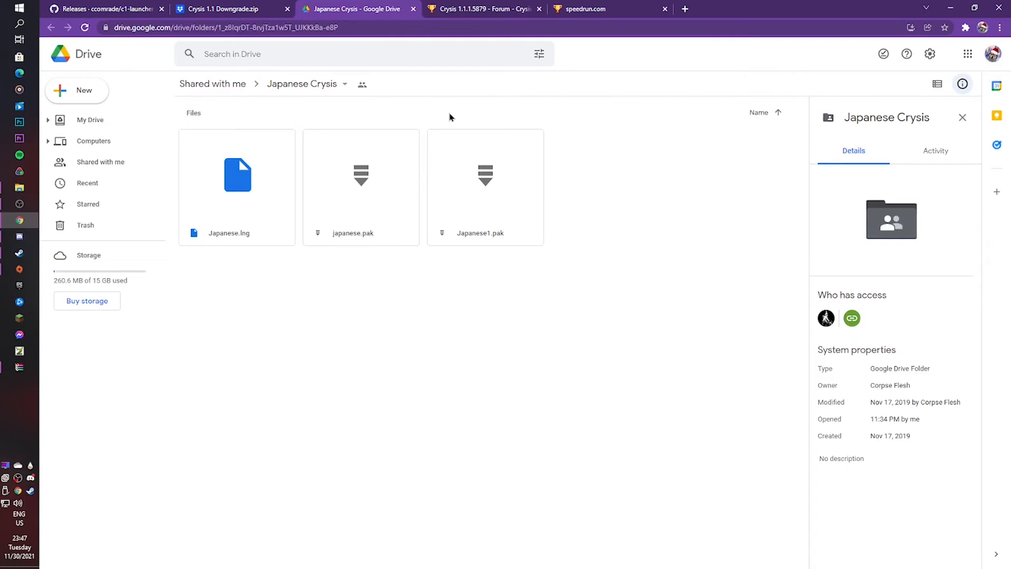
pyautogui.click(219, 27)
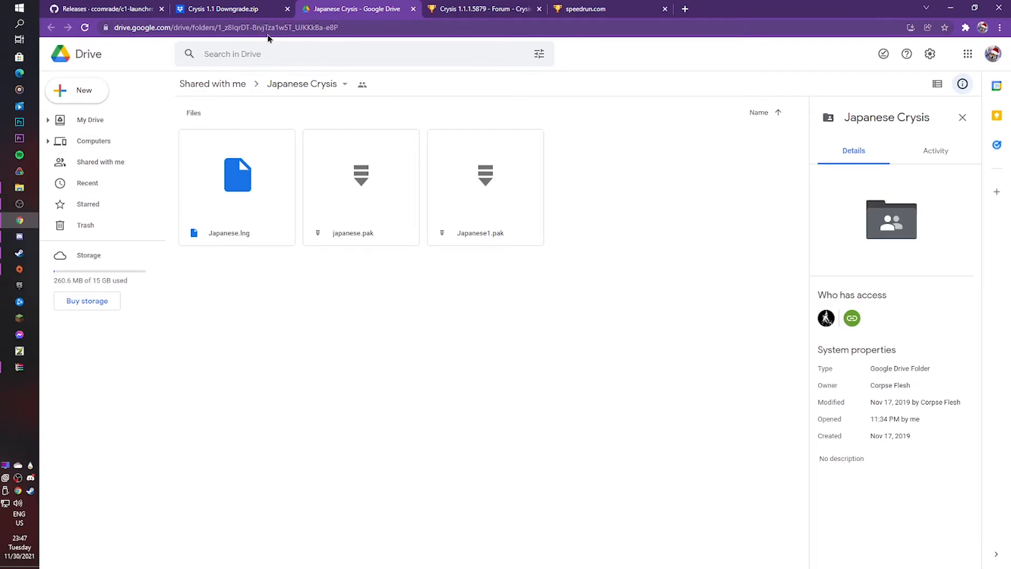
pyautogui.moveTo(625, 93)
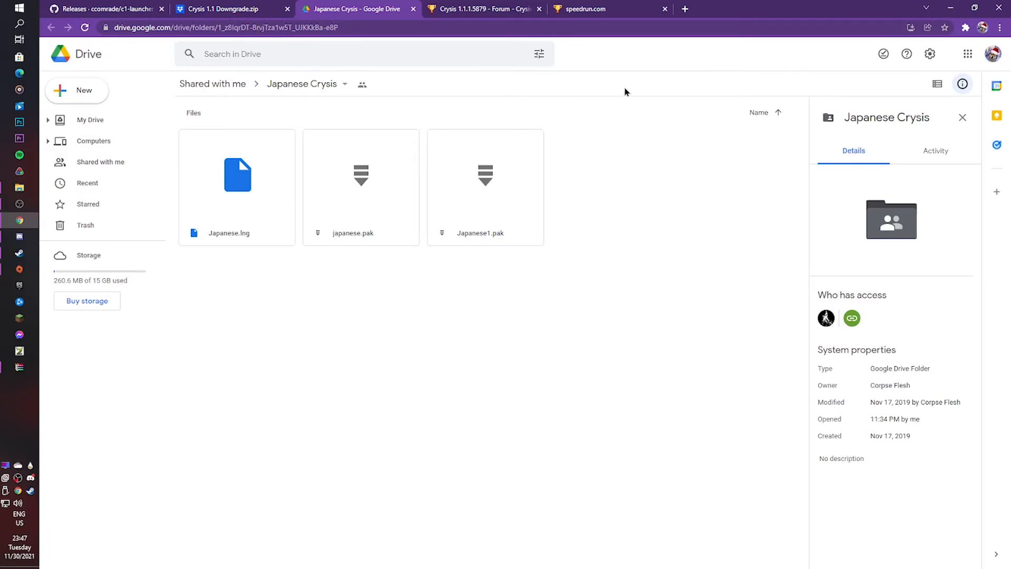
pyautogui.click(345, 84)
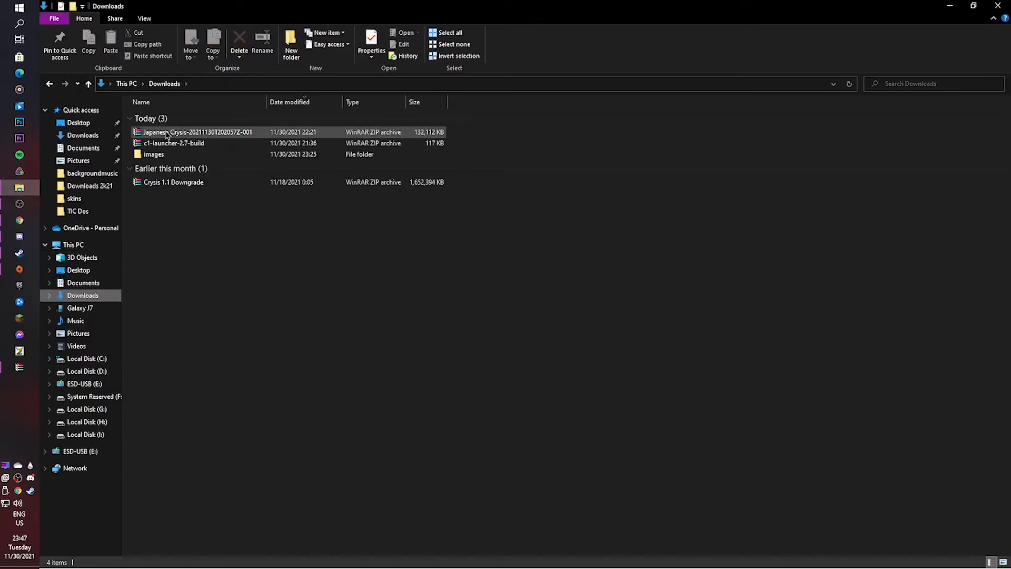
# Step: Open the Japanese Crysis zip in WinRAR and browse Explorer to D:\SteamLibrary\steamapps\common\Crysis
pyautogui.doubleClick(173, 142)
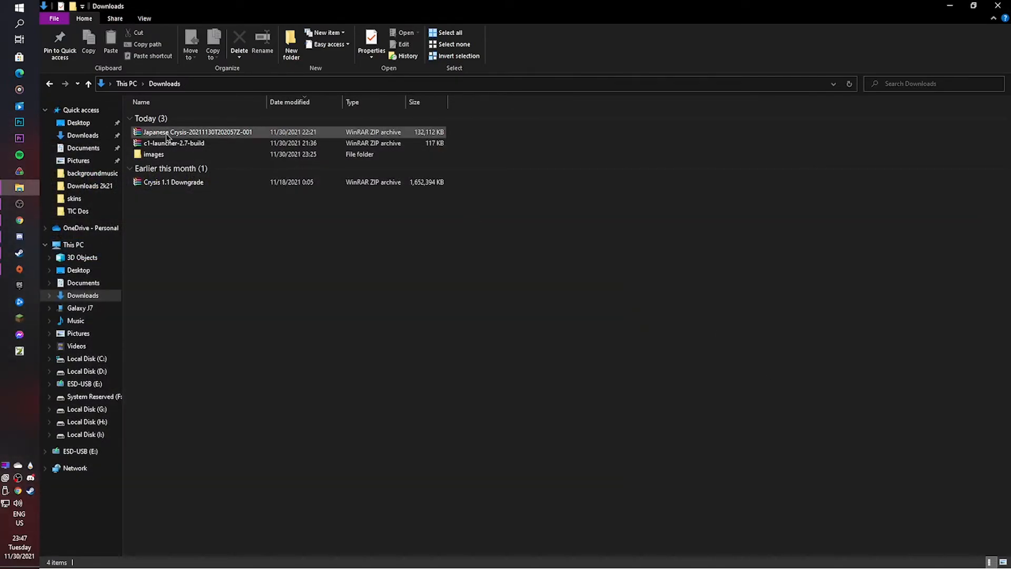
pyautogui.doubleClick(197, 131)
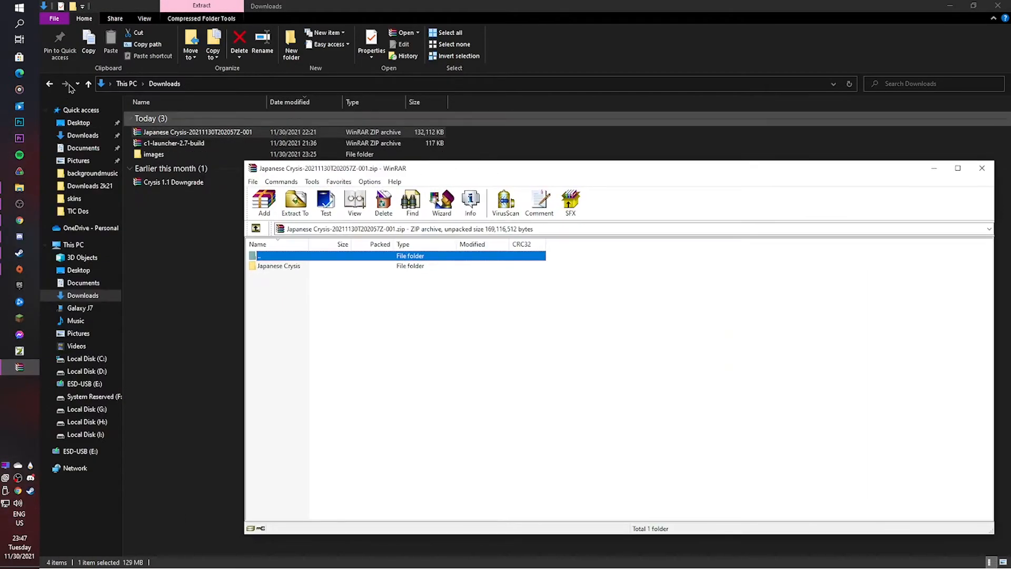
pyautogui.click(86, 371)
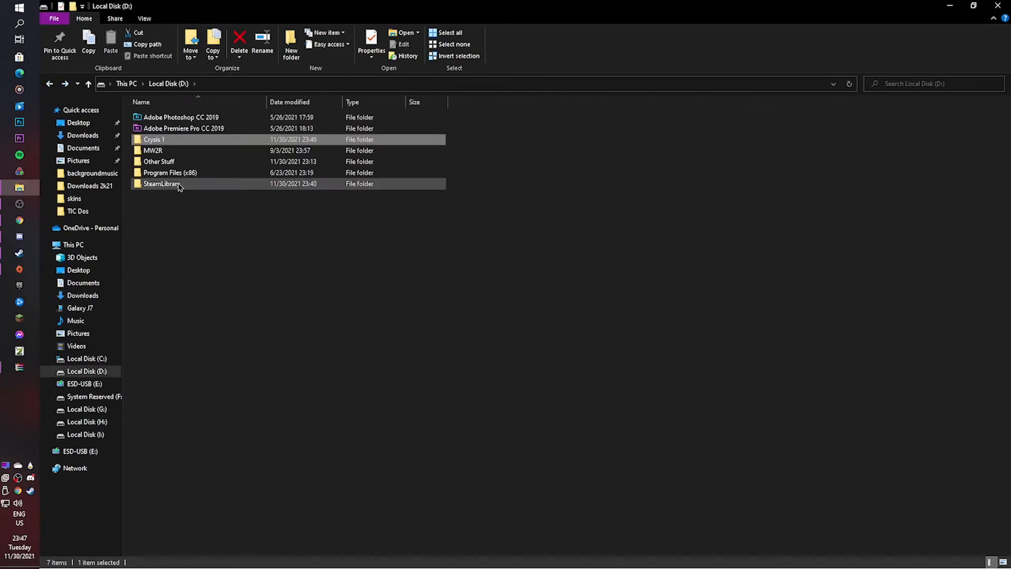
pyautogui.doubleClick(161, 183)
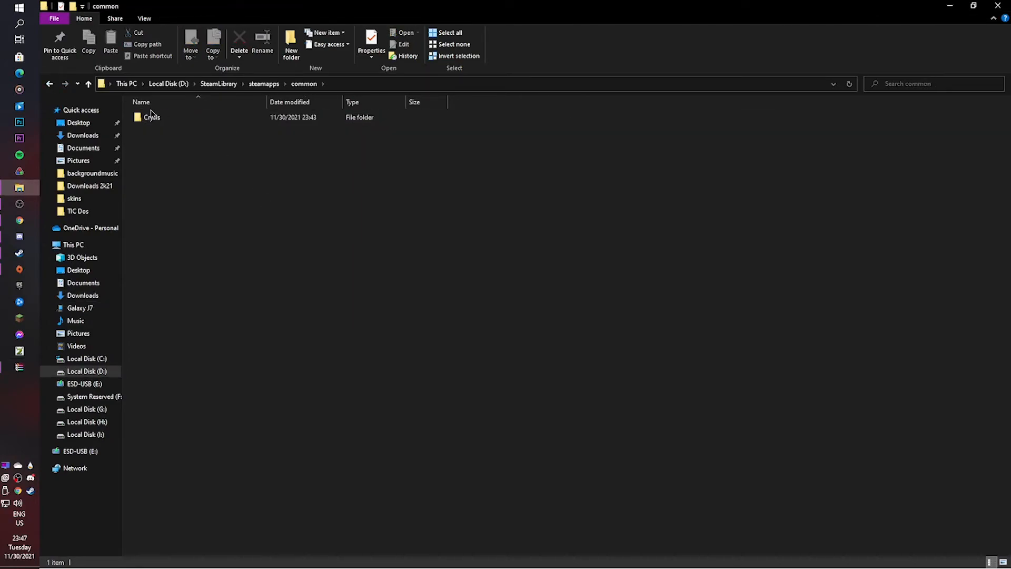
pyautogui.doubleClick(151, 117)
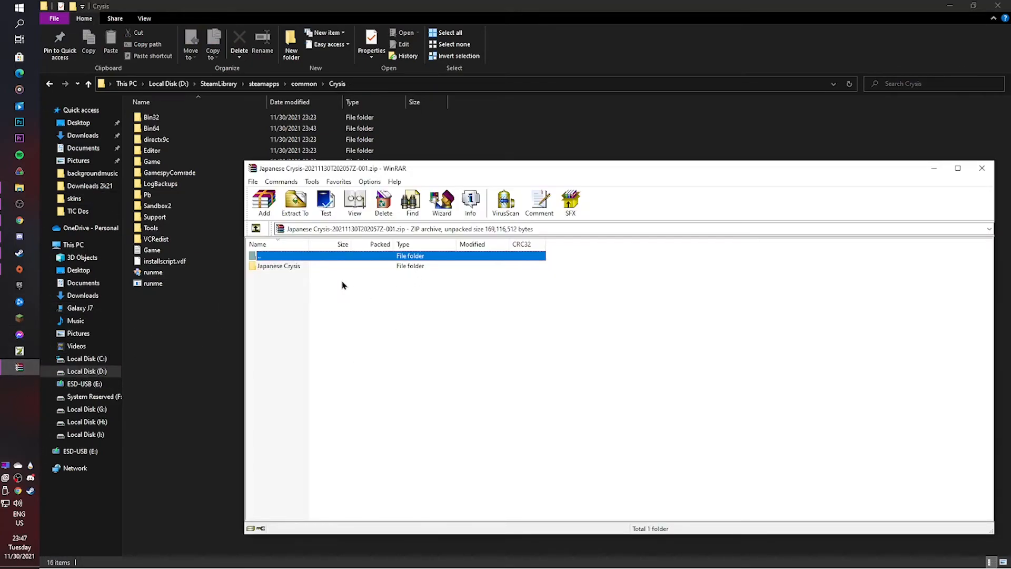
# Step: Reveal Japanese.pak, Japanese1.pak and Japanese.lng in the archive, then minimize WinRAR
pyautogui.click(278, 266)
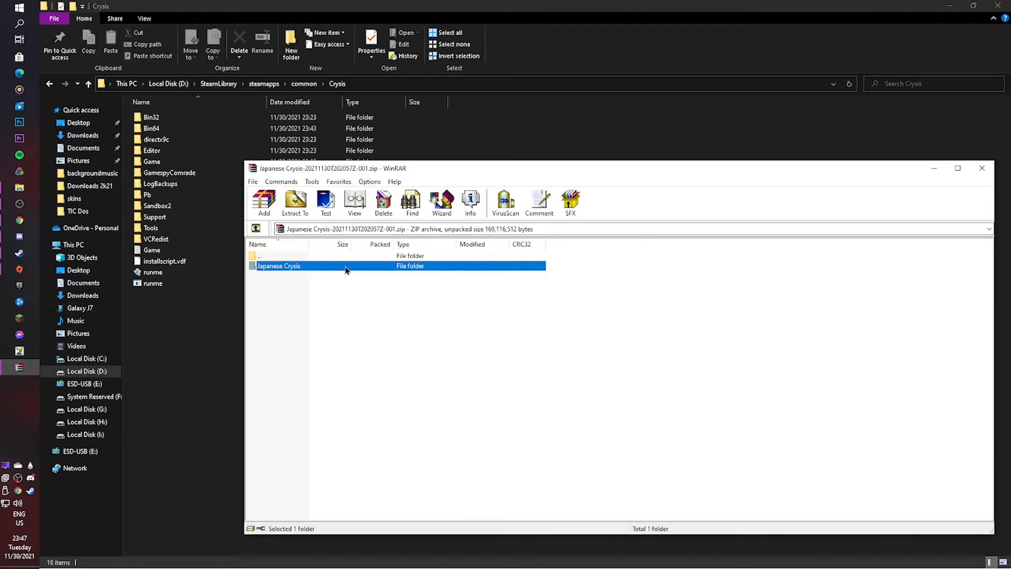
pyautogui.doubleClick(278, 266)
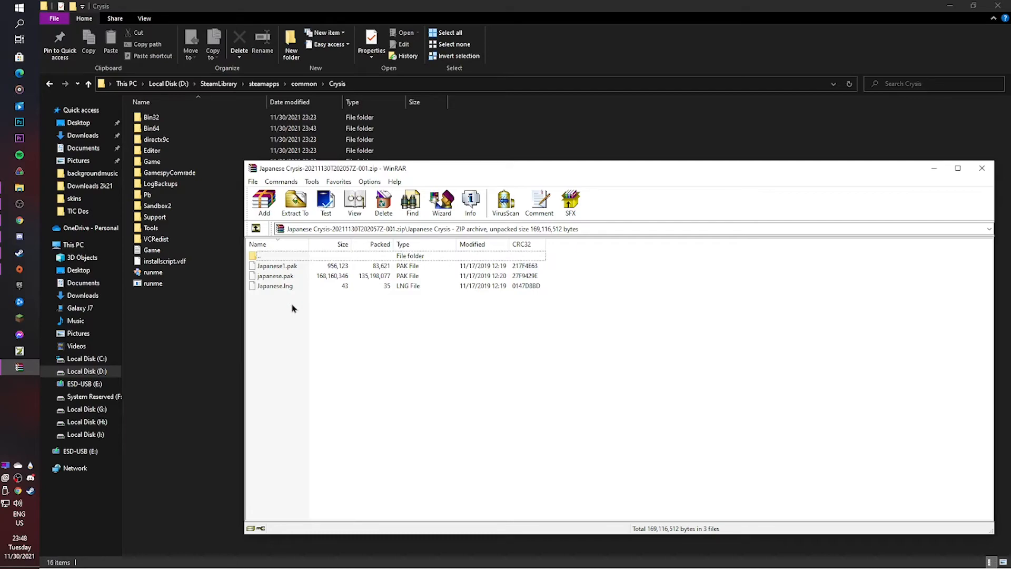
pyautogui.click(981, 169)
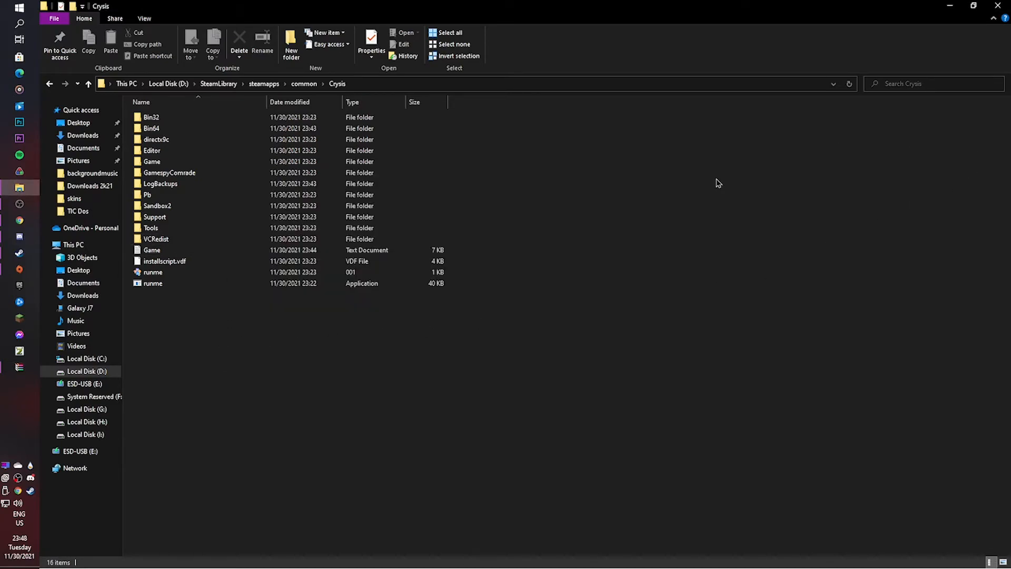
# Step: Place Japanese.lng, Japanese.pak and Japanese1.pak into Crysis's Game\Localized folder, replacing the English paks
pyautogui.click(152, 162)
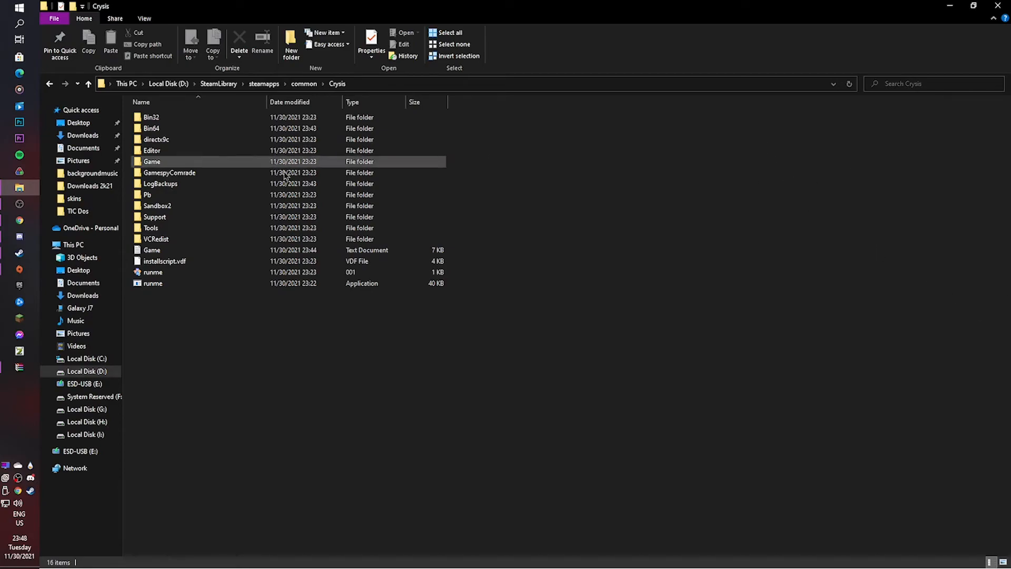
pyautogui.doubleClick(152, 161)
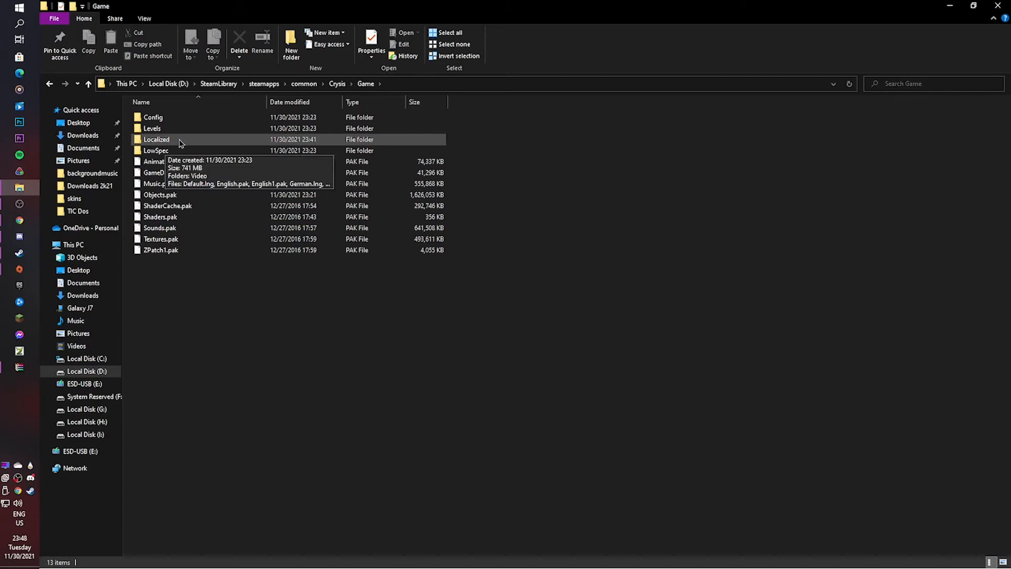
pyautogui.doubleClick(156, 139)
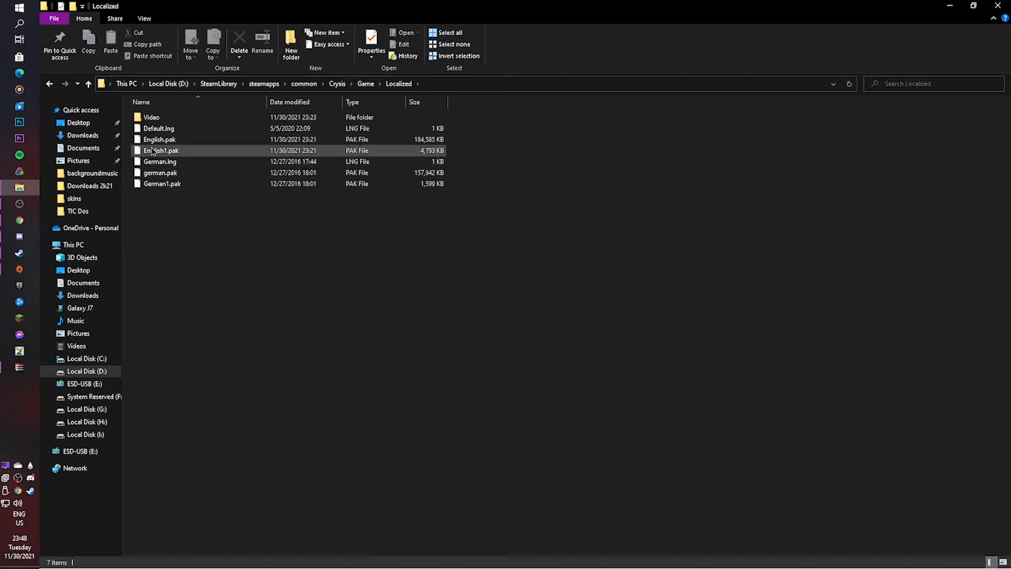
pyautogui.moveTo(161, 151)
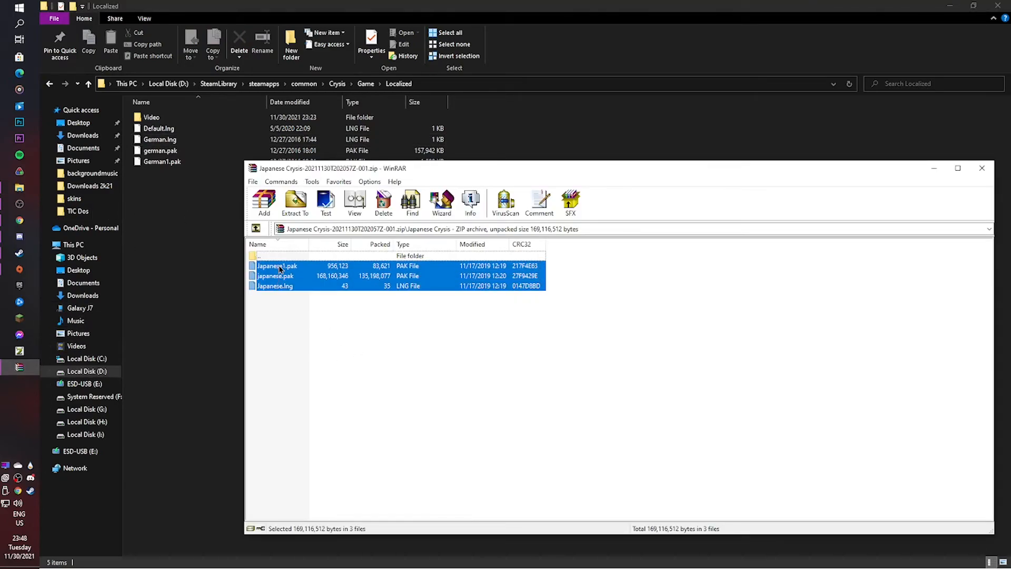
pyautogui.click(294, 200)
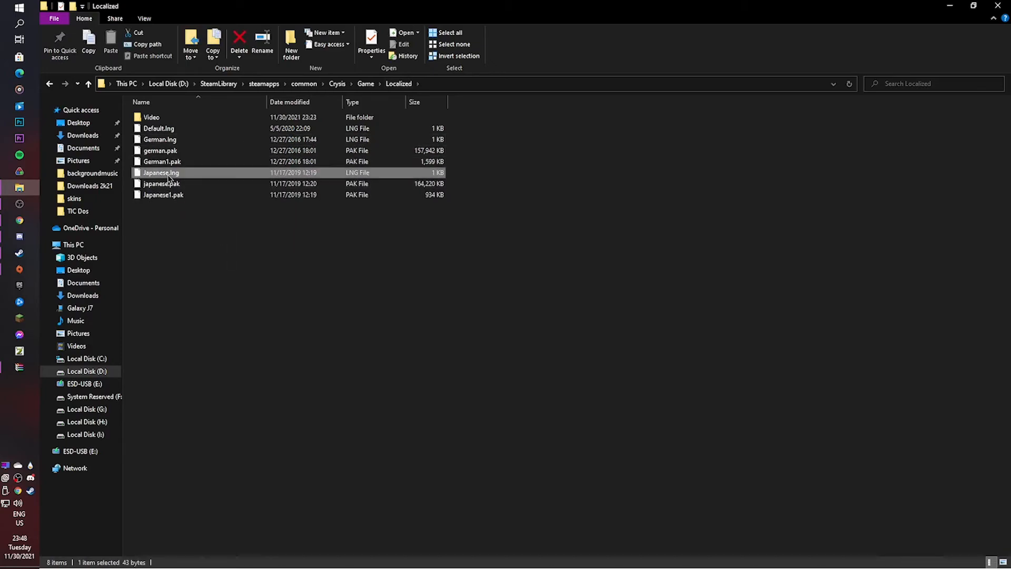
# Step: Rename the Japanese files to English.lng, English.pak and English1.pak in the Localized folder
pyautogui.click(160, 172)
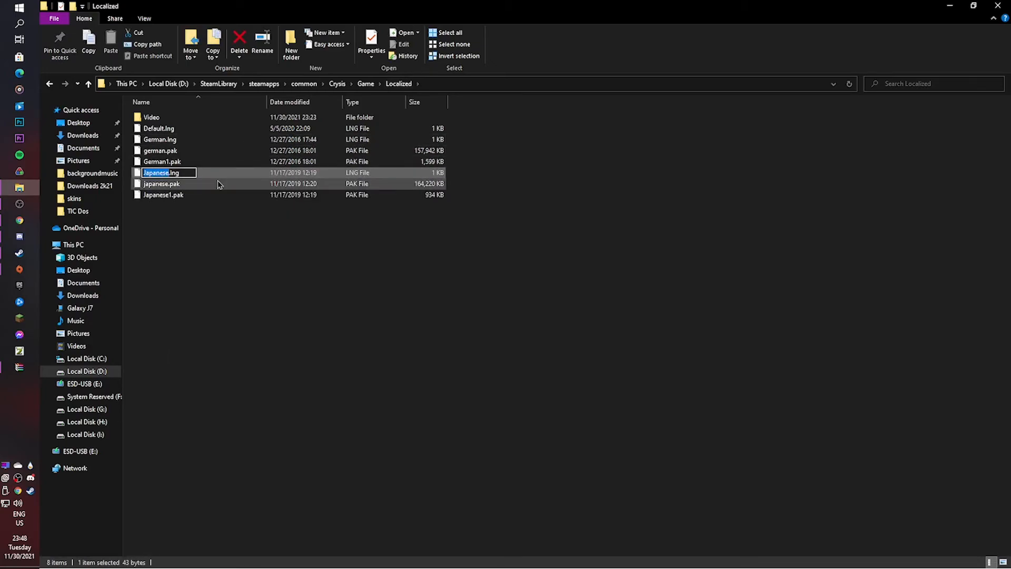
pyautogui.write('English')
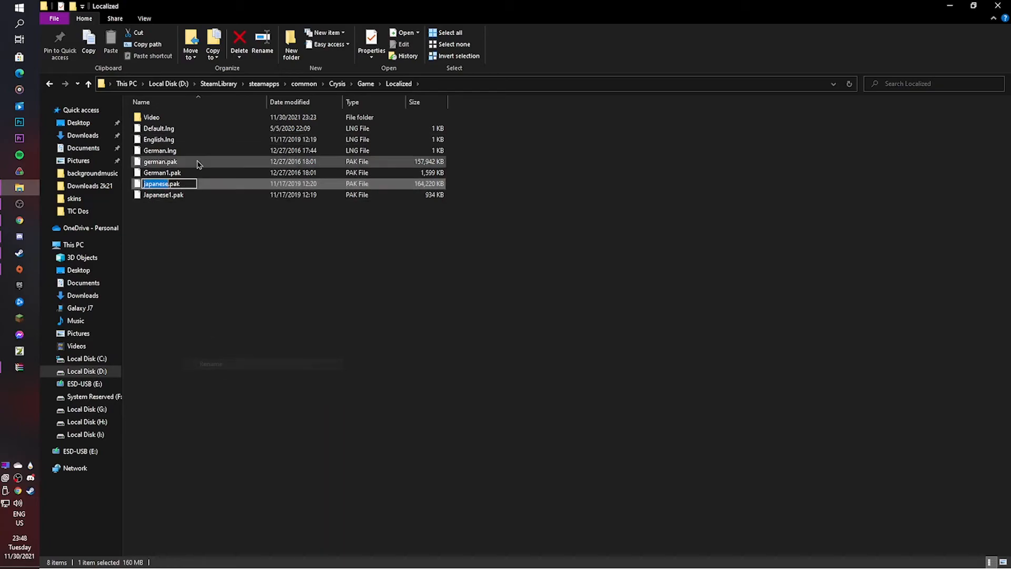
pyautogui.write('En.pak')
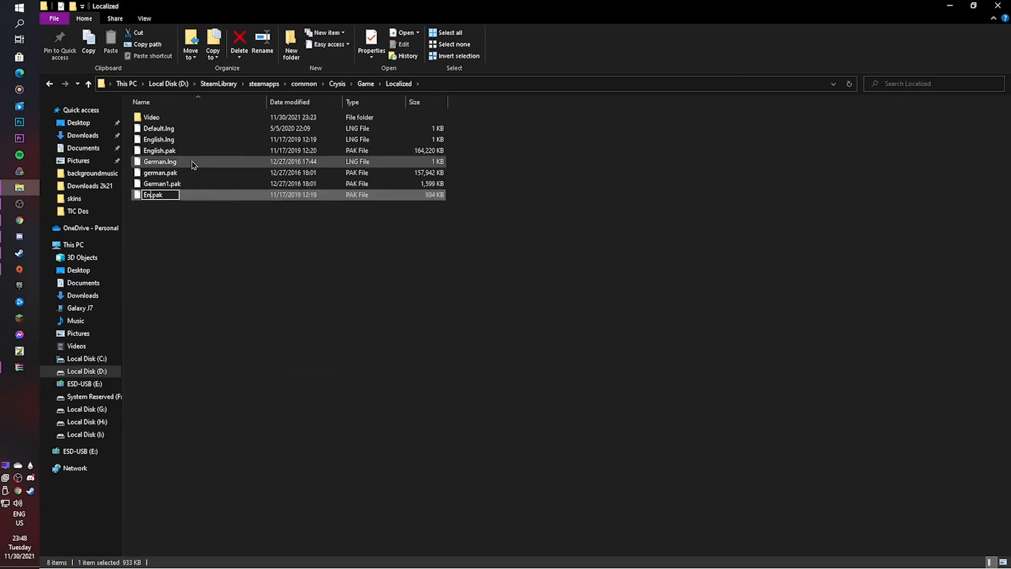
pyautogui.write('English1.pak')
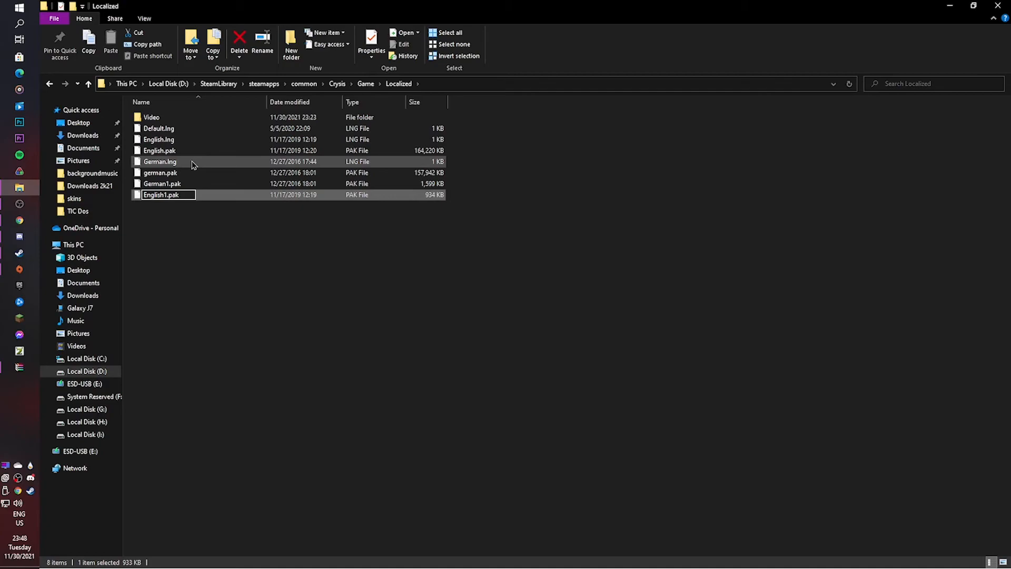
pyautogui.press('Enter')
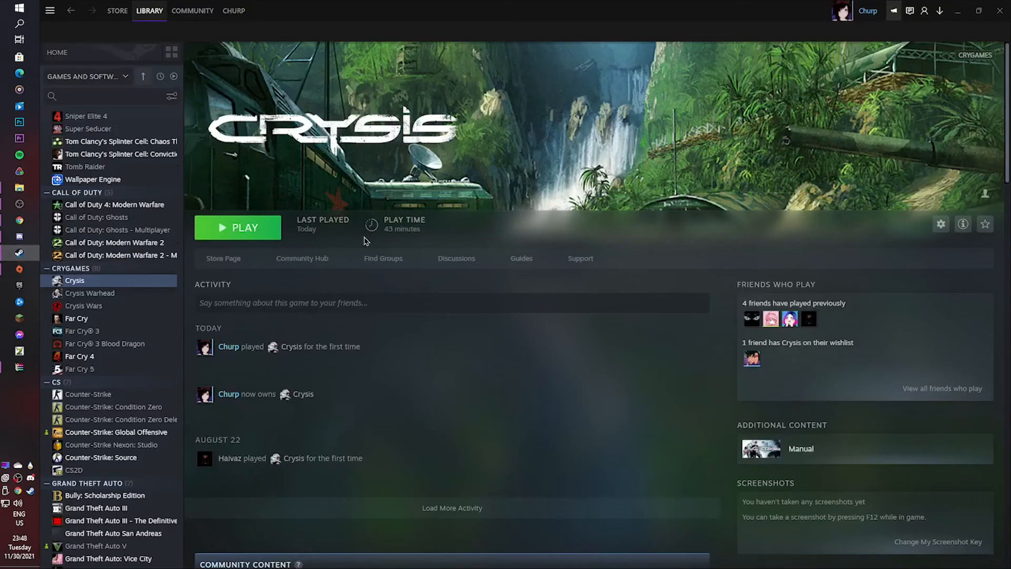
# Step: Launch Crysis, confirm the Japanese main menu on 1.1.1.5879, then quit via 終了 and はい
pyautogui.click(237, 227)
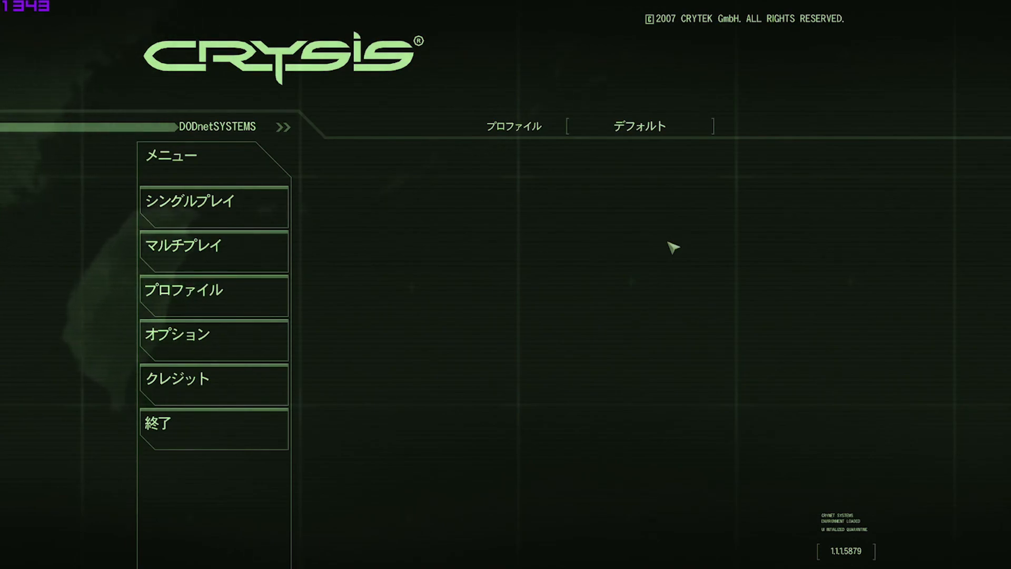
pyautogui.moveTo(212, 340)
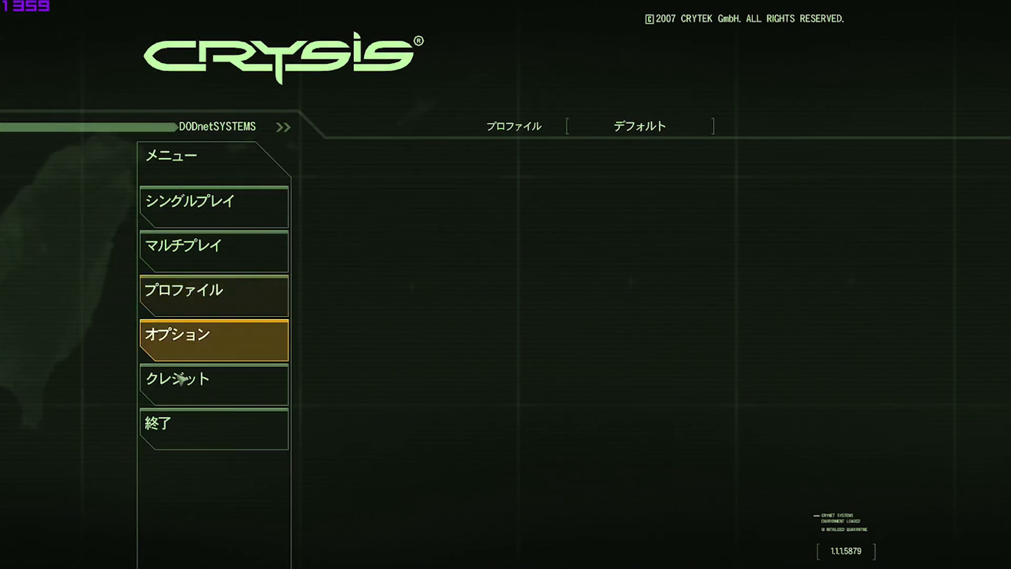
pyautogui.click(212, 428)
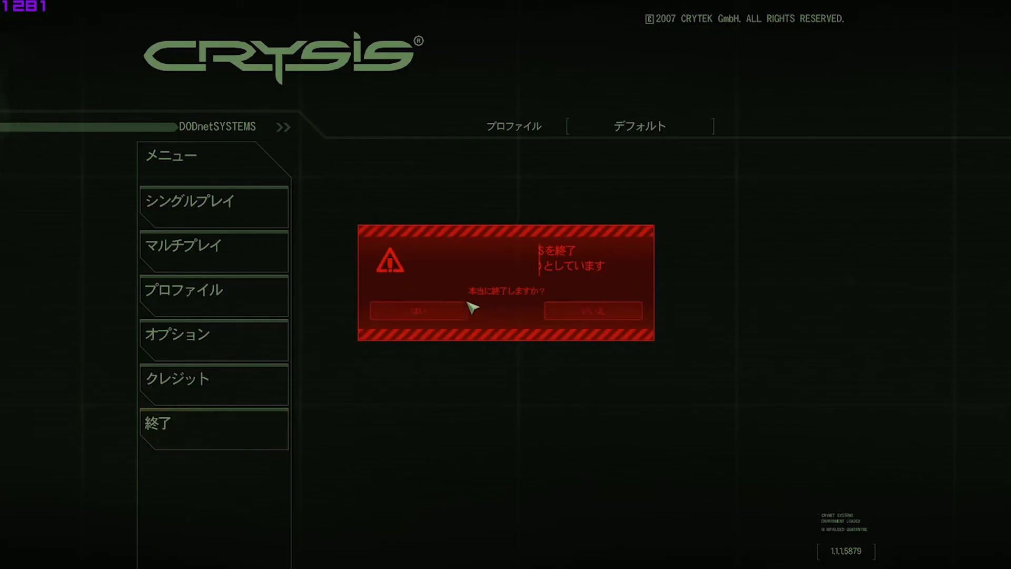
pyautogui.click(419, 310)
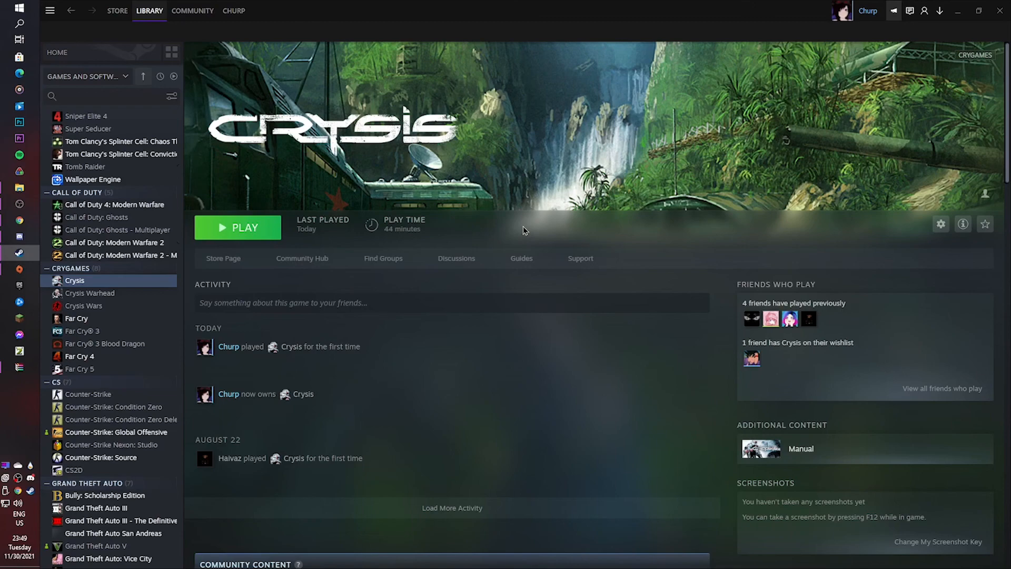
pyautogui.moveTo(552, 237)
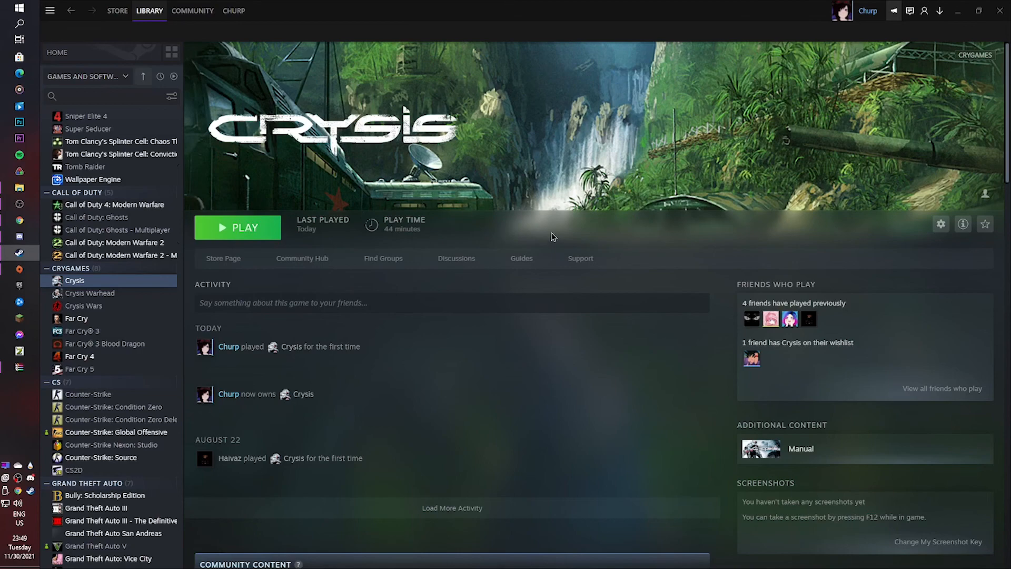
pyautogui.moveTo(497, 223)
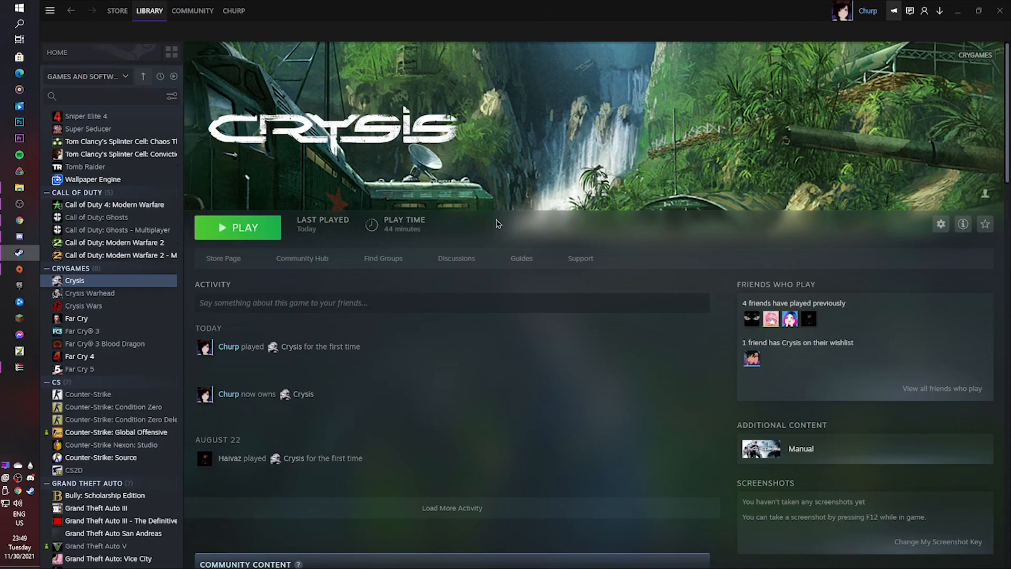
pyautogui.moveTo(517, 231)
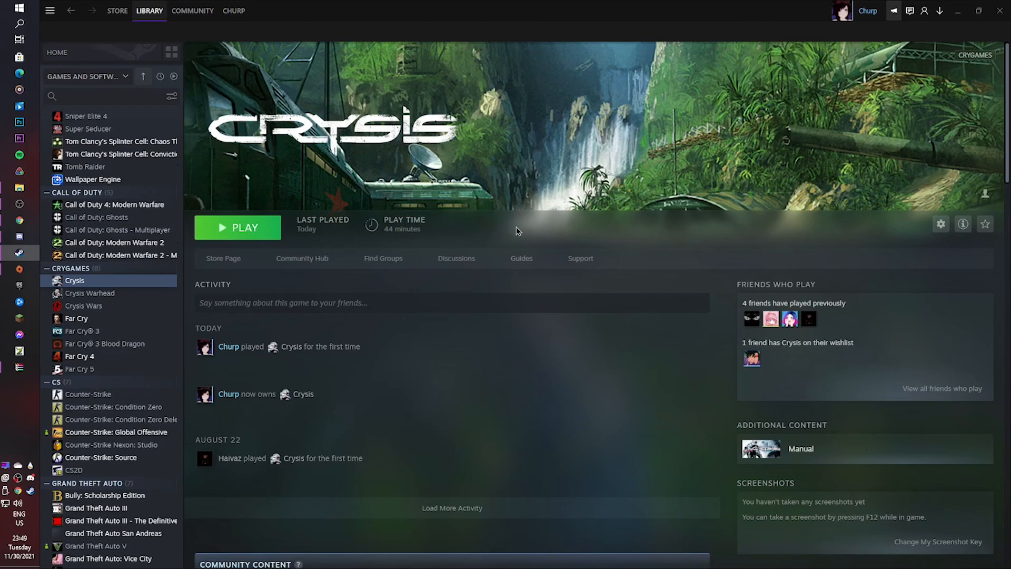